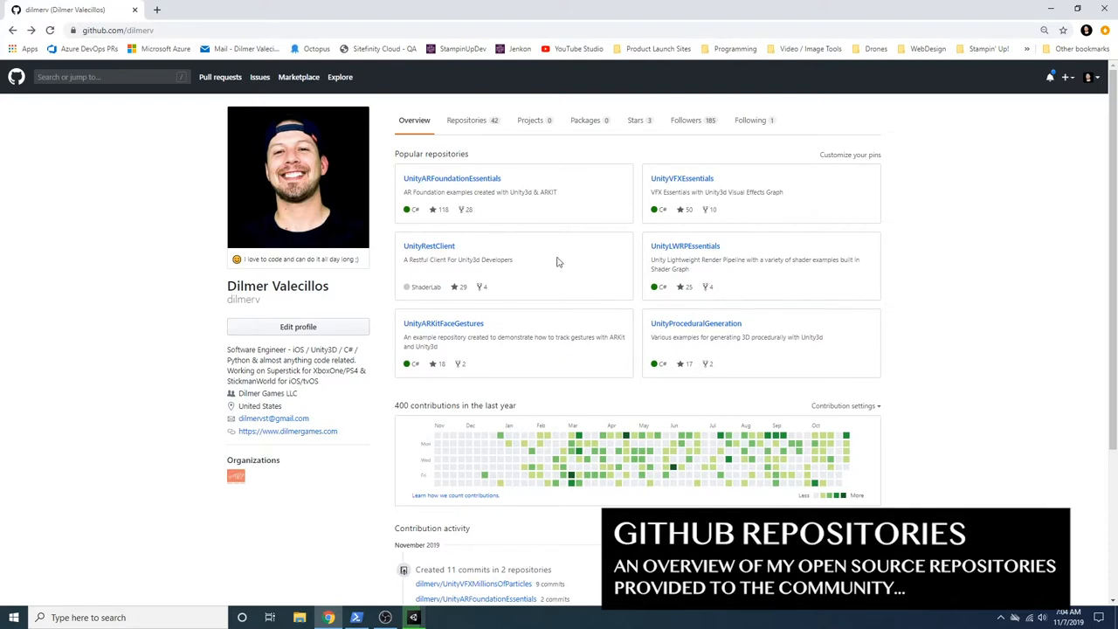
pyautogui.moveTo(589, 193)
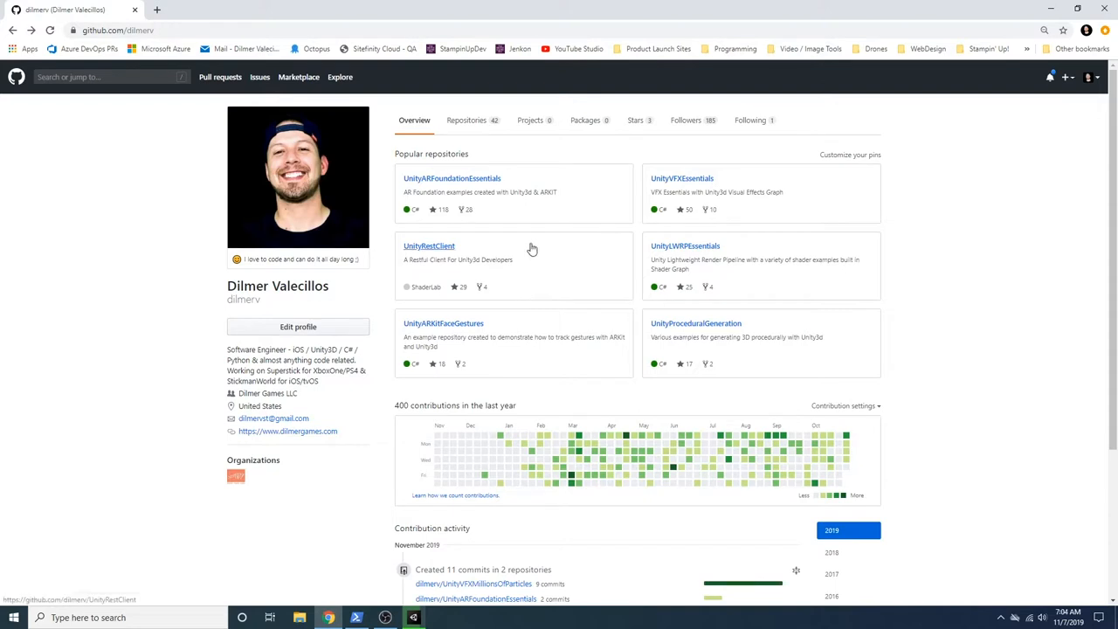
pyautogui.moveTo(521, 278)
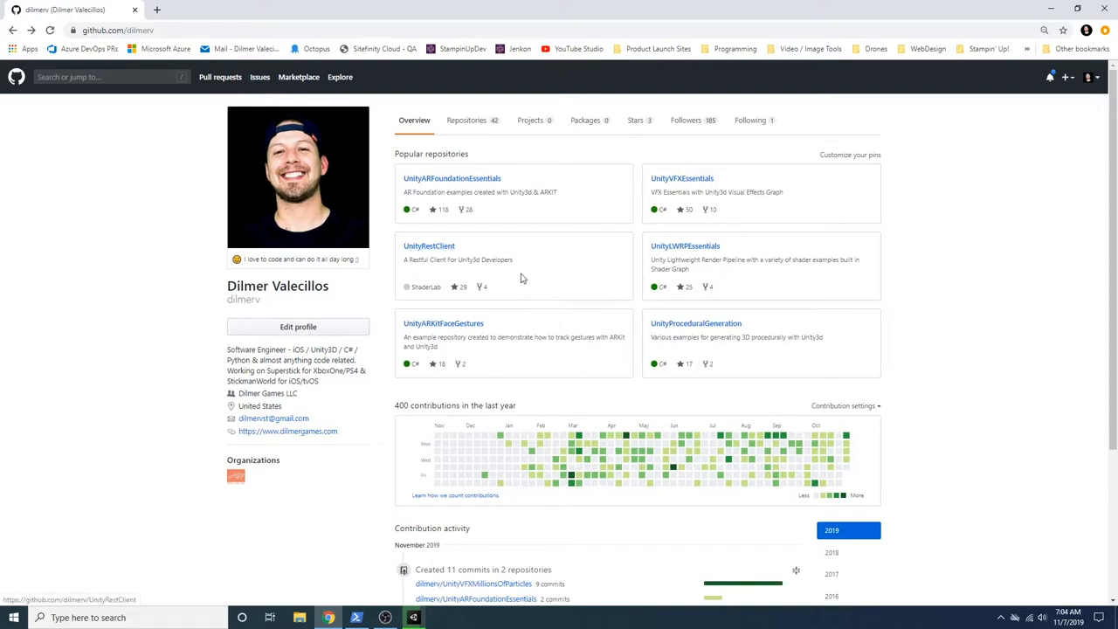
pyautogui.moveTo(596, 239)
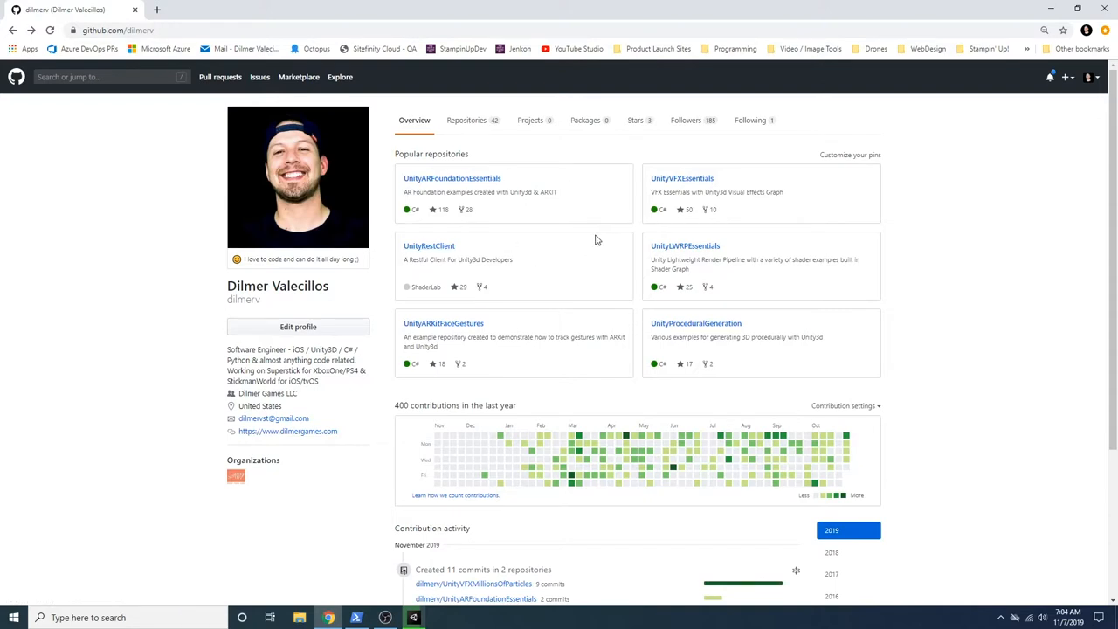
pyautogui.moveTo(580, 239)
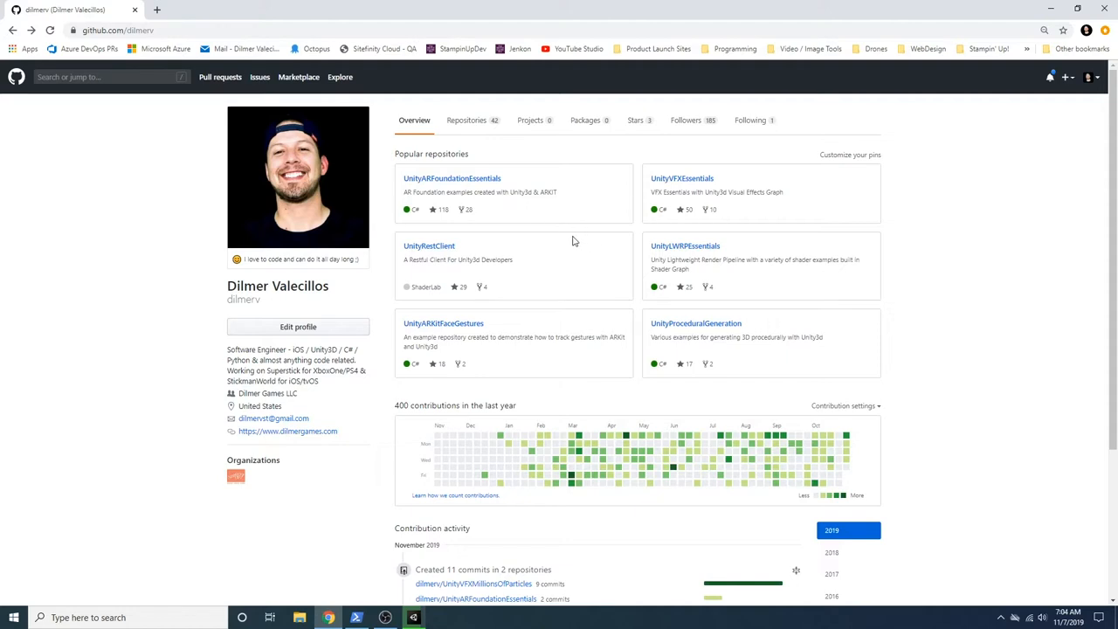
pyautogui.moveTo(565, 230)
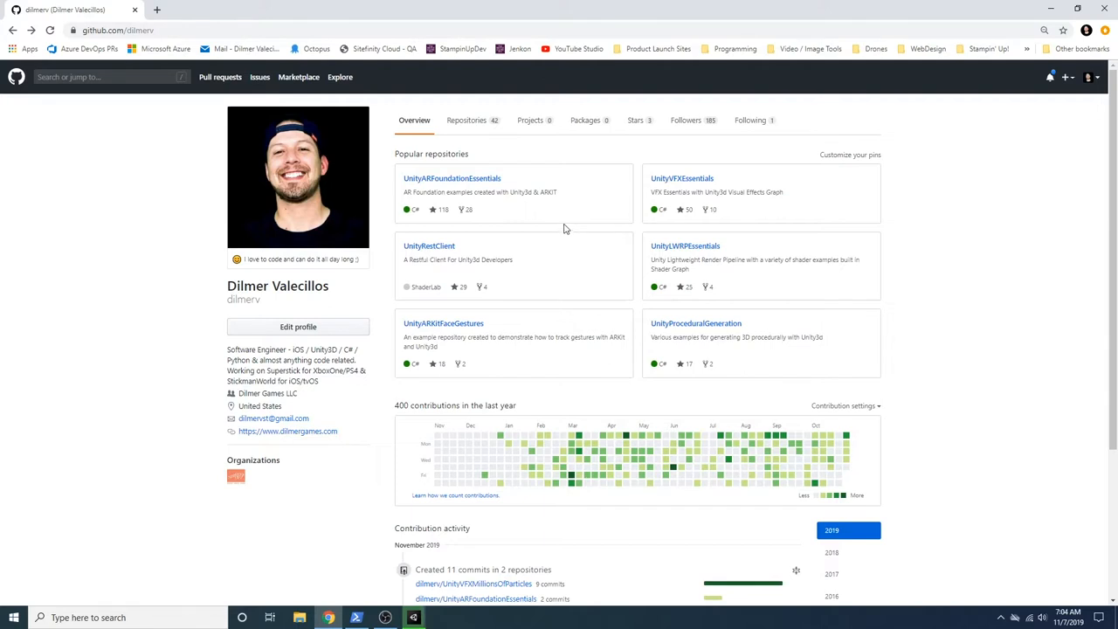
pyautogui.moveTo(562, 216)
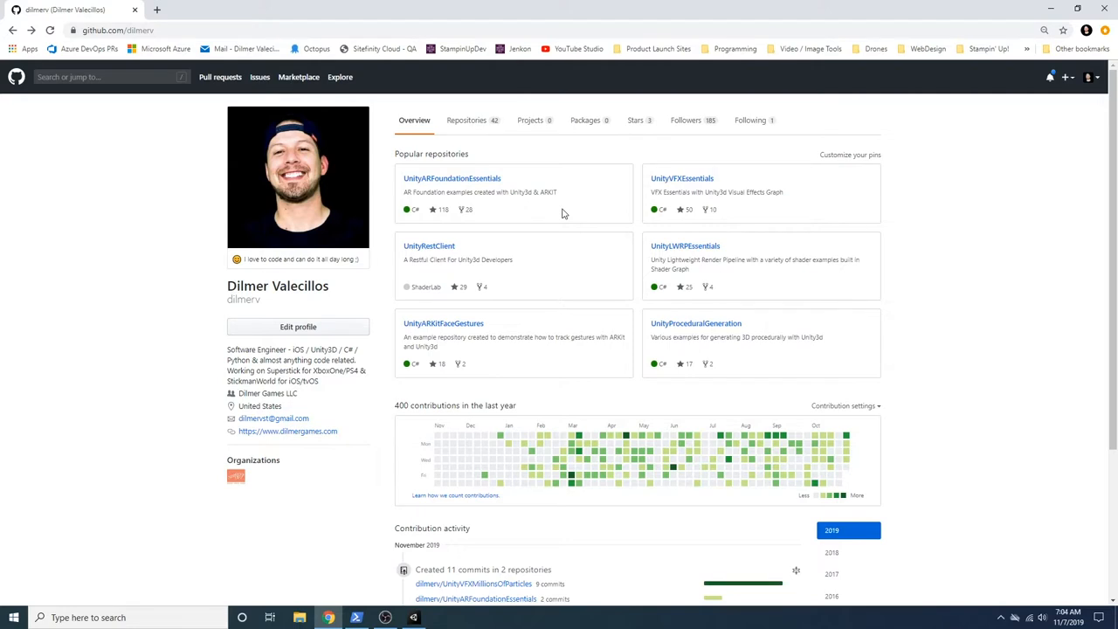
pyautogui.moveTo(600, 315)
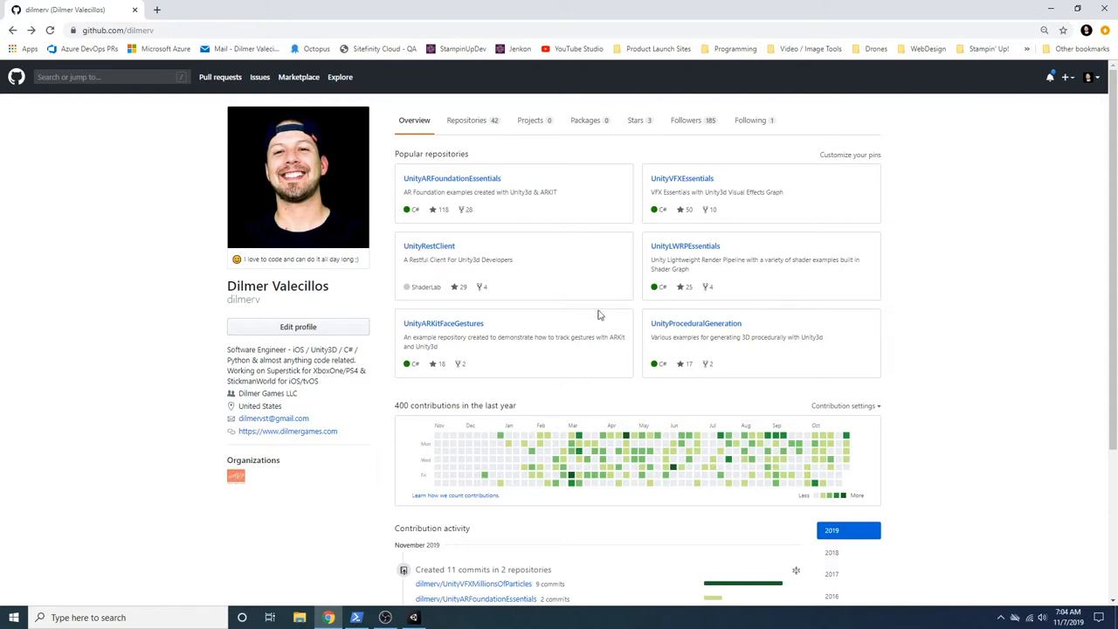
pyautogui.moveTo(685, 245)
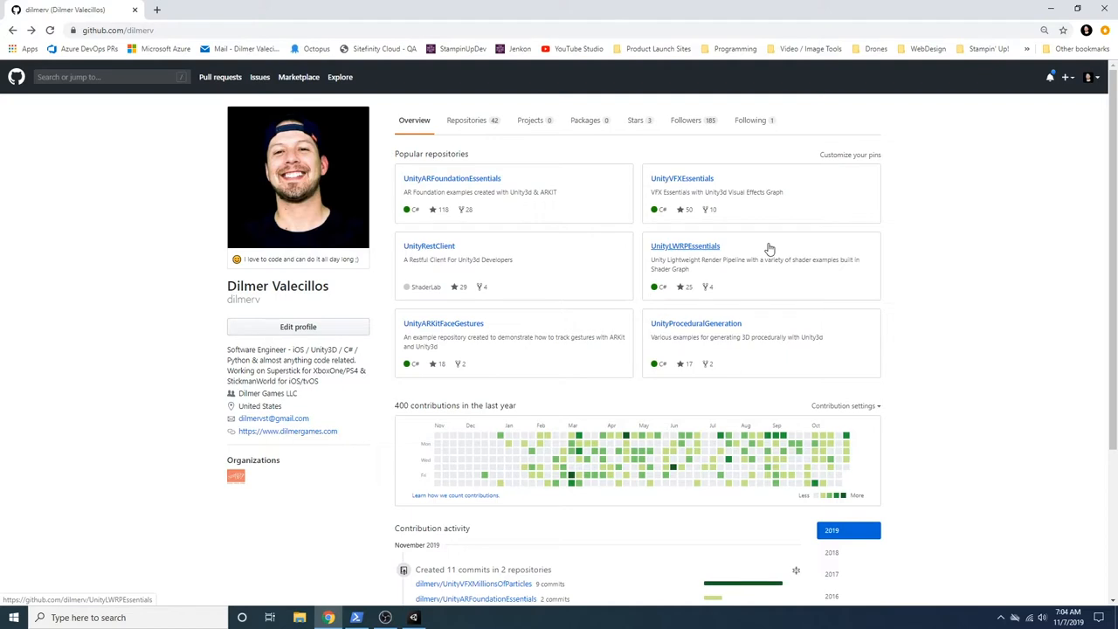
pyautogui.moveTo(765, 235)
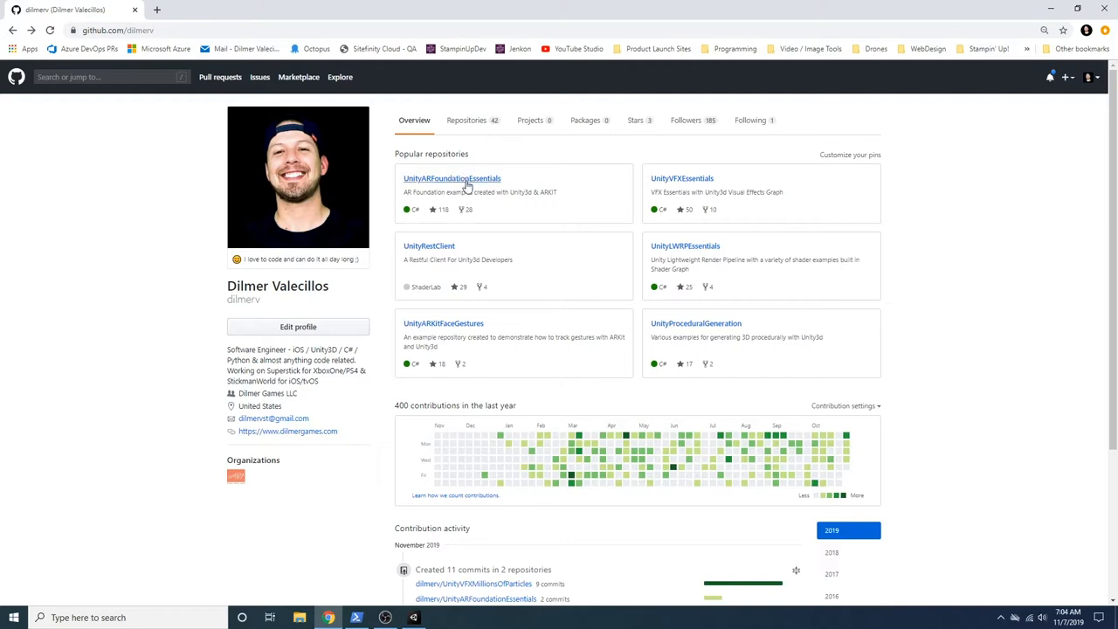
pyautogui.moveTo(463, 192)
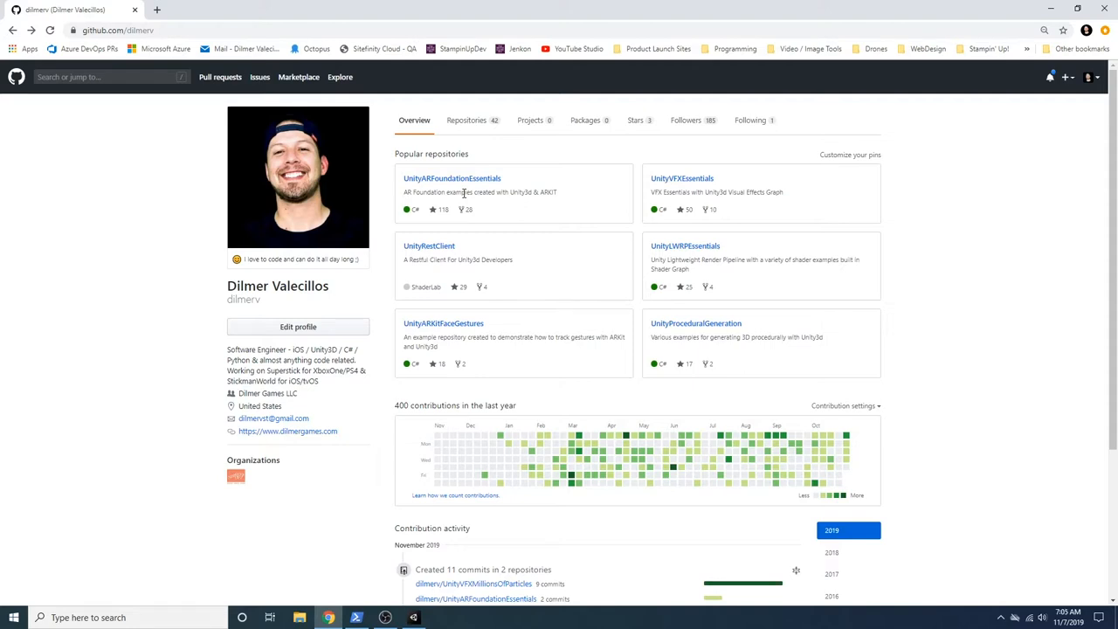
pyautogui.moveTo(451, 178)
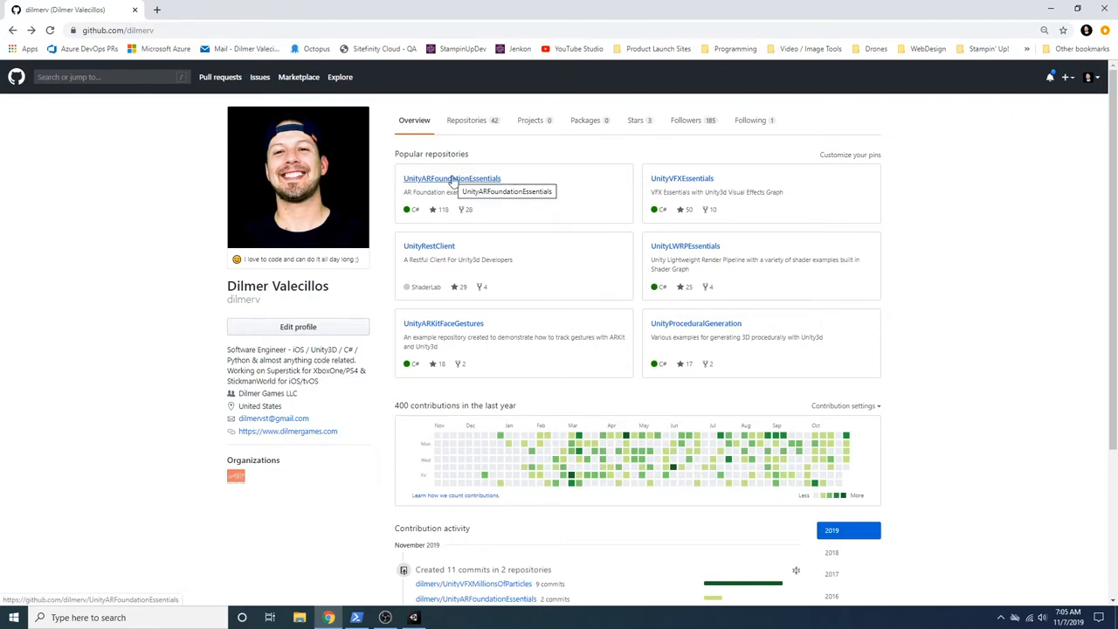
# Open the UnityARFoundationEssentials repository from the profile's pinned repositories
pyautogui.click(451, 178)
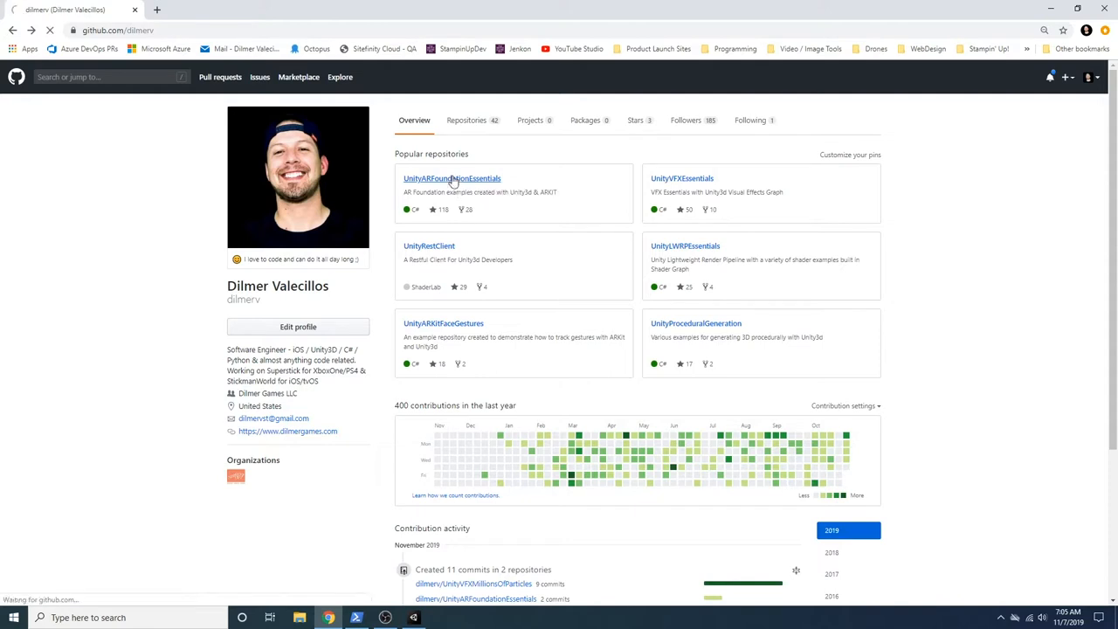
# Scroll to the README and highlight the 'Watch the AR Video Series in YouTube' line
pyautogui.click(451, 178)
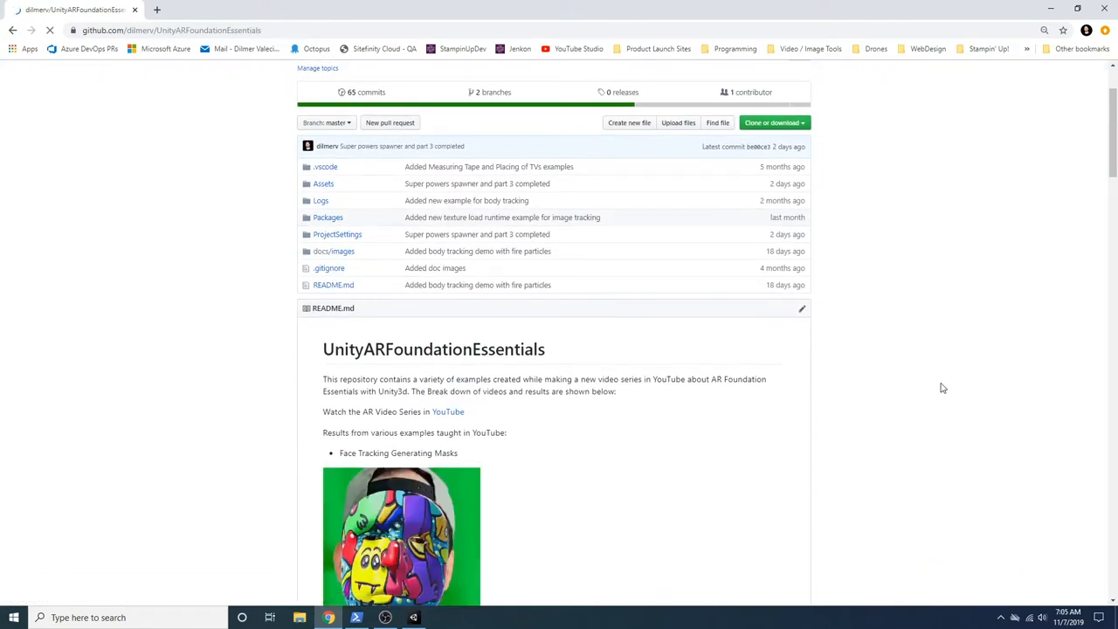
pyautogui.scroll(-3)
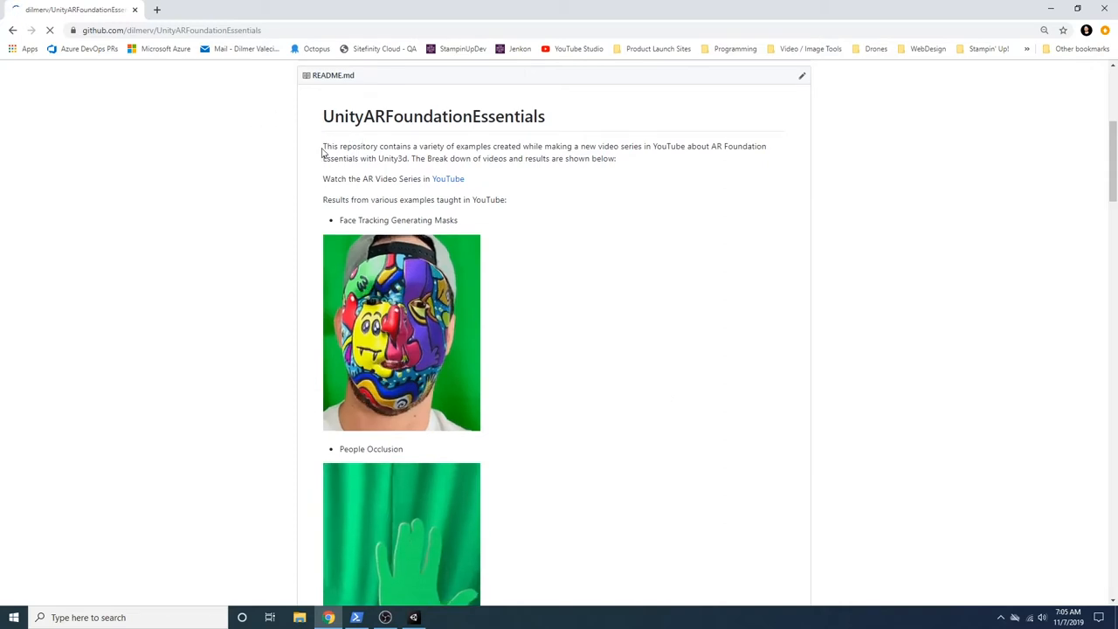
pyautogui.moveTo(323, 145); pyautogui.dragTo(620, 159)
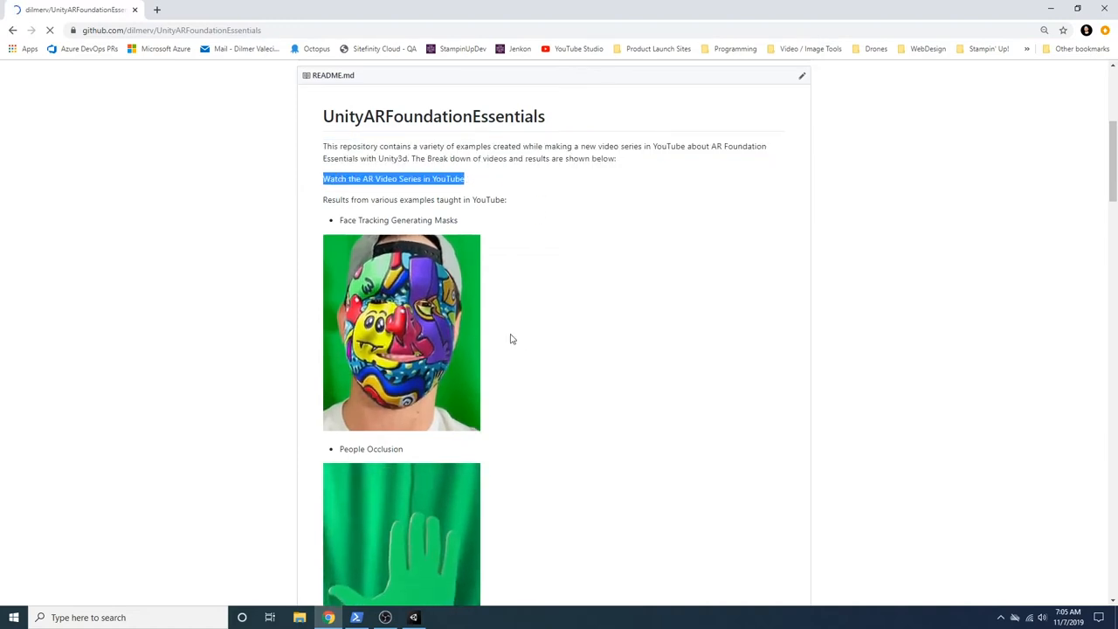
pyautogui.scroll(-3)
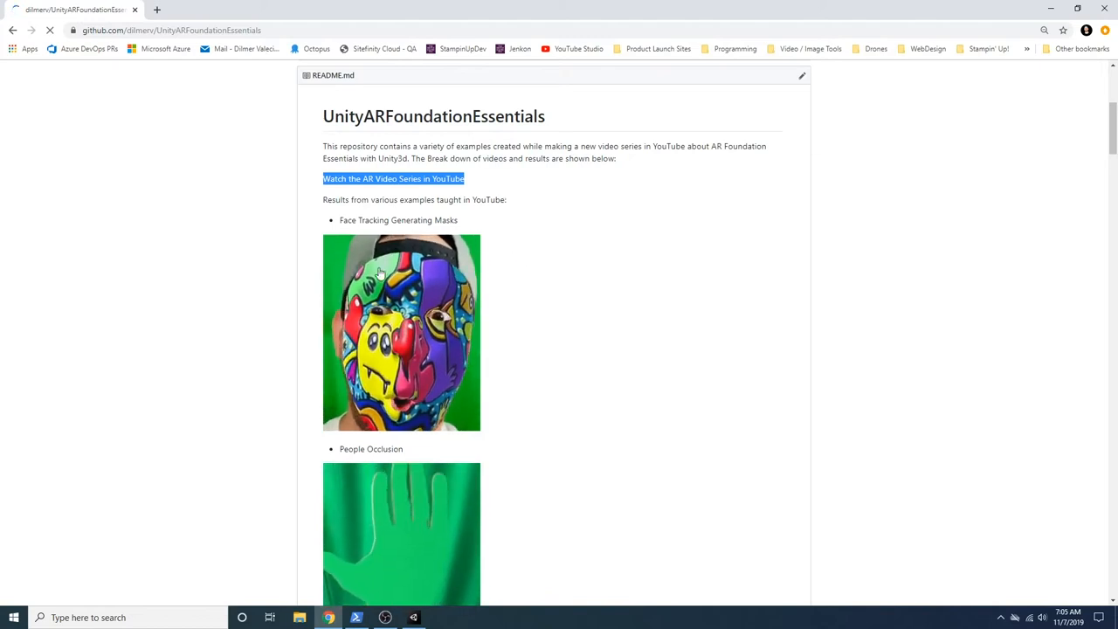
pyautogui.scroll(-3)
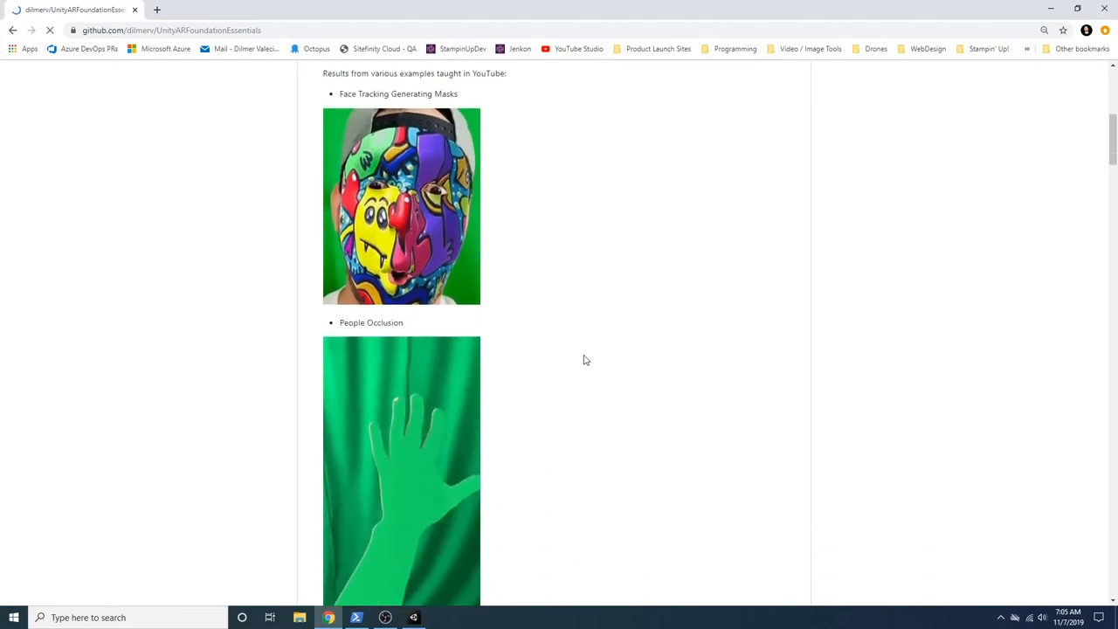
pyautogui.scroll(-3)
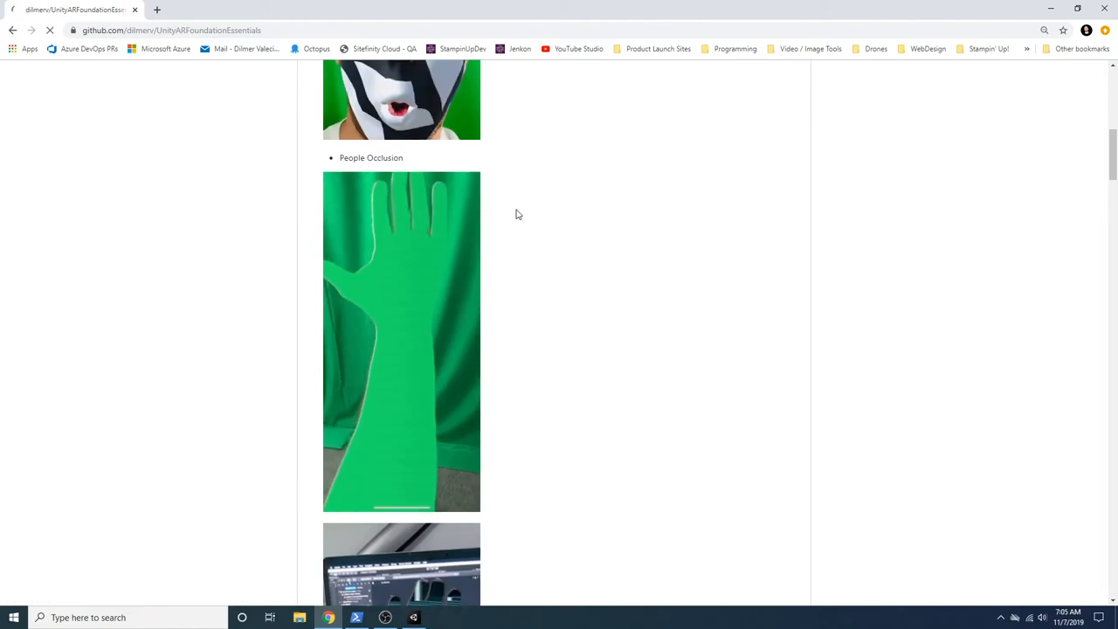
pyautogui.scroll(-3)
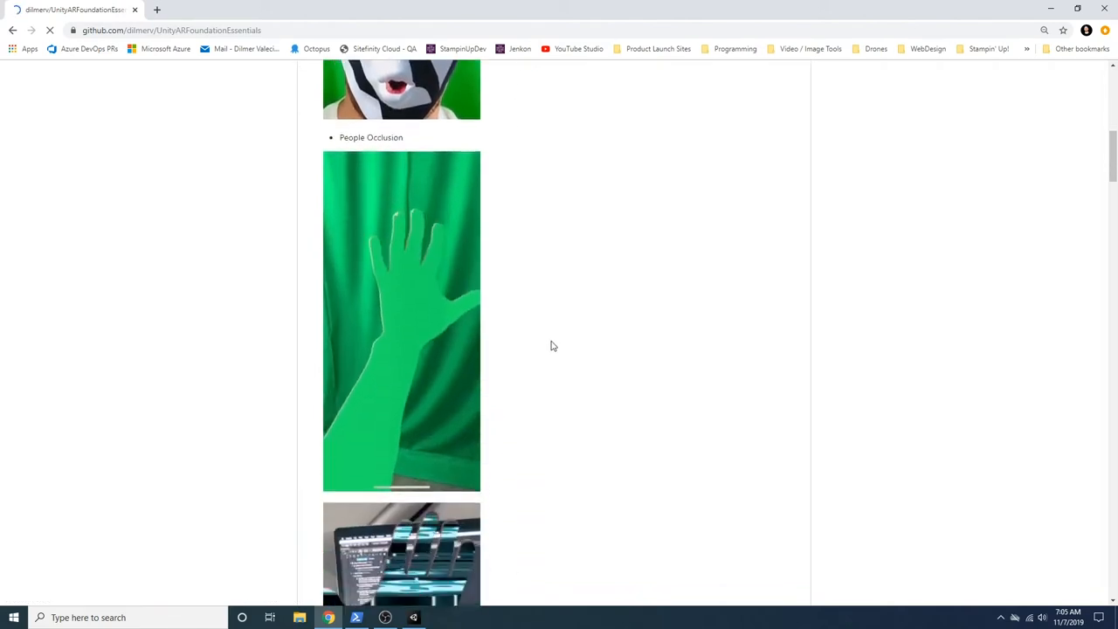
pyautogui.scroll(-3)
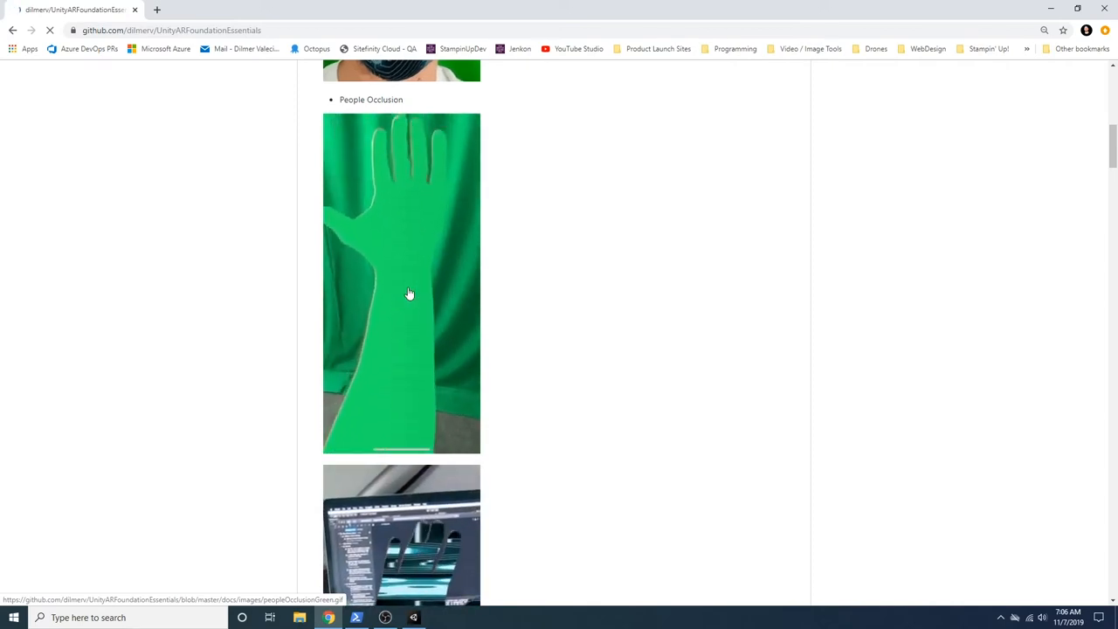
pyautogui.scroll(-3)
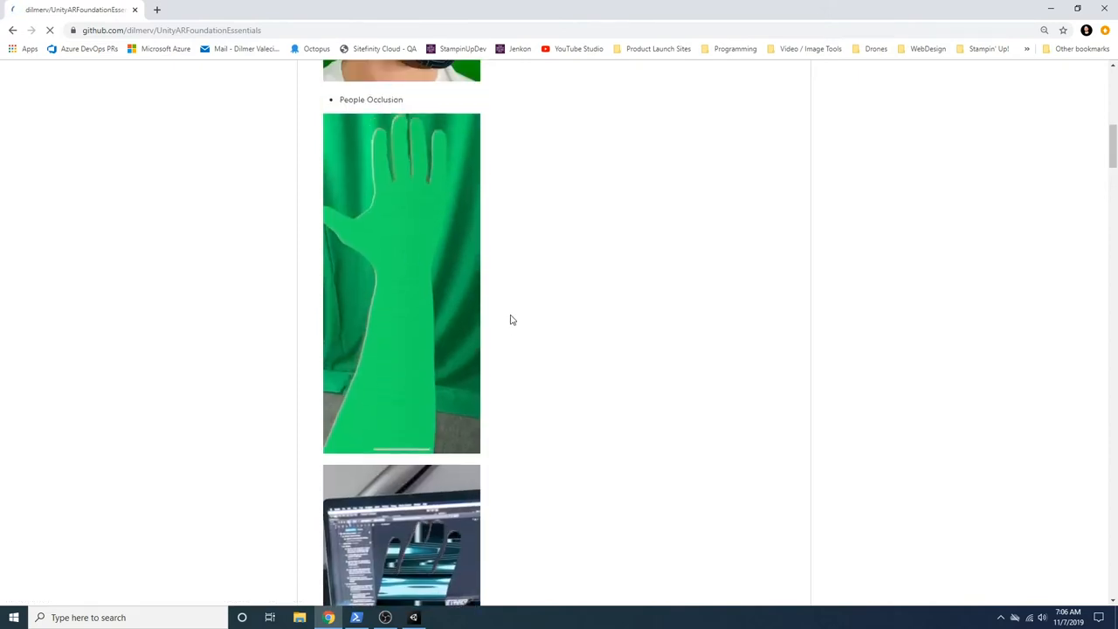
pyautogui.scroll(-3)
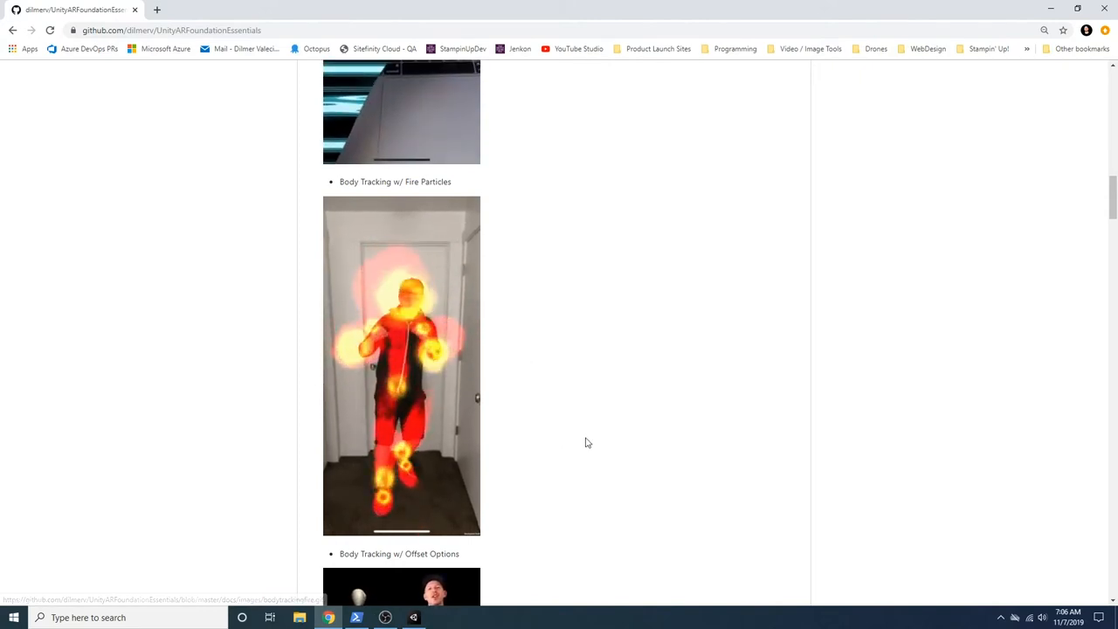
pyautogui.scroll(-3)
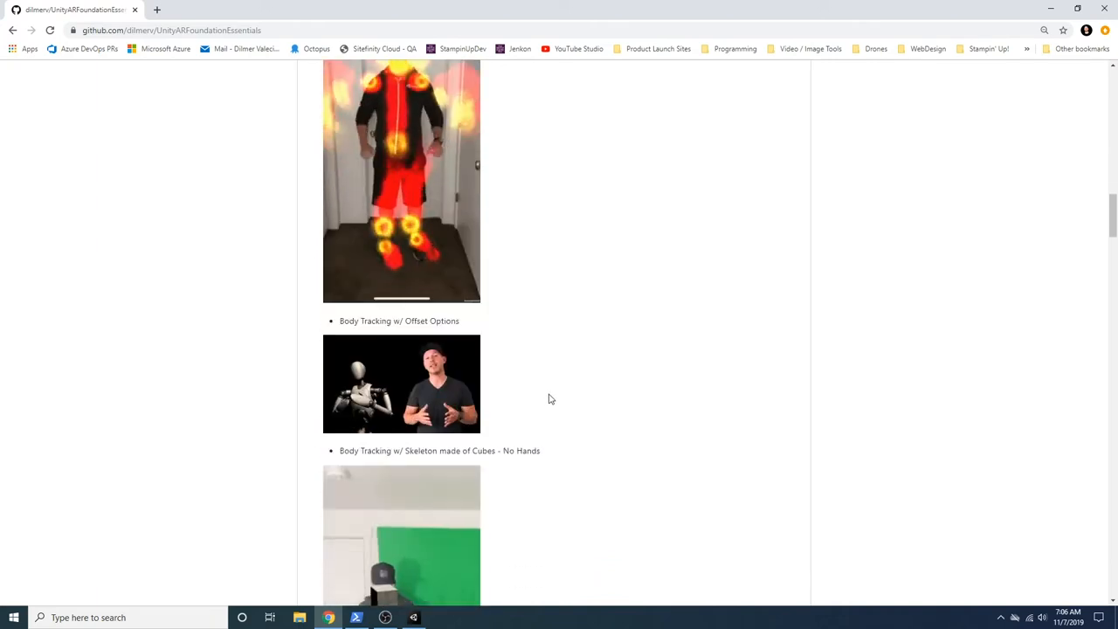
pyautogui.scroll(-3)
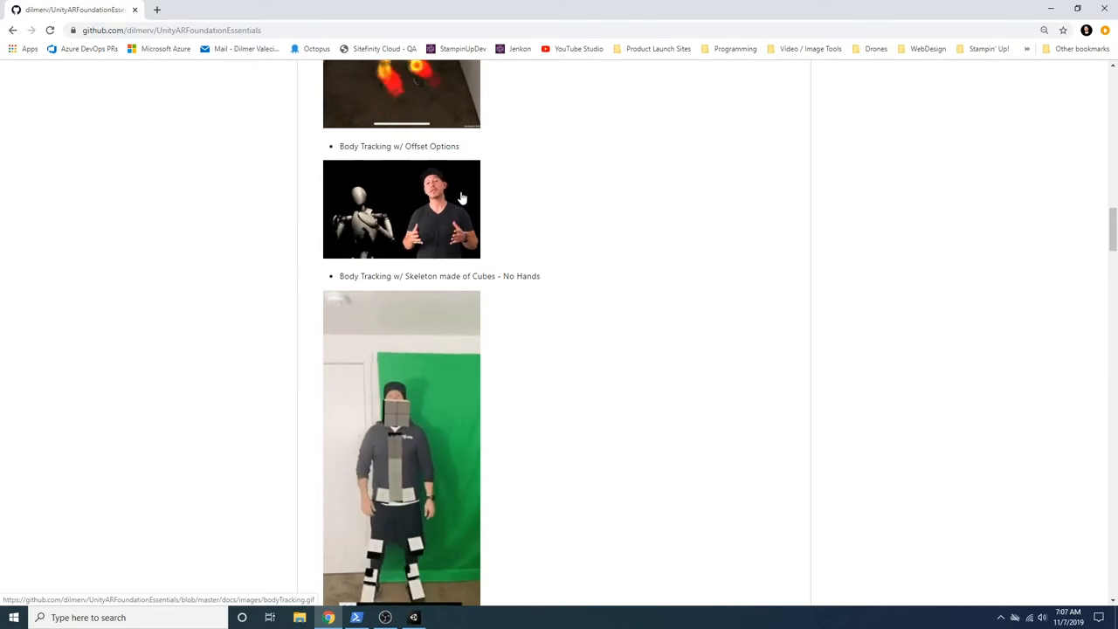
pyautogui.moveTo(536, 221)
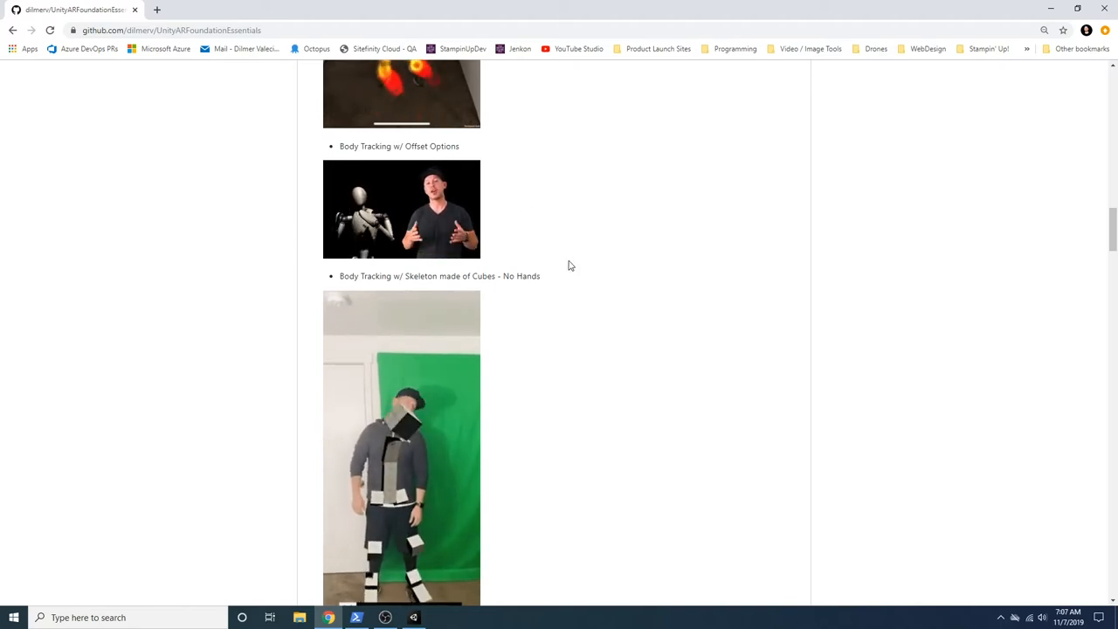
pyautogui.scroll(-3)
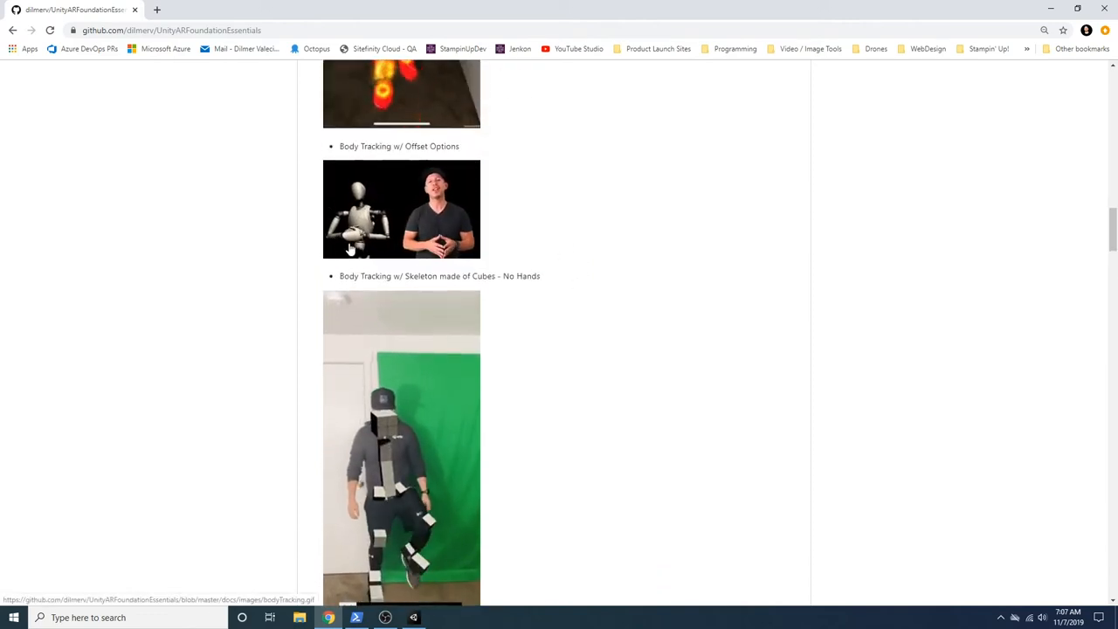
pyautogui.scroll(-3)
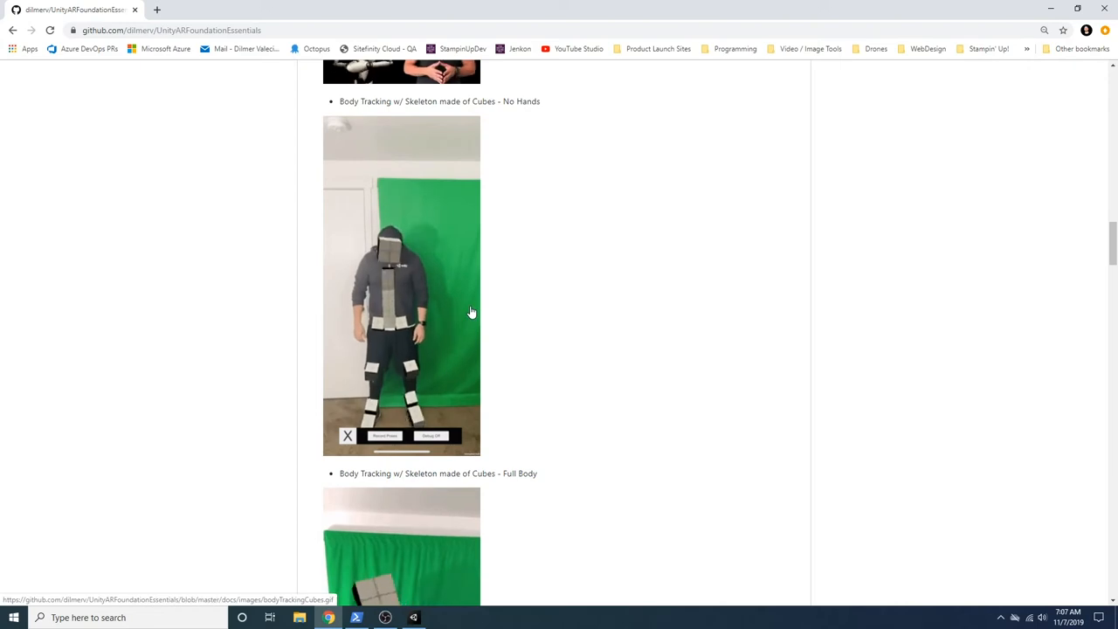
pyautogui.scroll(-3)
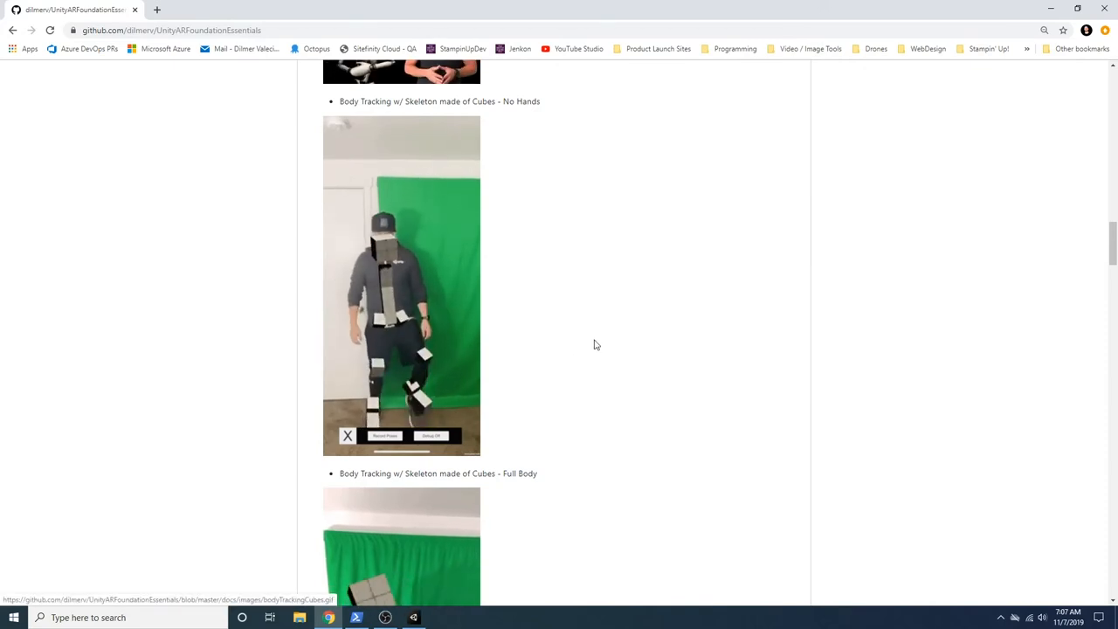
pyautogui.scroll(-3)
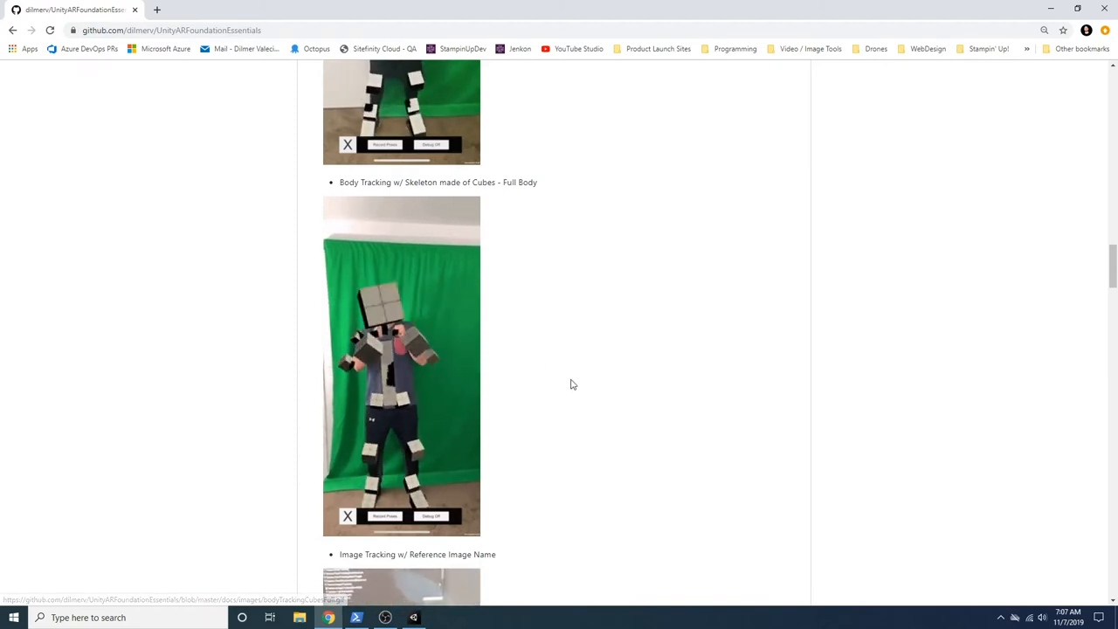
pyautogui.scroll(-3)
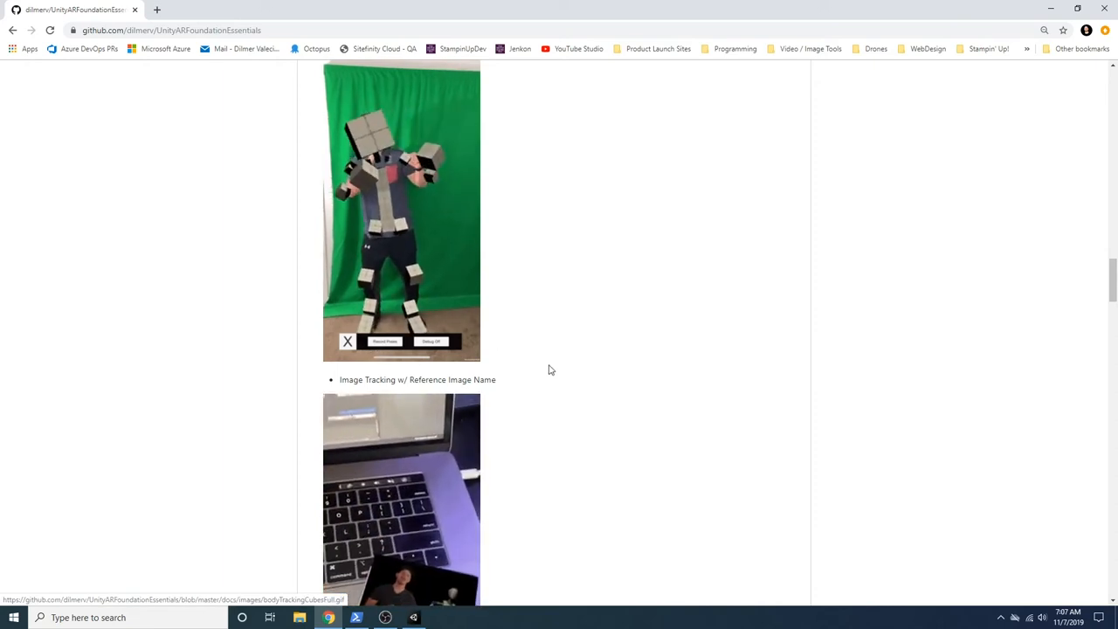
pyautogui.scroll(-3)
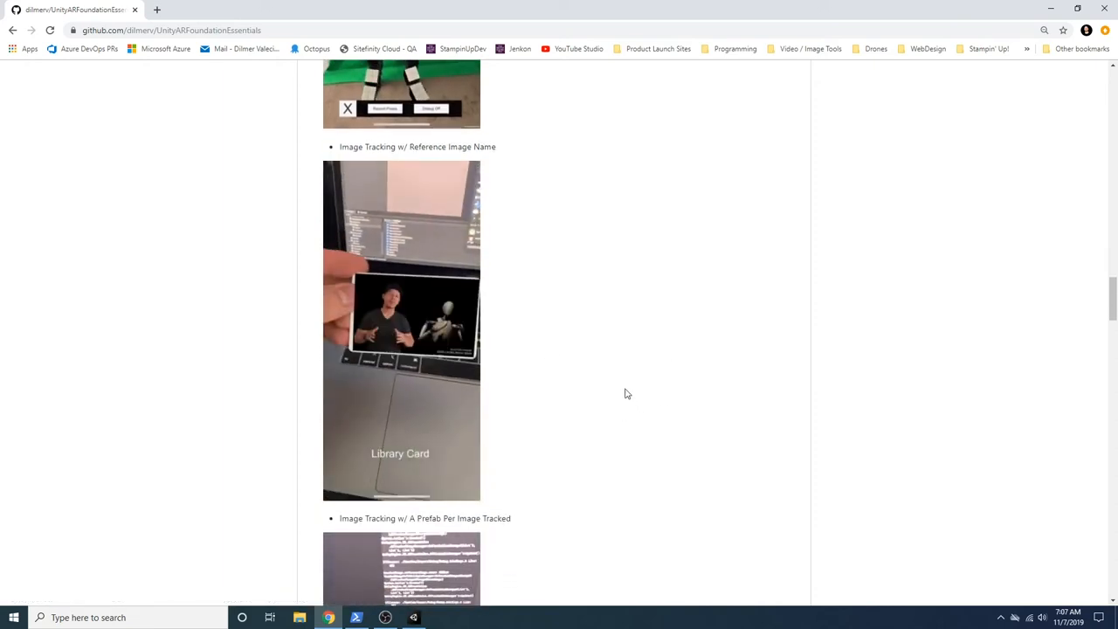
pyautogui.scroll(-3)
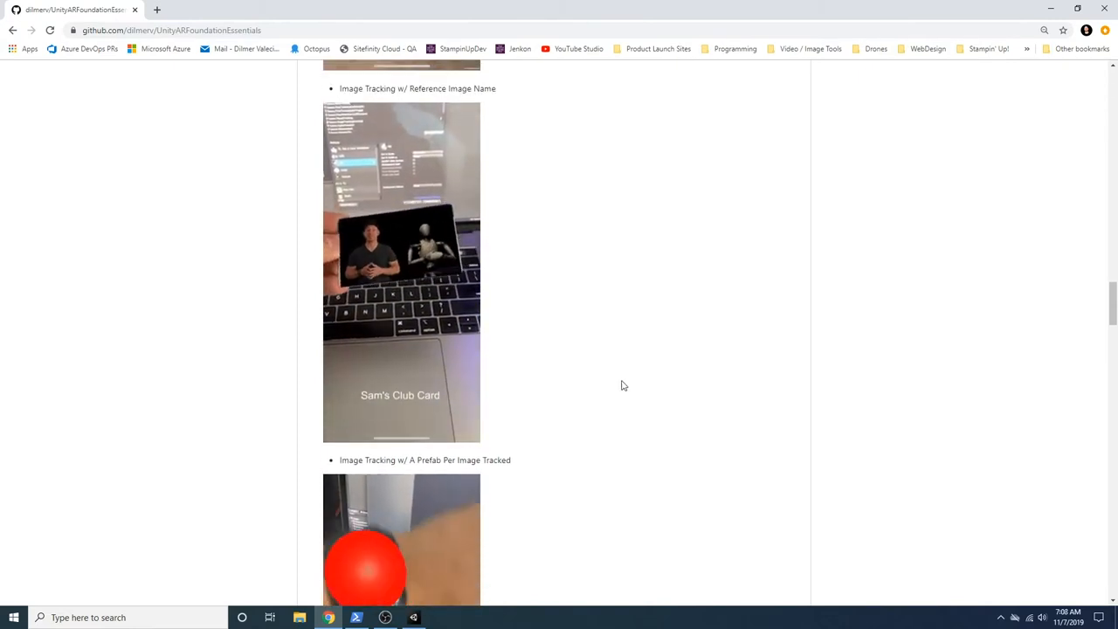
pyautogui.moveTo(635, 376)
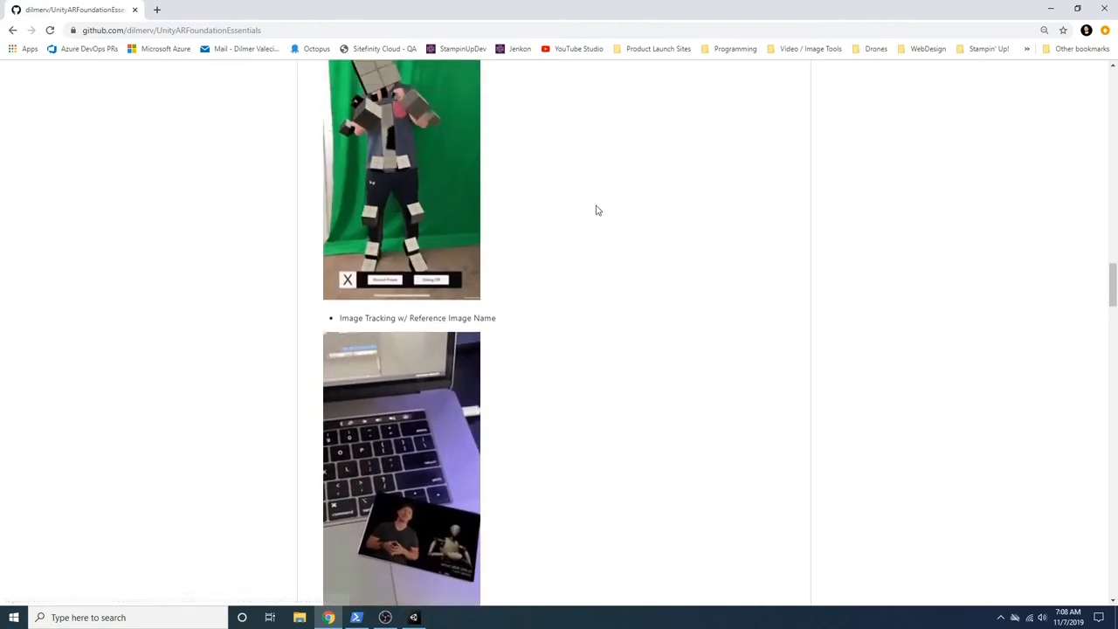
pyautogui.scroll(-3)
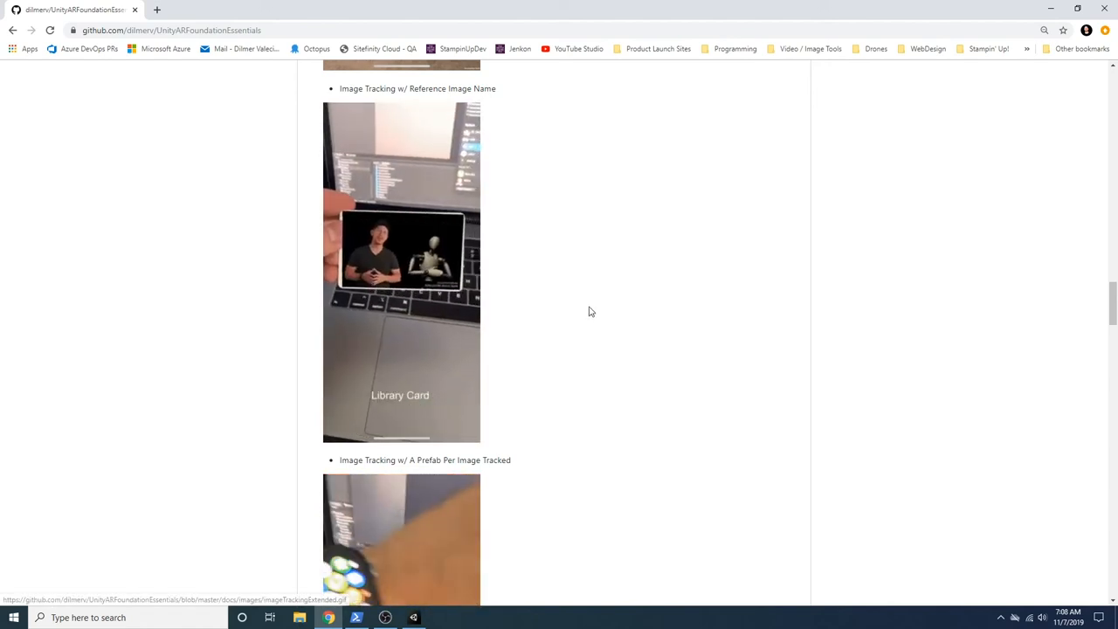
pyautogui.scroll(-3)
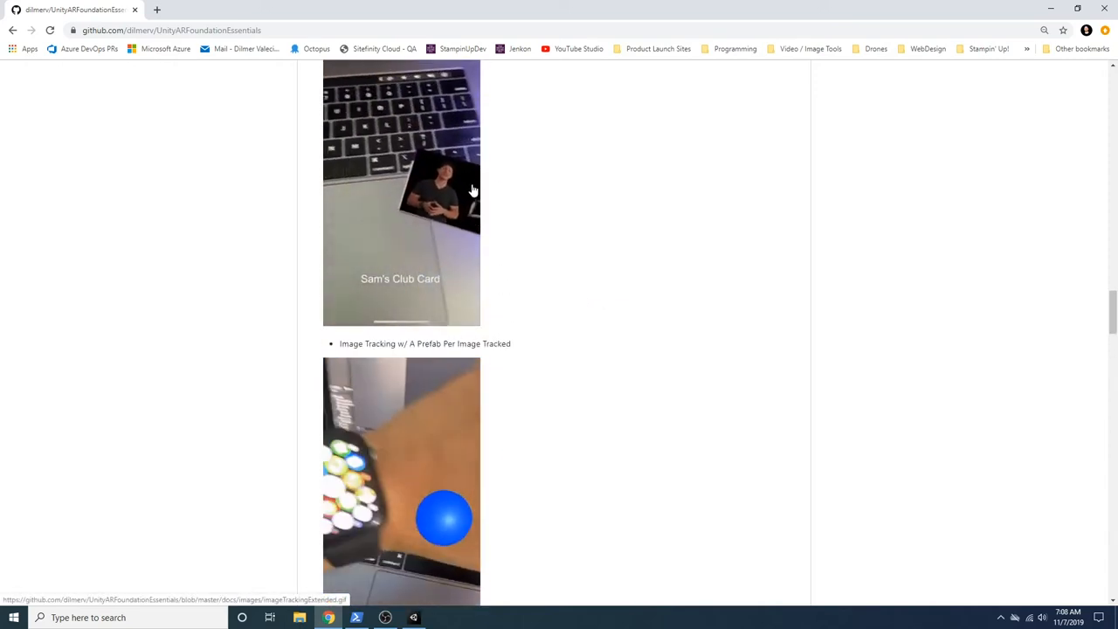
pyautogui.scroll(-3)
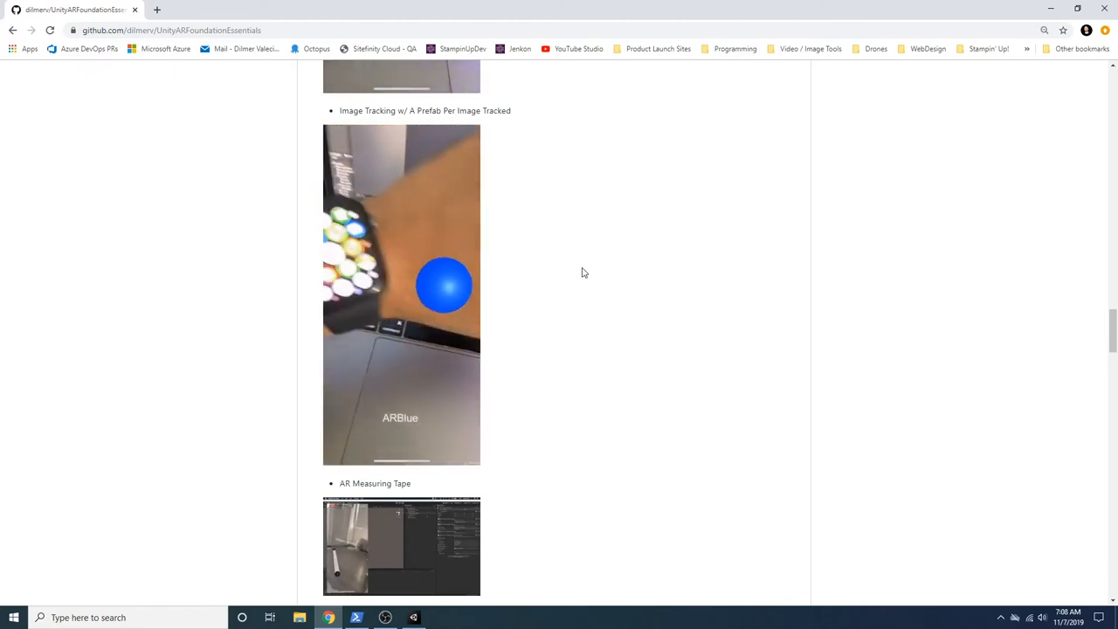
pyautogui.scroll(-3)
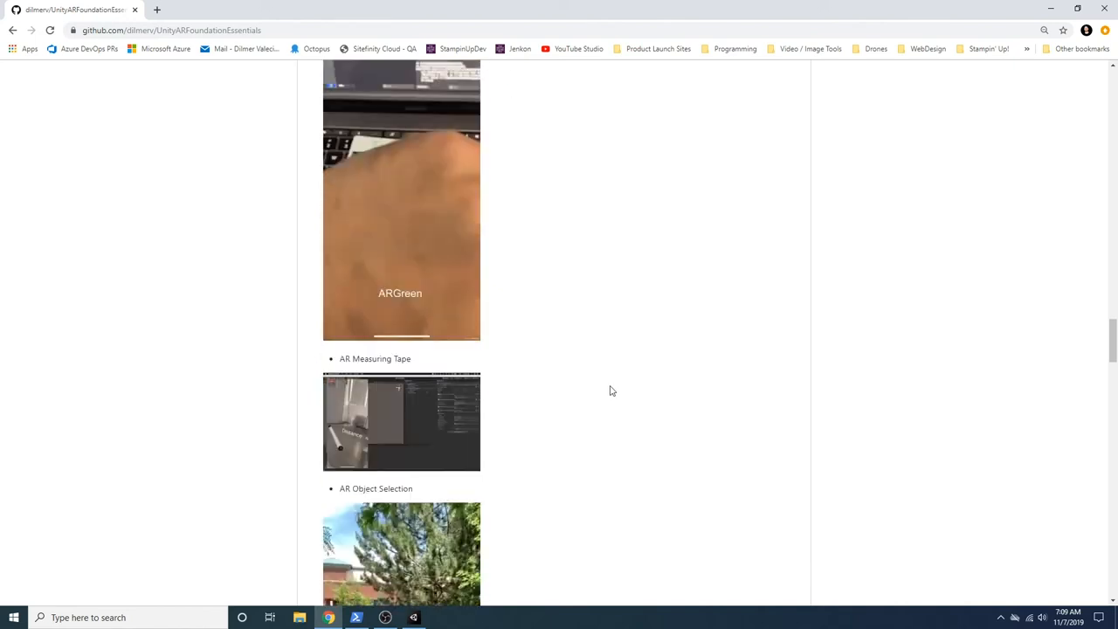
pyautogui.scroll(-3)
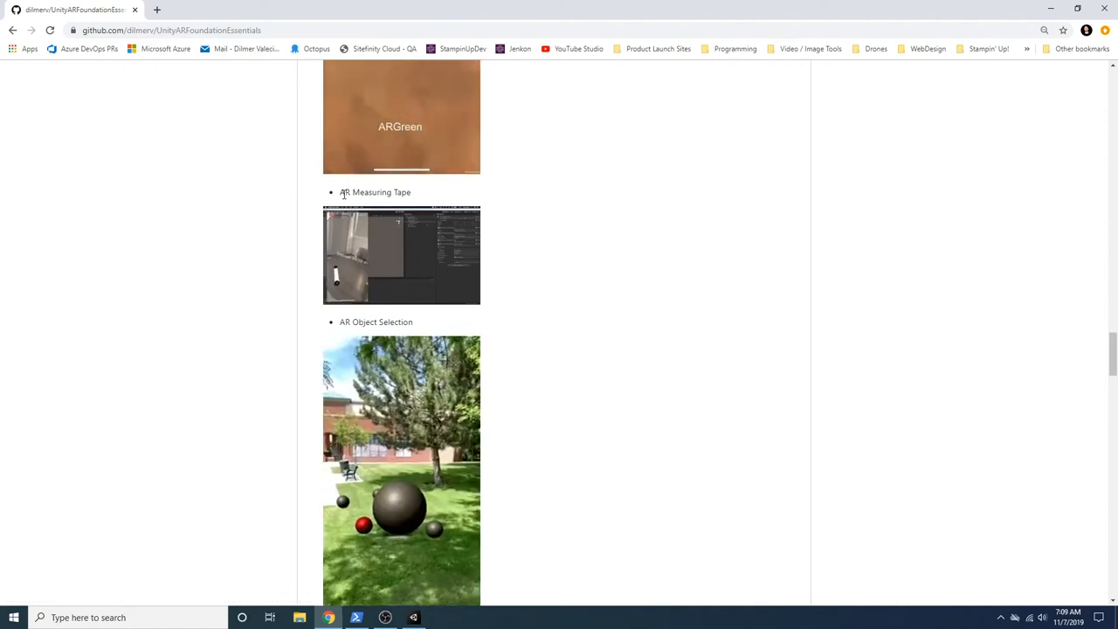
pyautogui.scroll(-3)
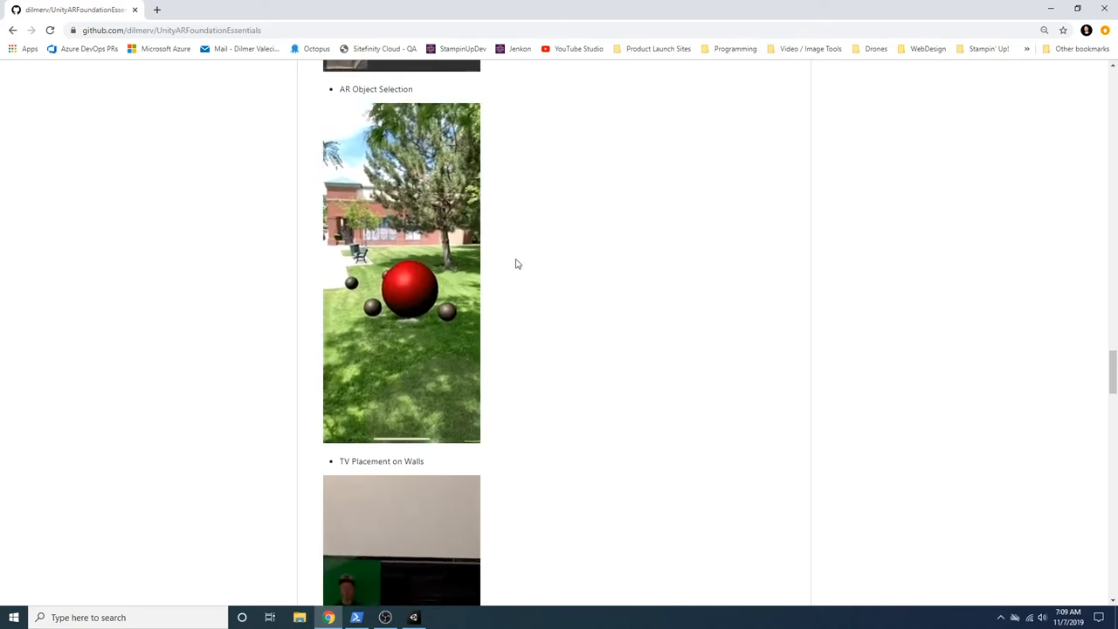
pyautogui.scroll(-3)
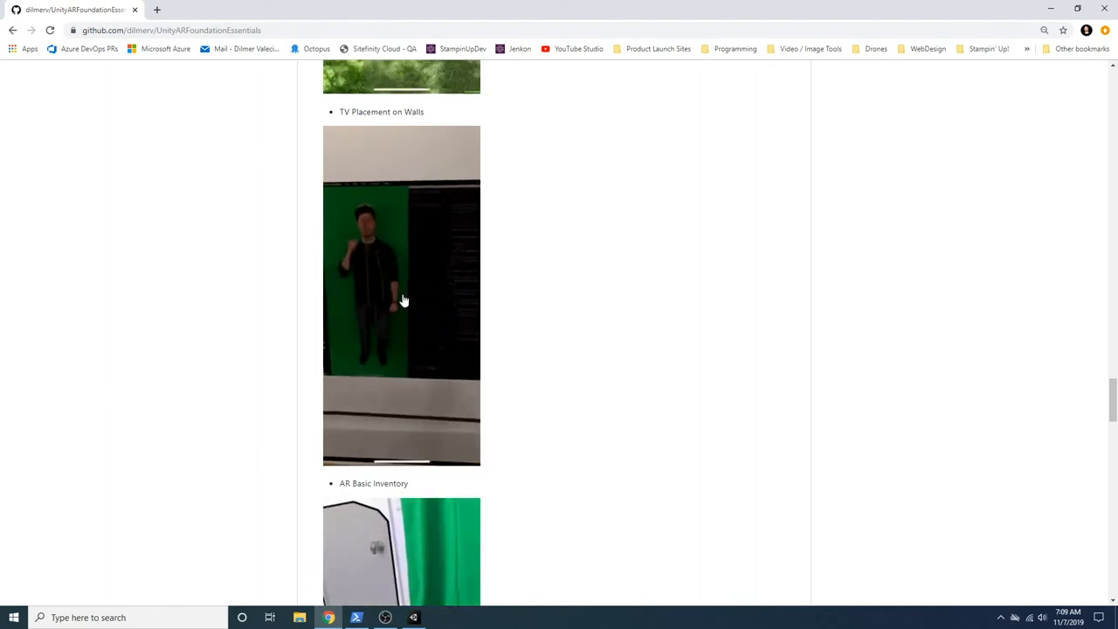
pyautogui.scroll(-3)
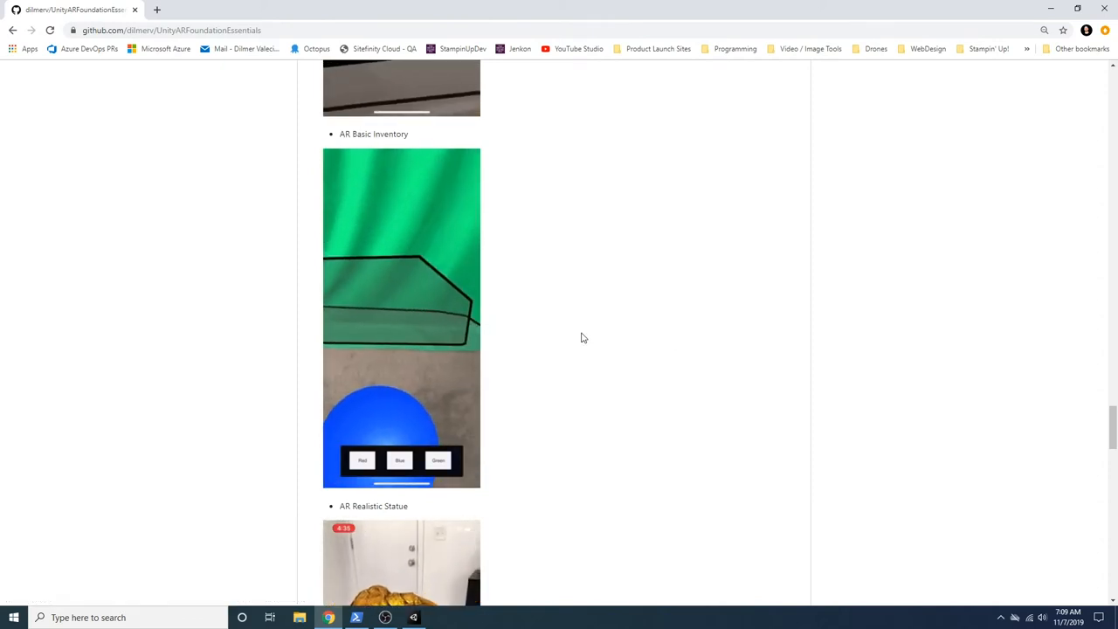
pyautogui.scroll(-3)
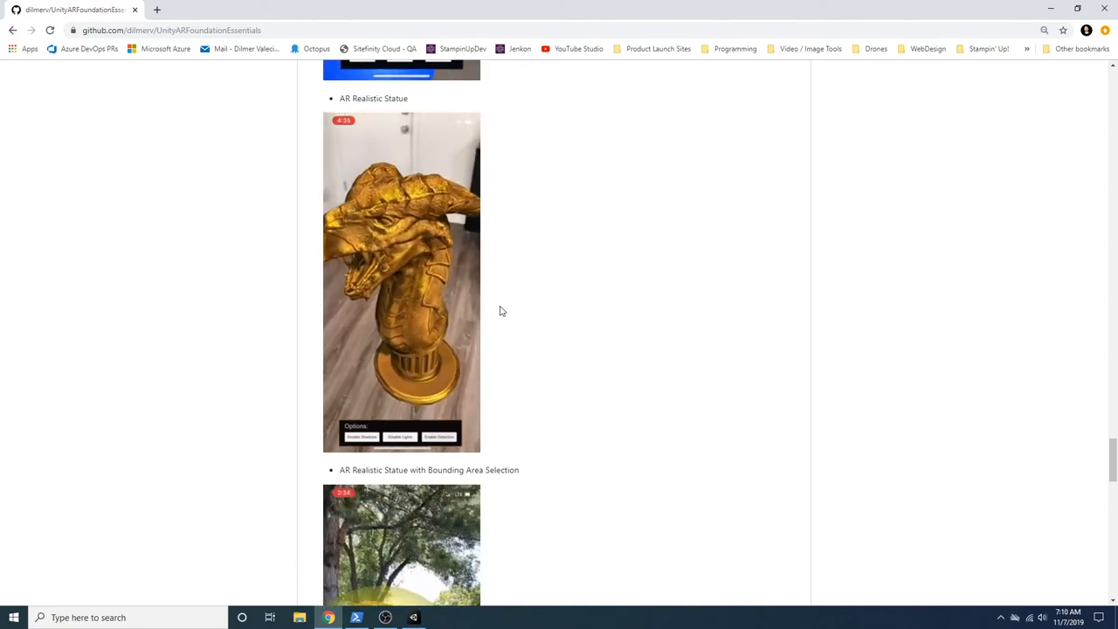
pyautogui.scroll(-3)
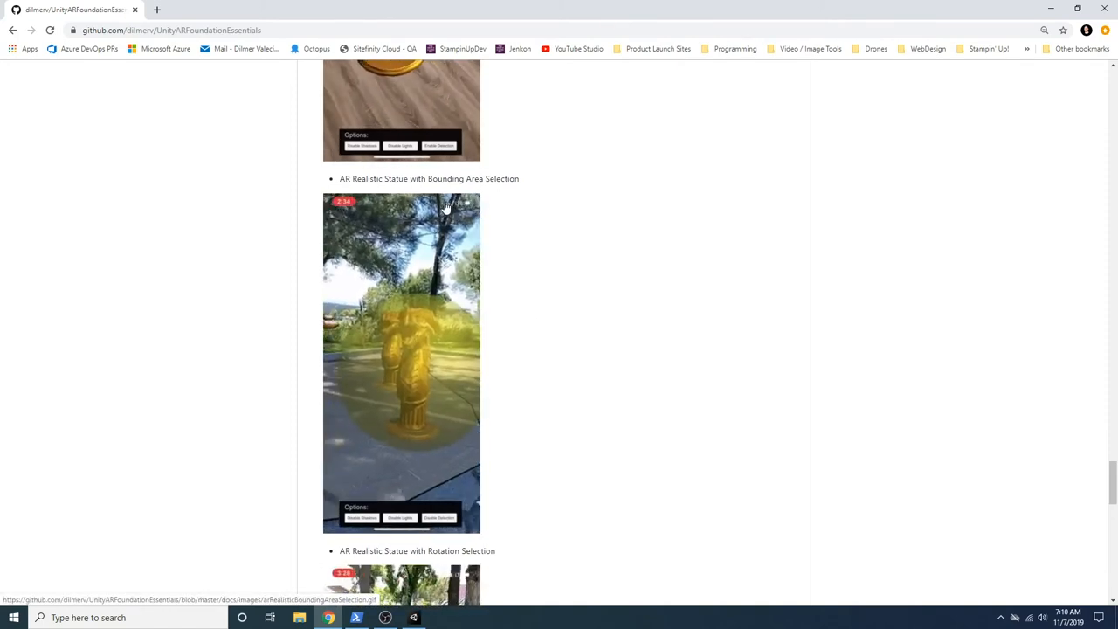
pyautogui.scroll(-3)
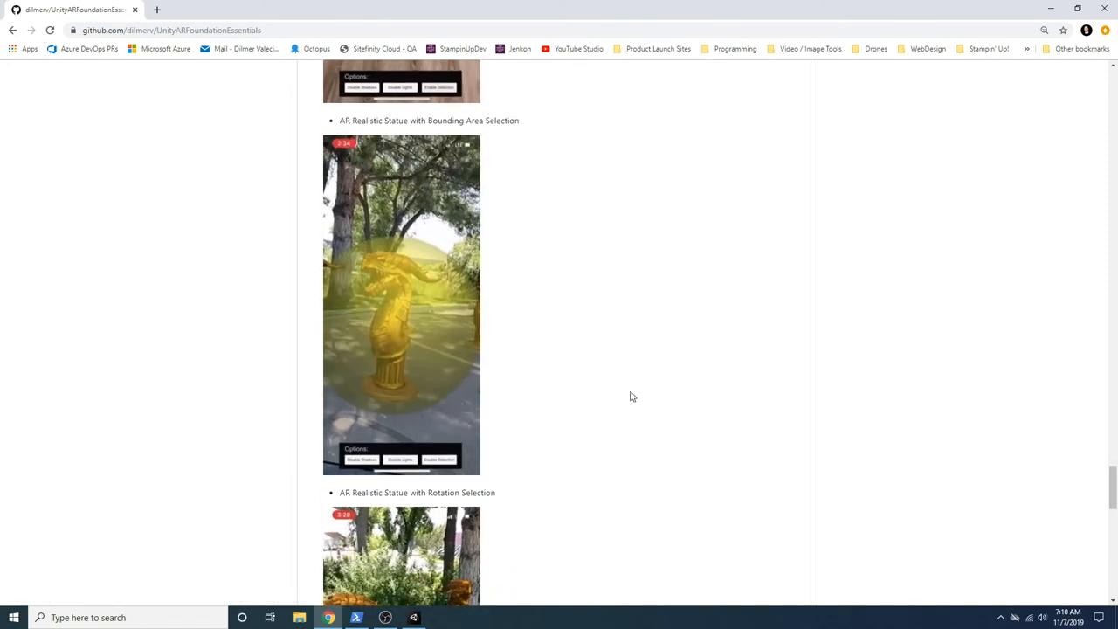
pyautogui.scroll(-3)
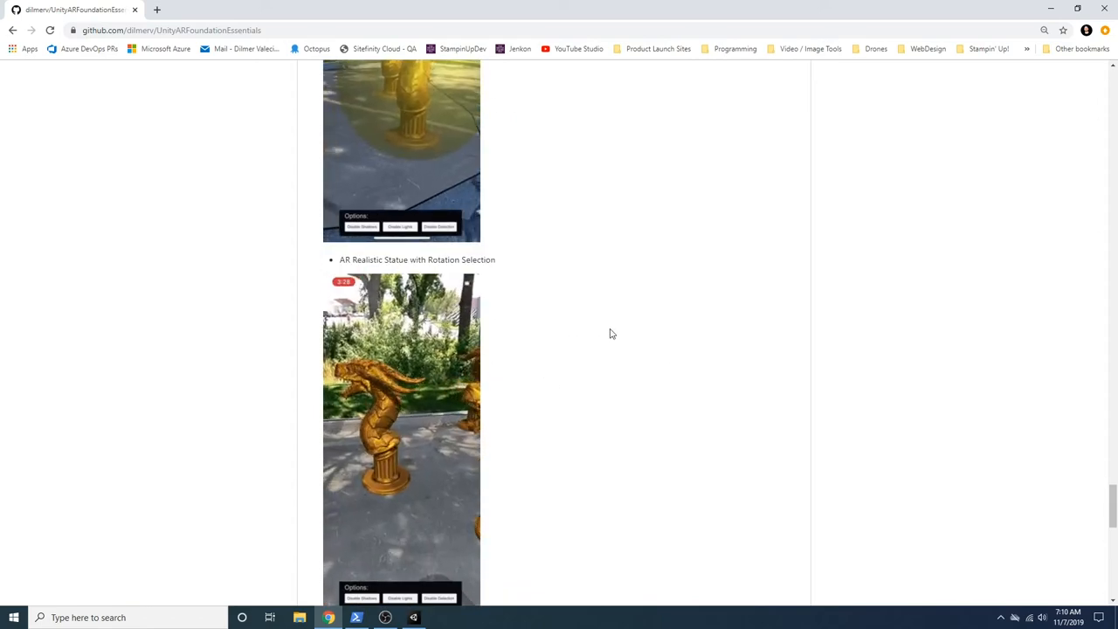
pyautogui.scroll(-3)
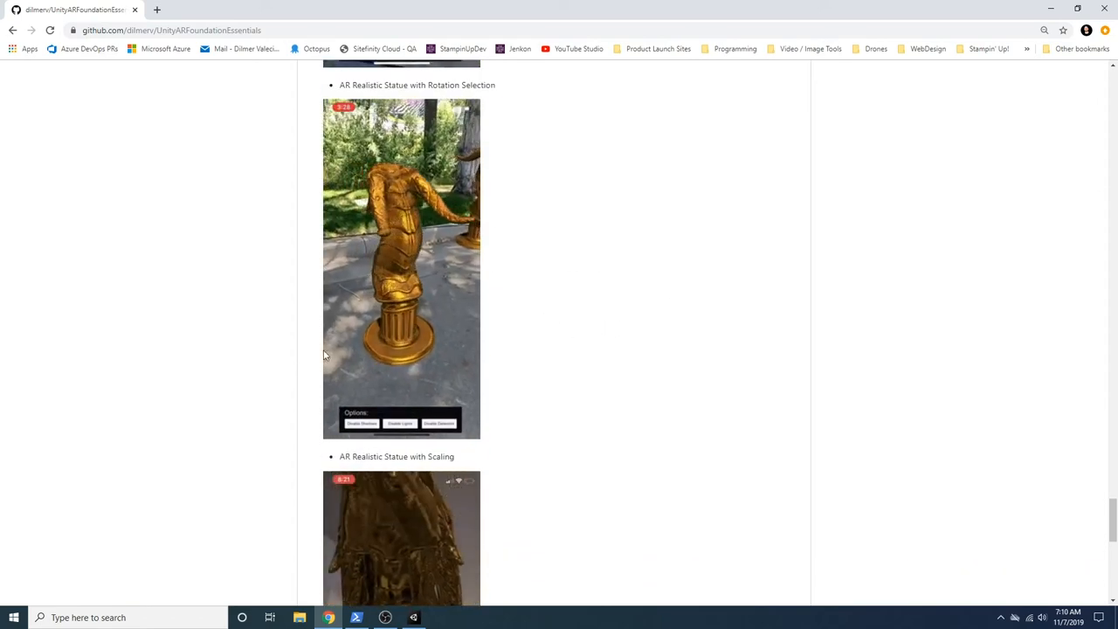
pyautogui.scroll(-3)
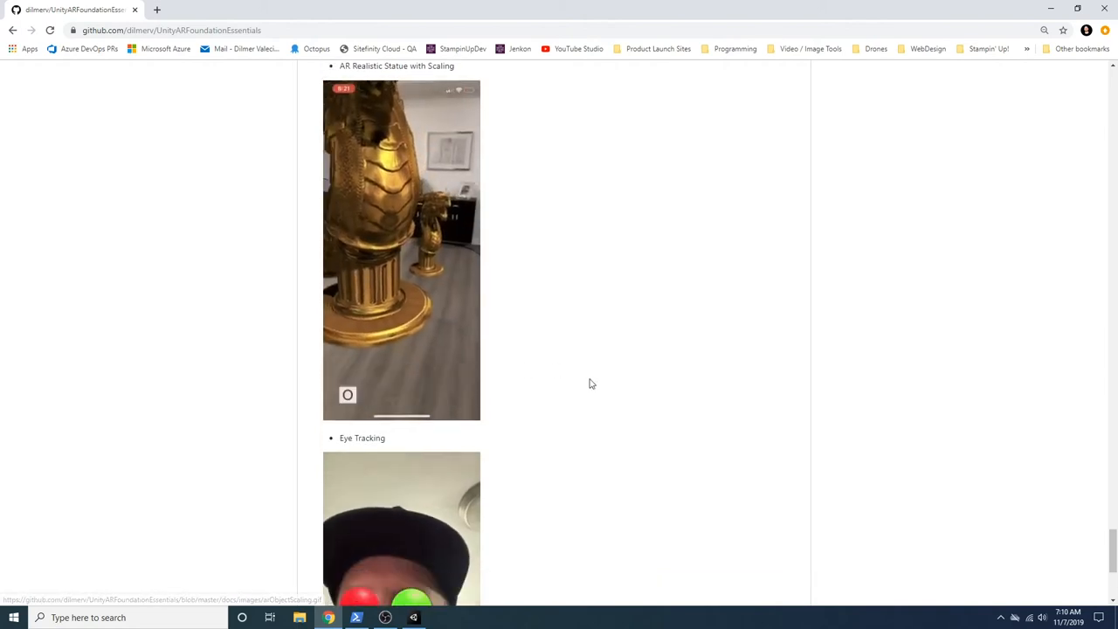
pyautogui.scroll(-3)
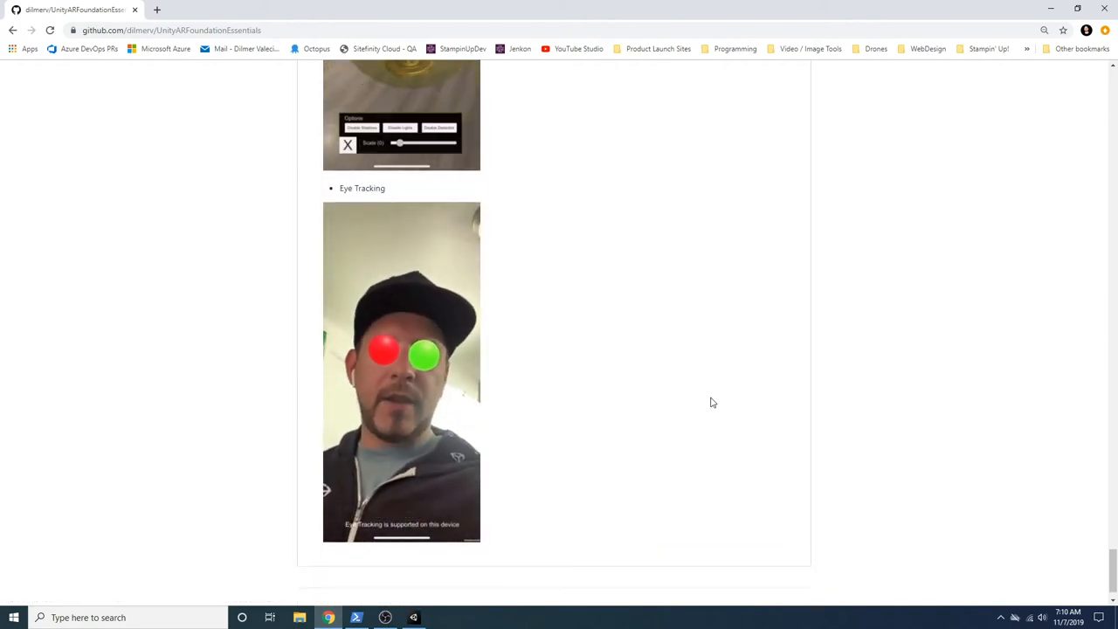
pyautogui.scroll(-3)
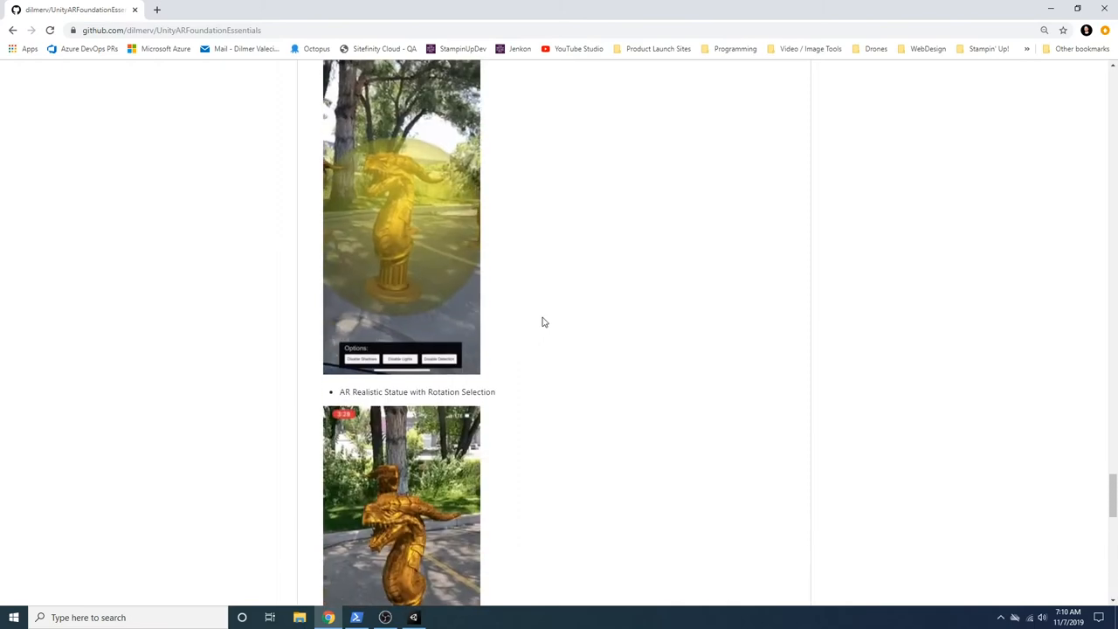
pyautogui.scroll(3)
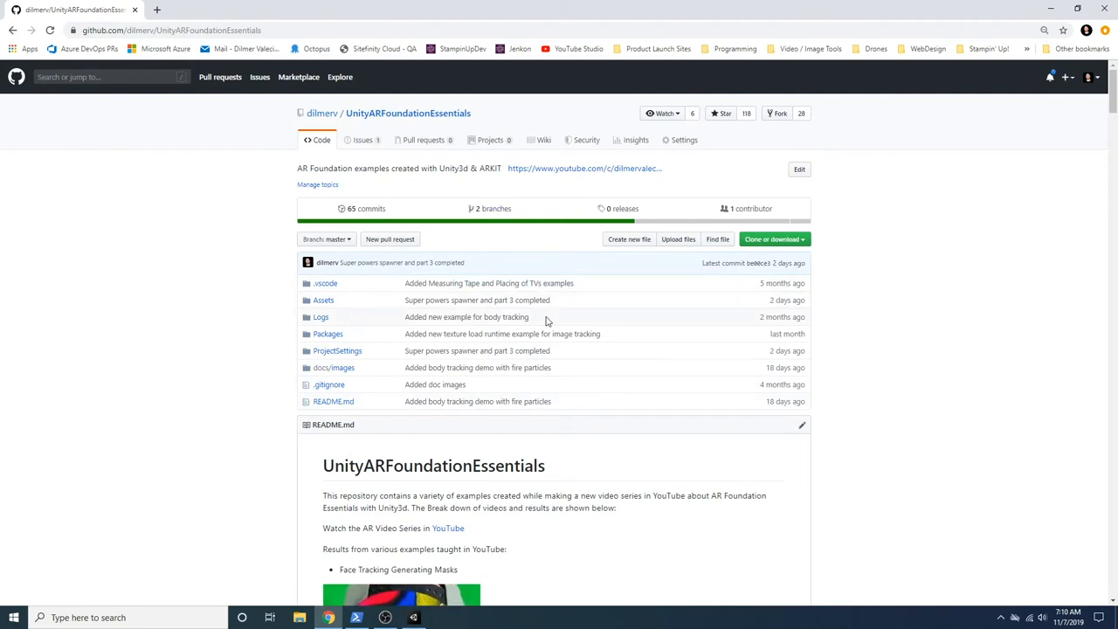
pyautogui.moveTo(451, 560)
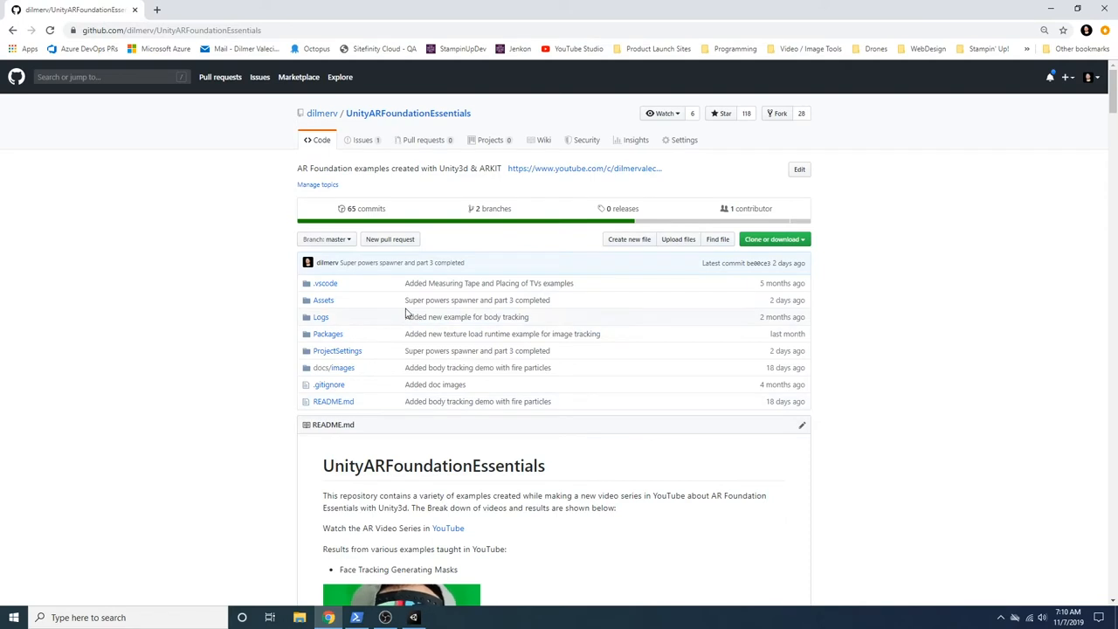
pyautogui.moveTo(281, 96)
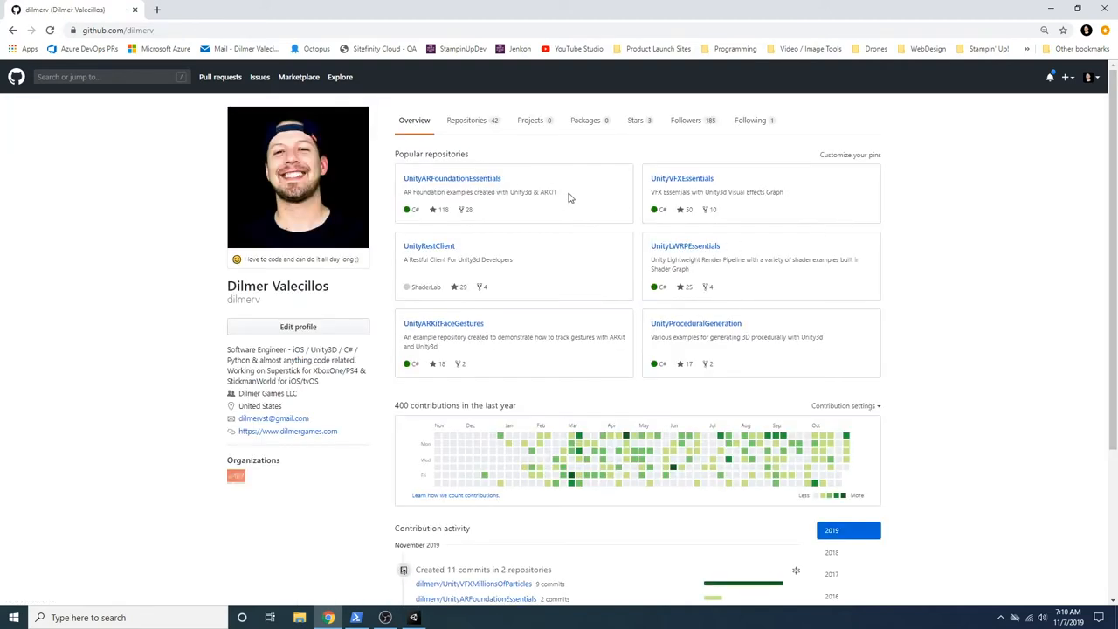
pyautogui.moveTo(682, 178)
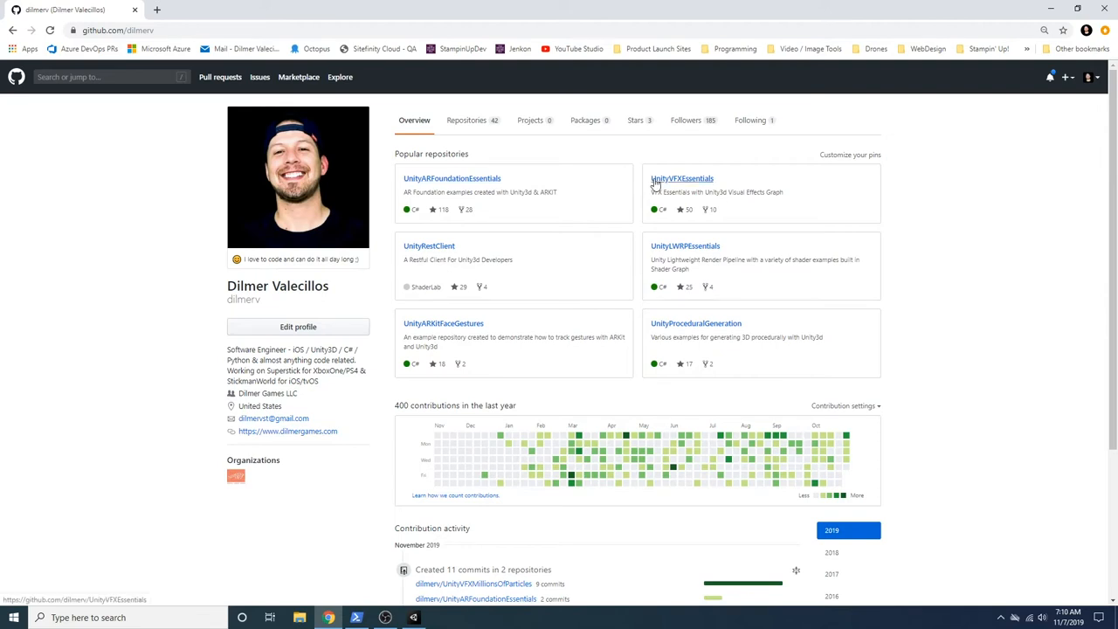
pyautogui.moveTo(663, 179)
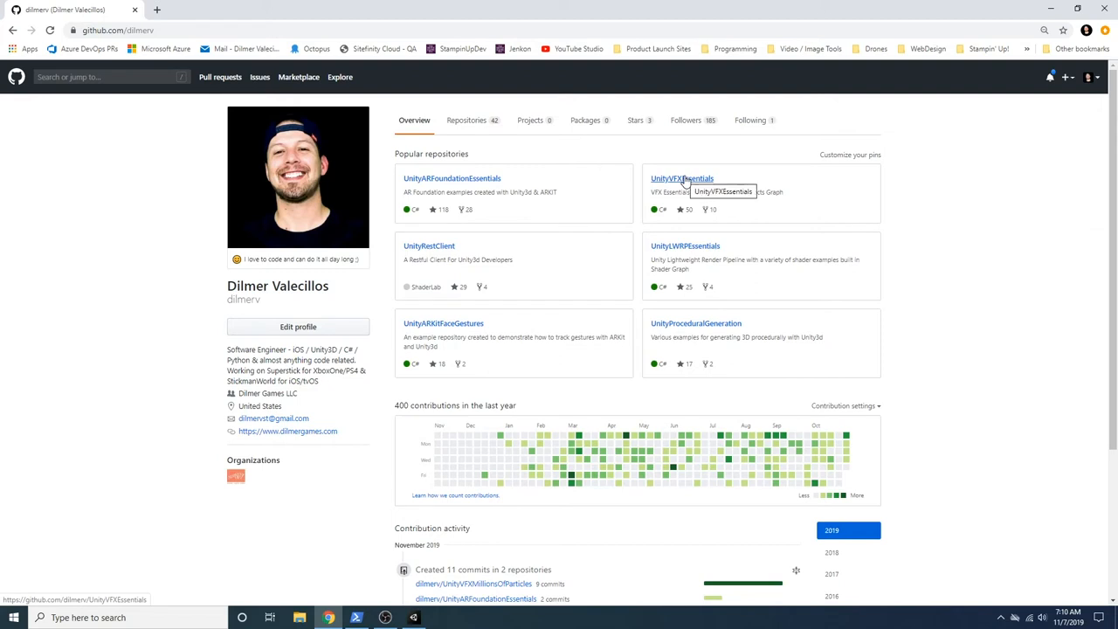
# Open UnityVFXEssentials and scroll to its README listing six VFX Graph videos
pyautogui.click(681, 178)
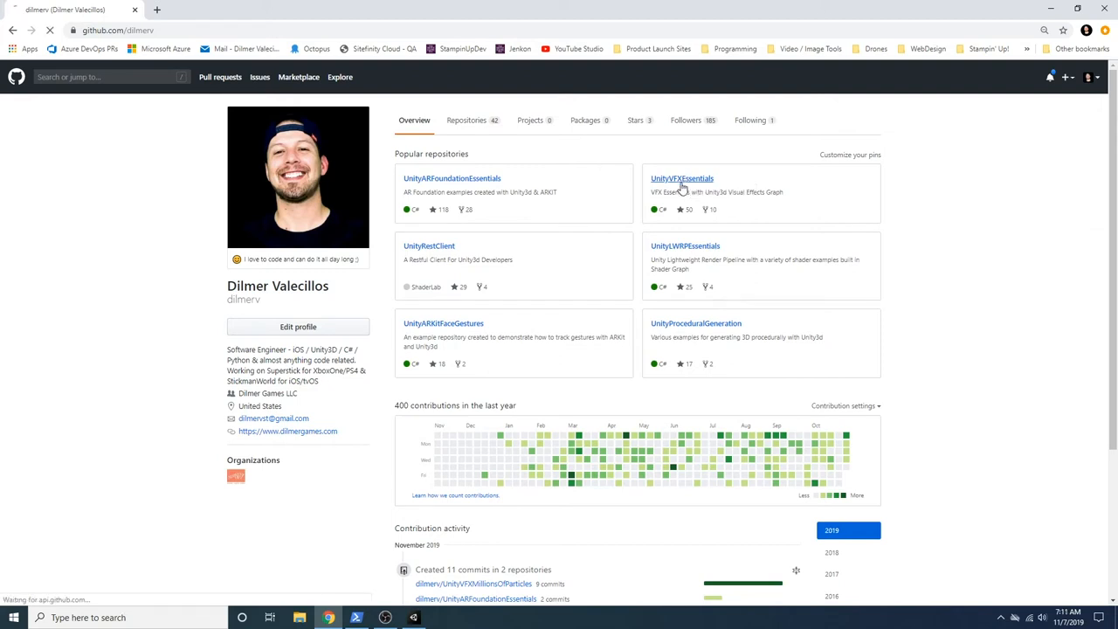
pyautogui.click(682, 178)
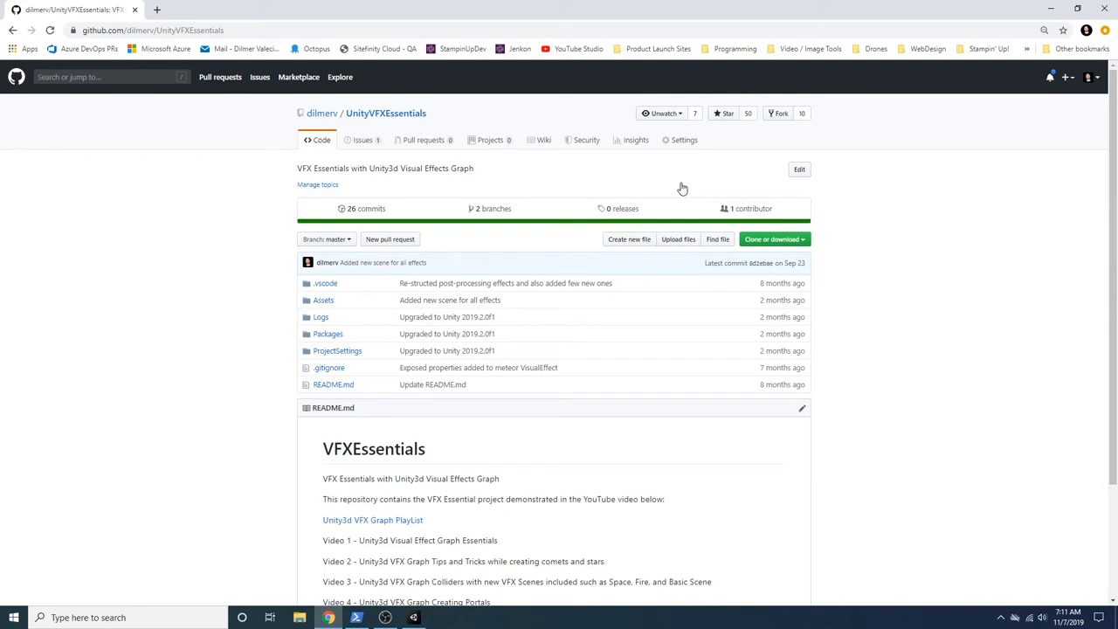
pyautogui.scroll(-3)
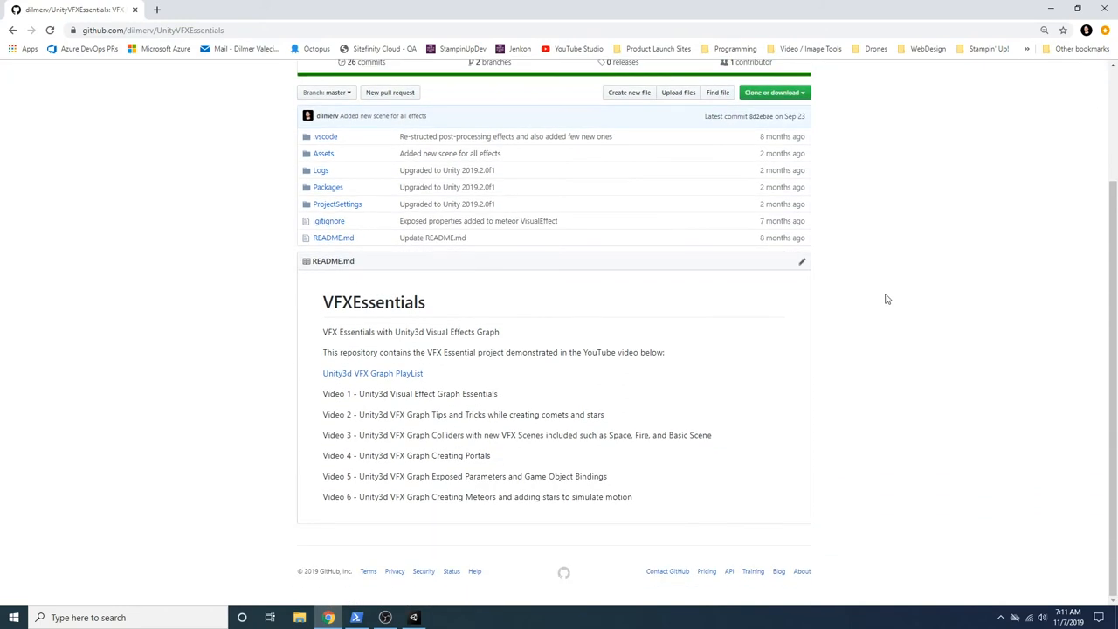
pyautogui.moveTo(559, 451)
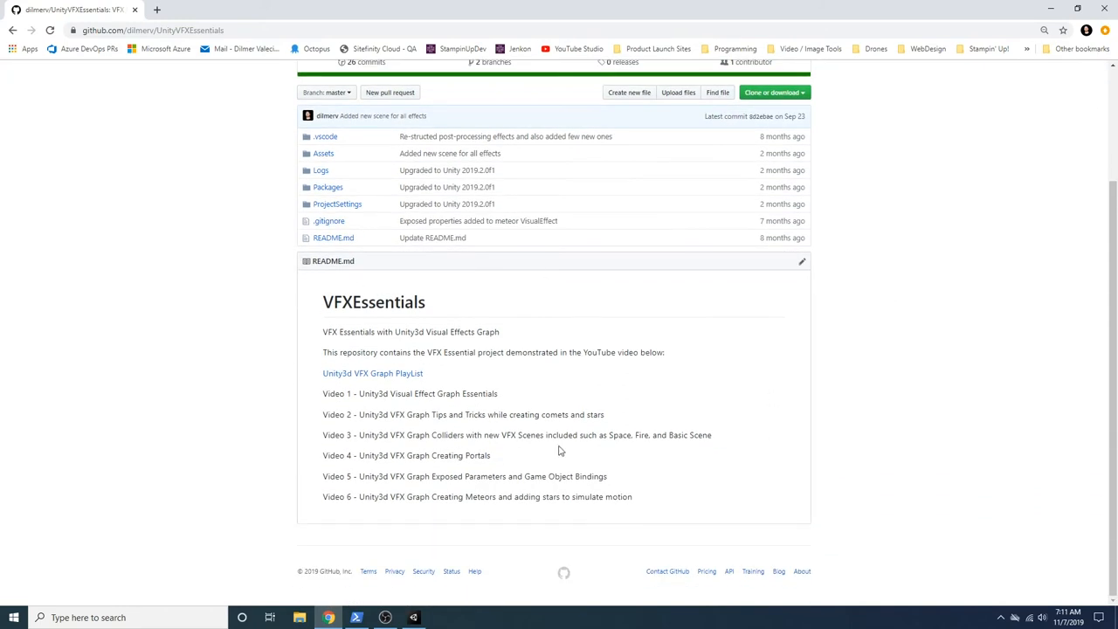
pyautogui.moveTo(467, 425)
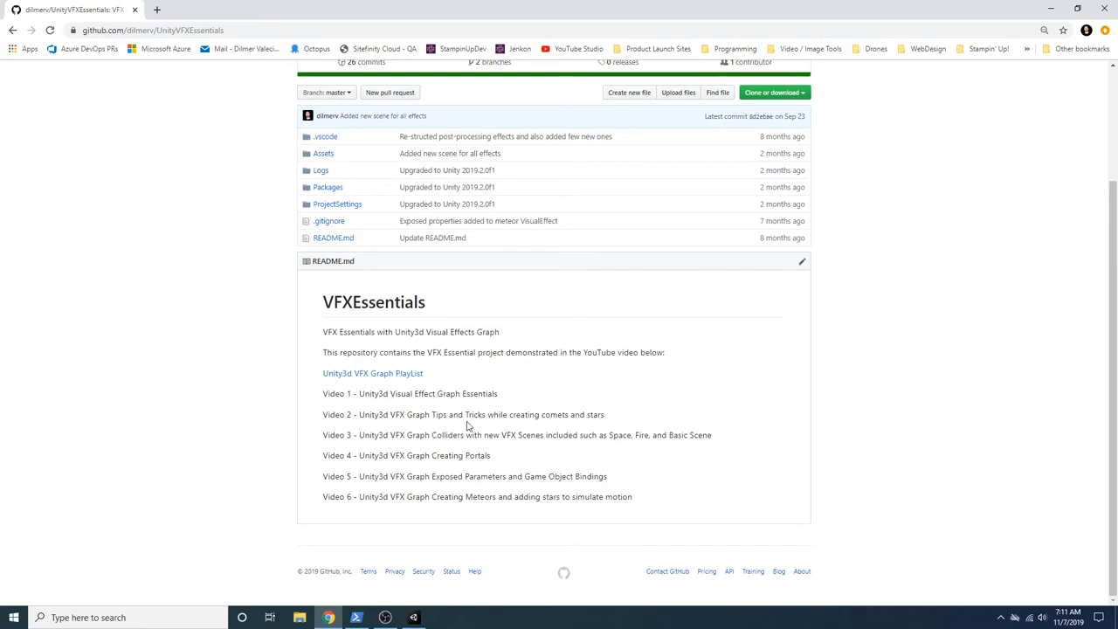
pyautogui.moveTo(351, 194)
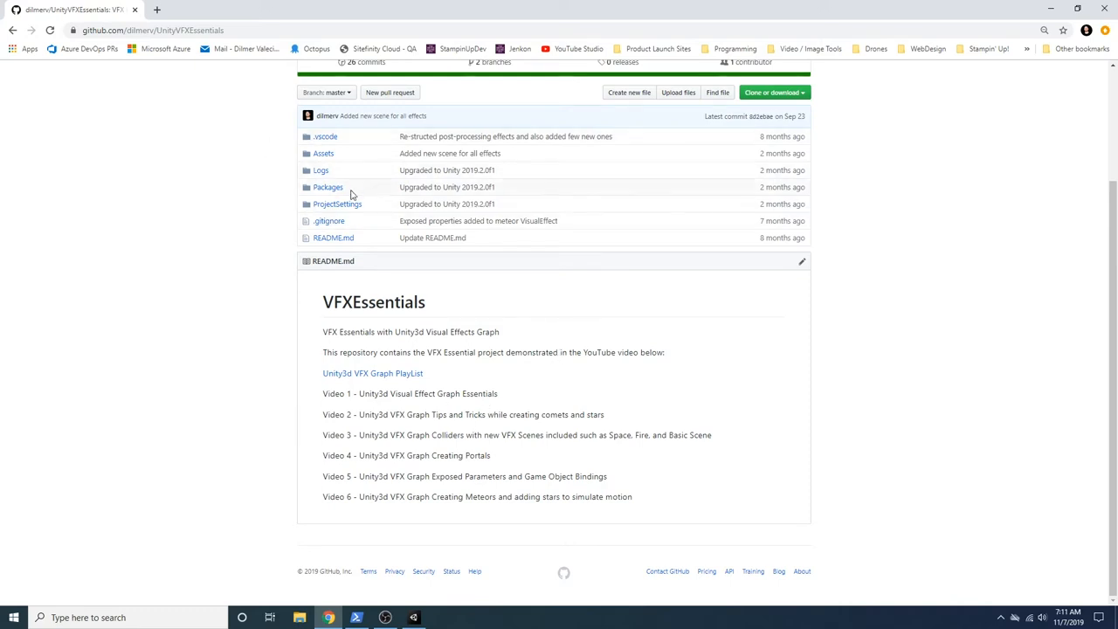
pyautogui.moveTo(404, 383)
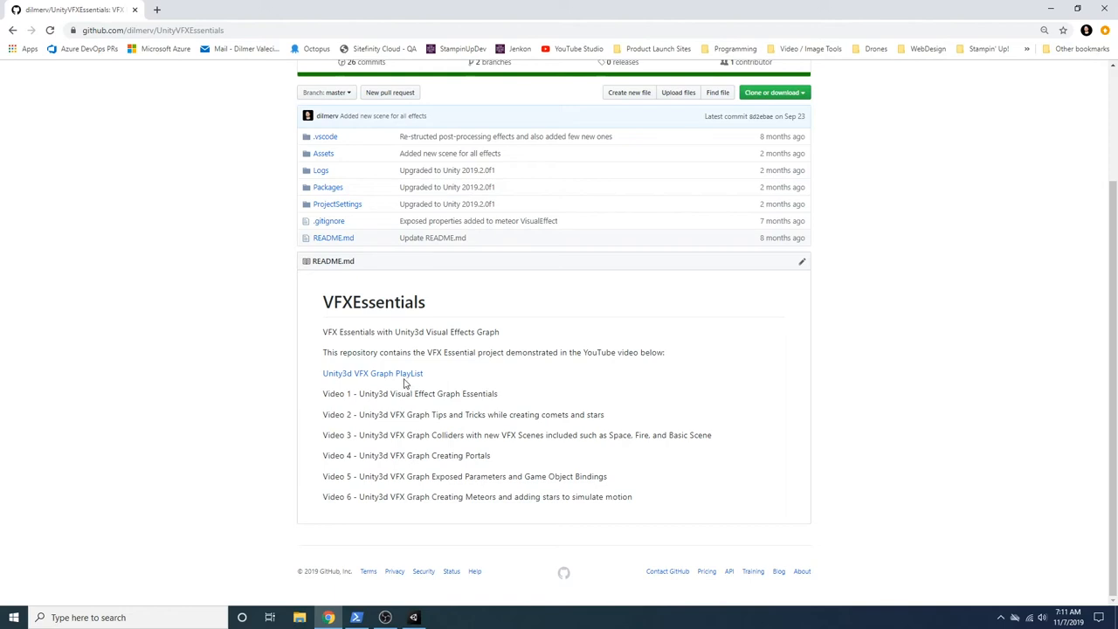
# Follow the Unity3d VFX Graph PlayList link and browse all 17 playlist videos
pyautogui.click(372, 373)
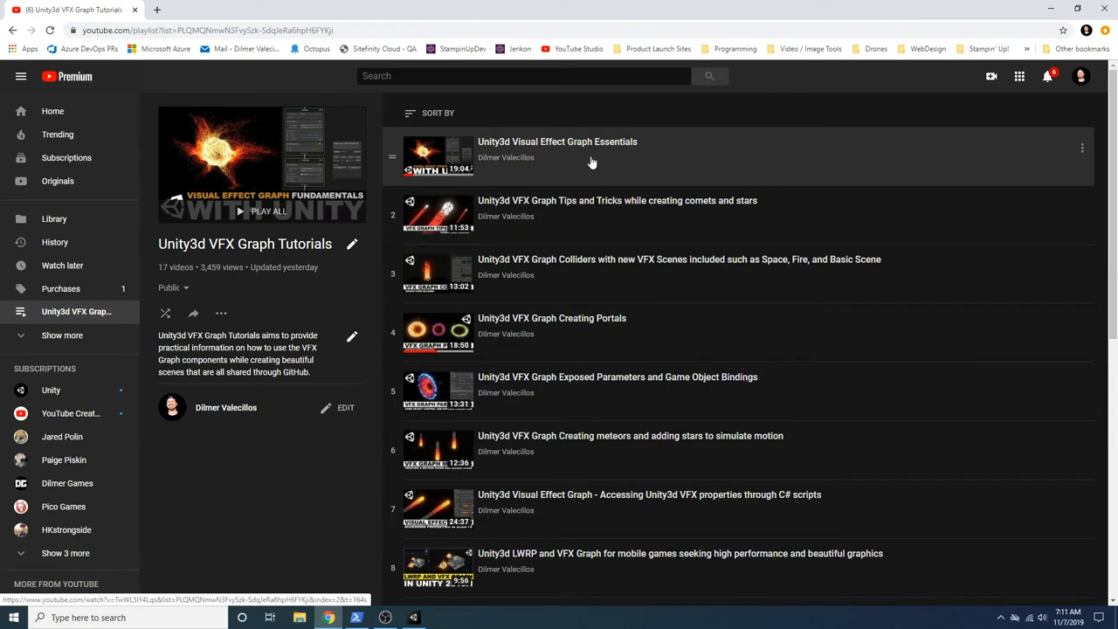
pyautogui.moveTo(500, 148)
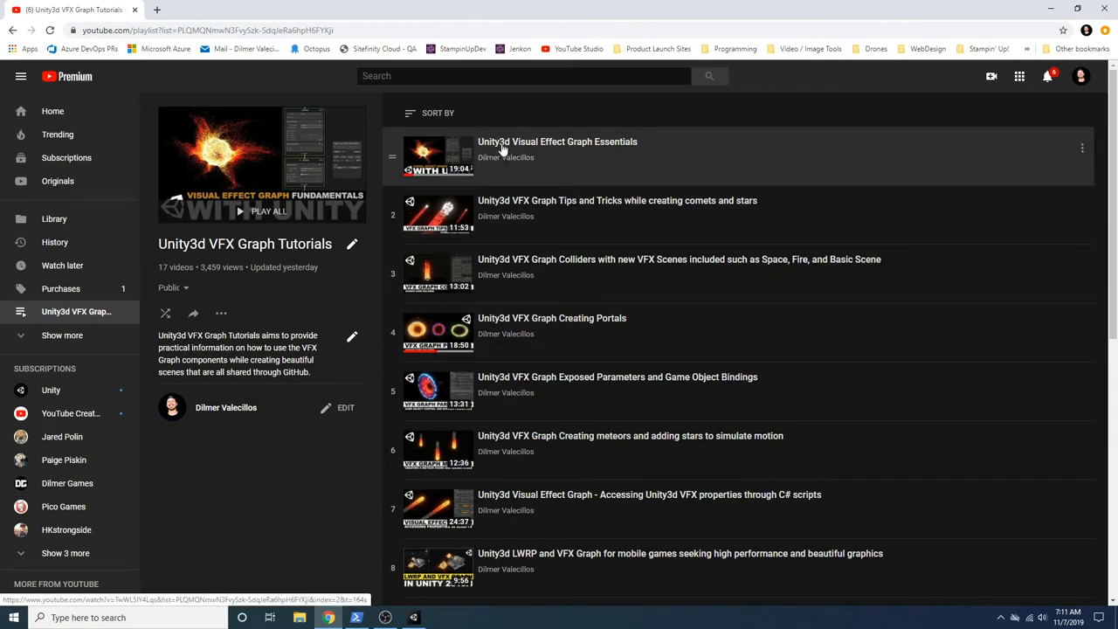
pyautogui.moveTo(511, 125)
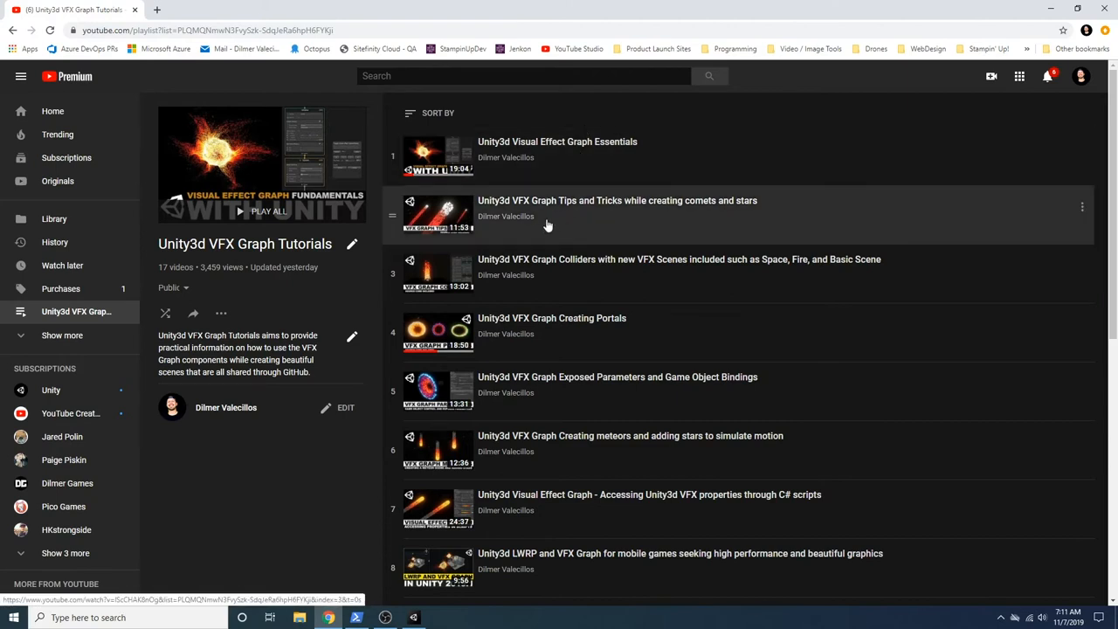
pyautogui.moveTo(564, 221)
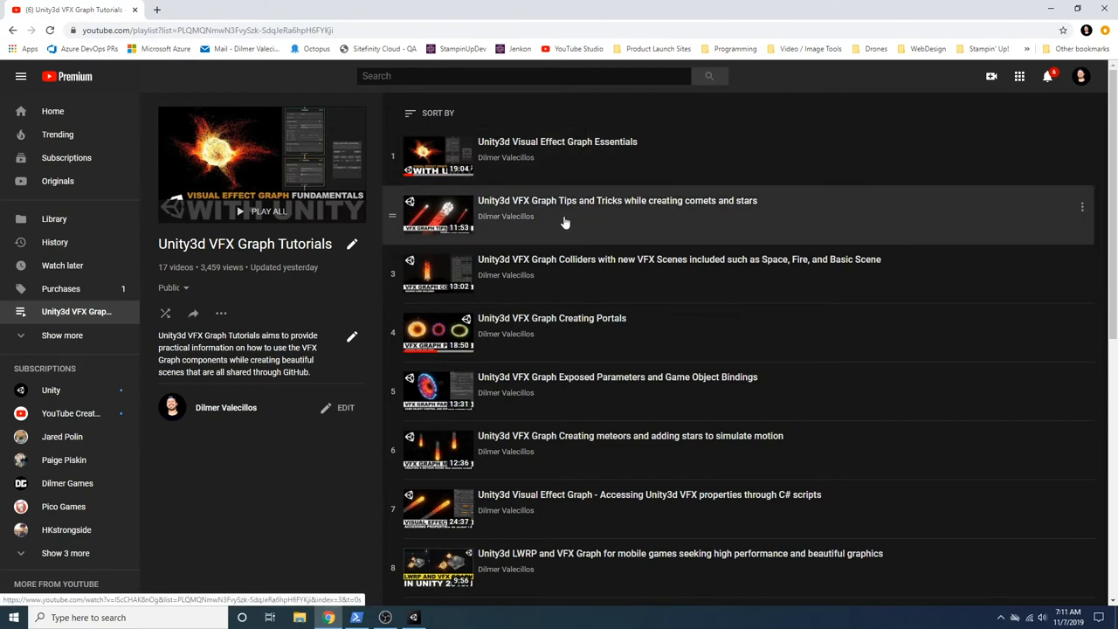
pyautogui.moveTo(620, 210)
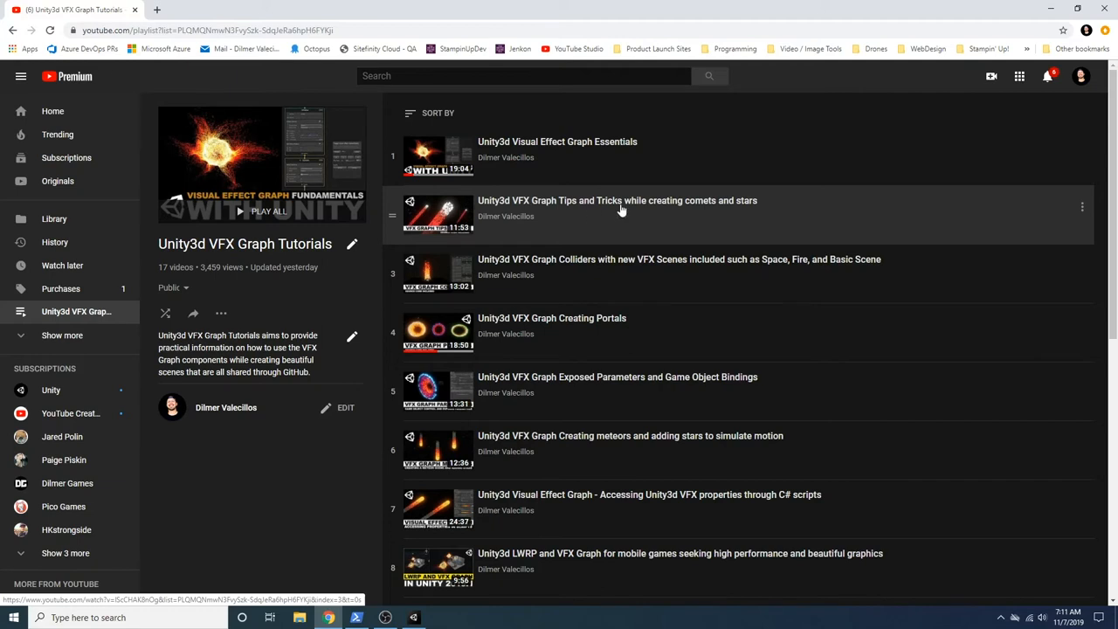
pyautogui.scroll(-3)
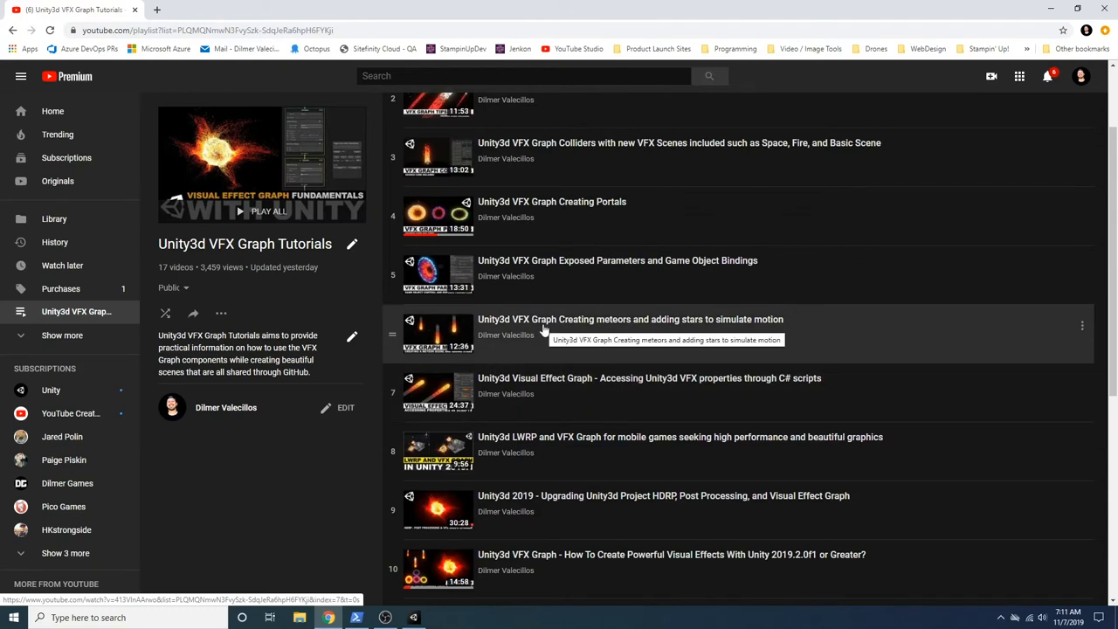
pyautogui.moveTo(552, 343)
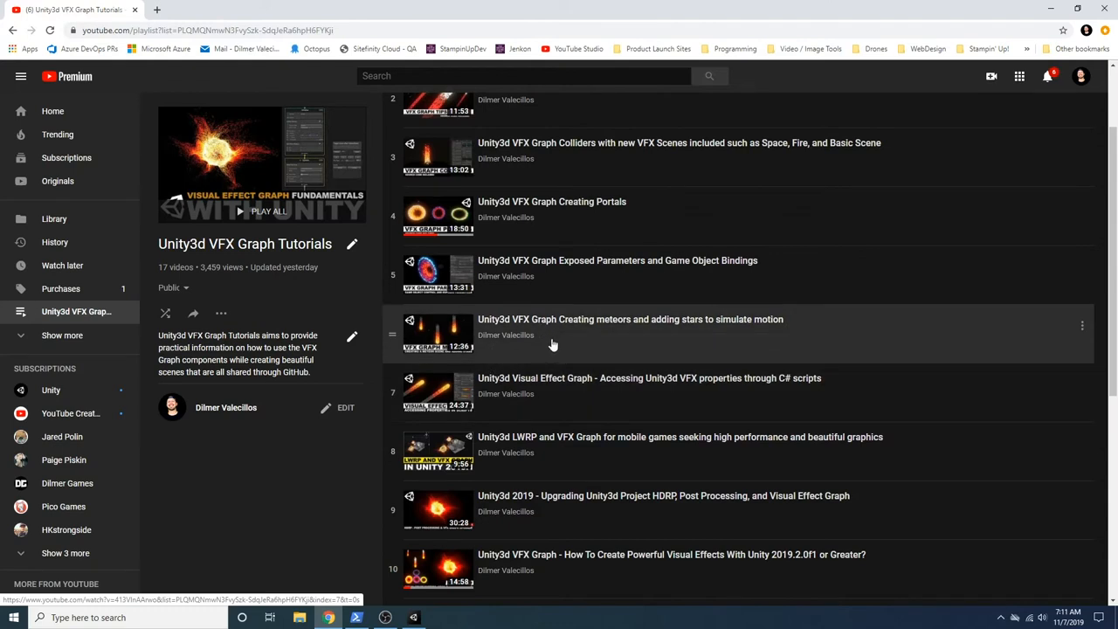
pyautogui.moveTo(520, 353)
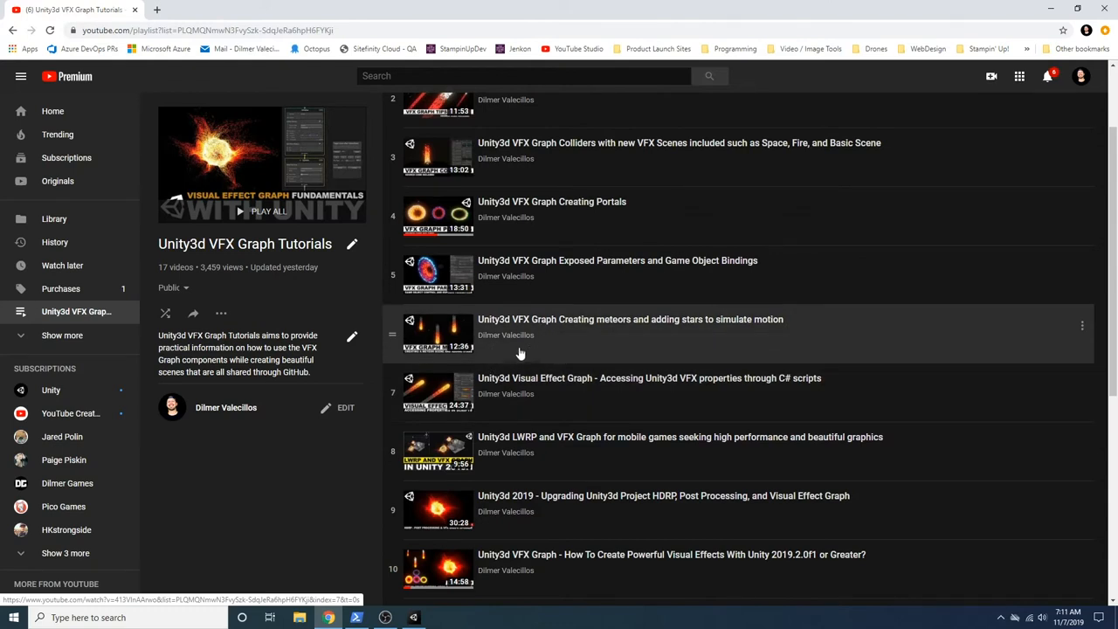
pyautogui.moveTo(614, 336)
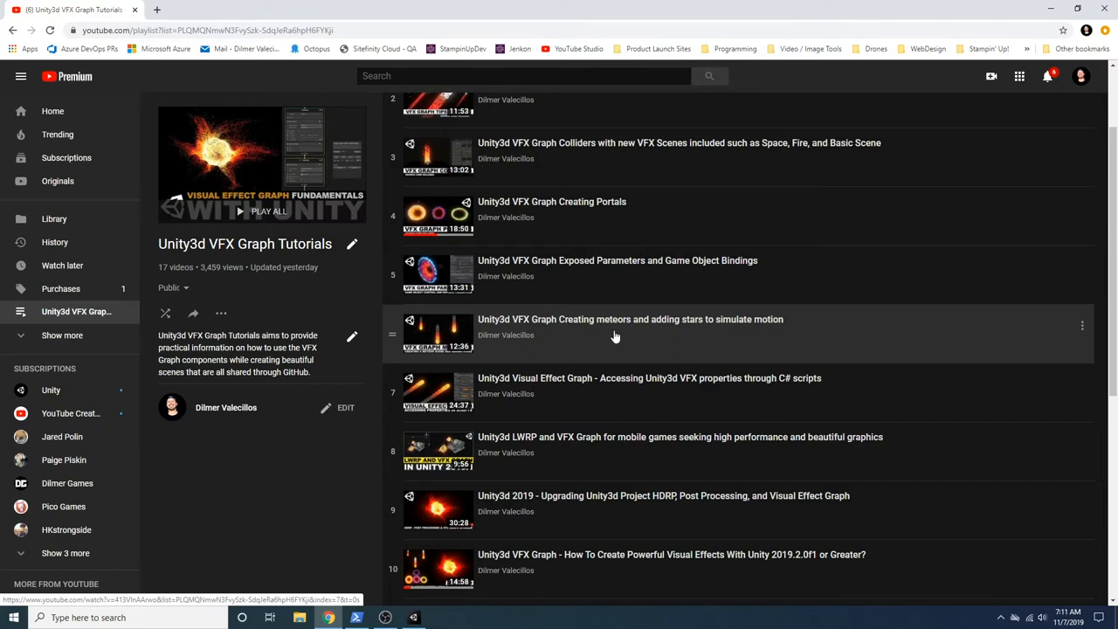
pyautogui.scroll(-3)
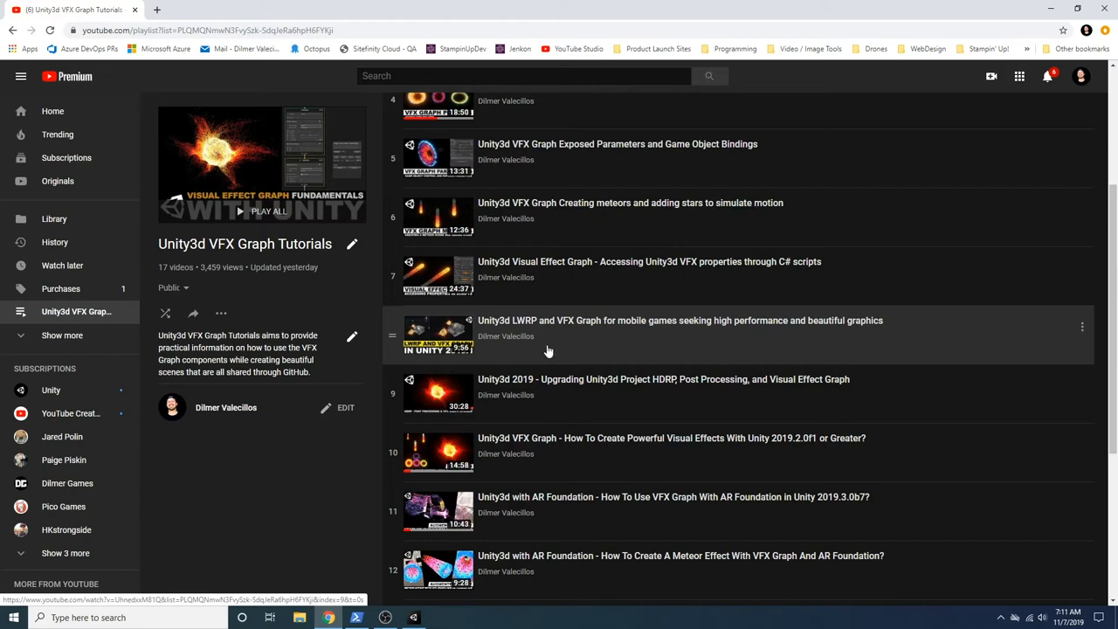
pyautogui.moveTo(509, 350)
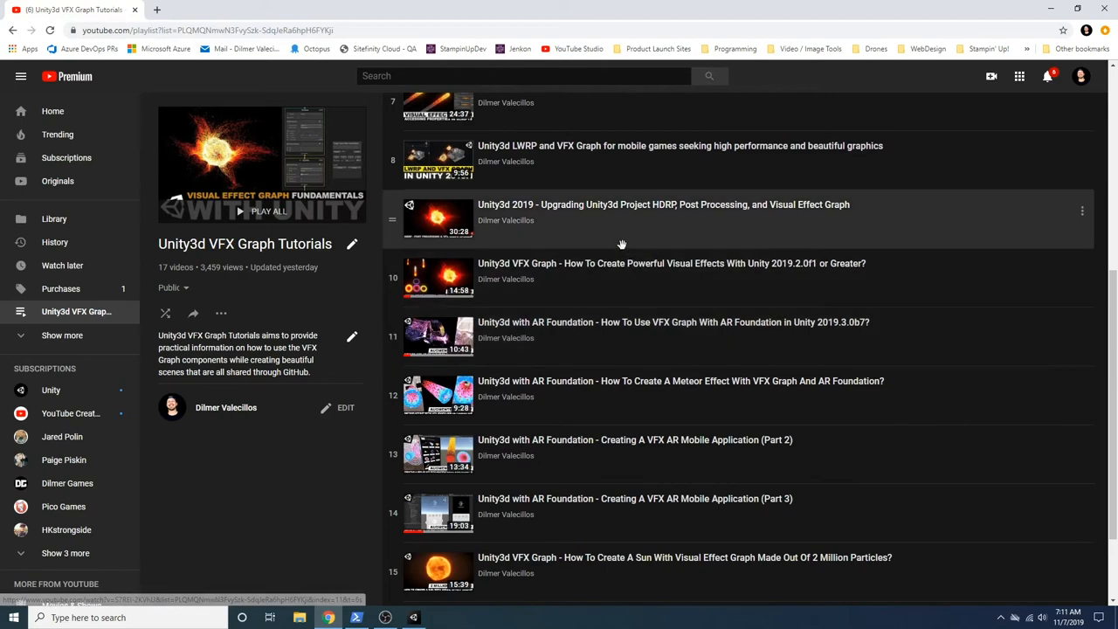
pyautogui.moveTo(583, 453)
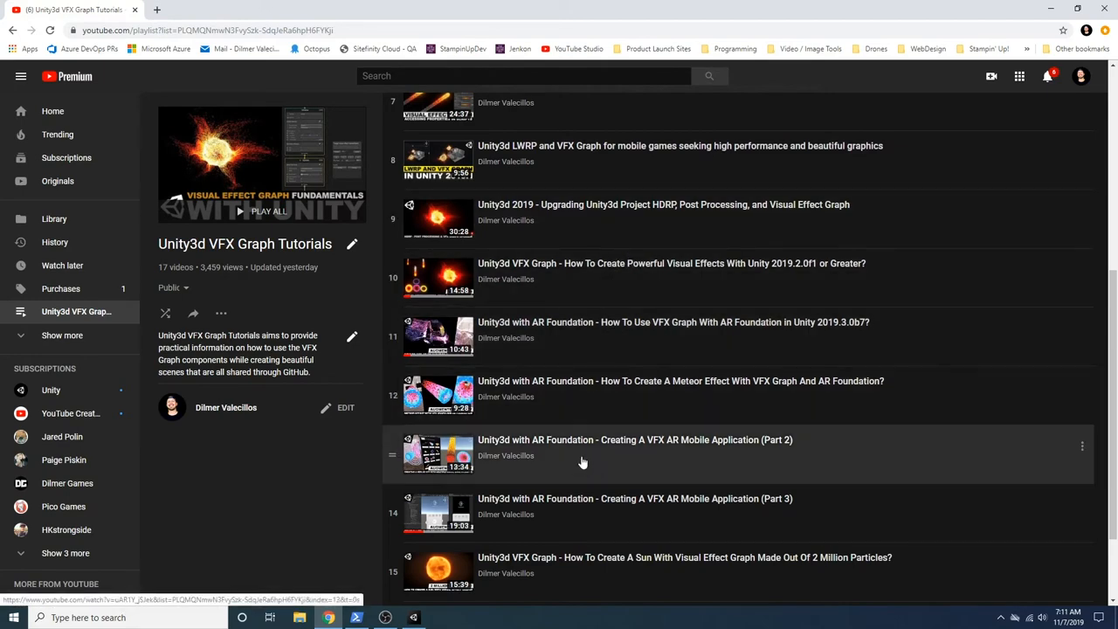
pyautogui.scroll(-3)
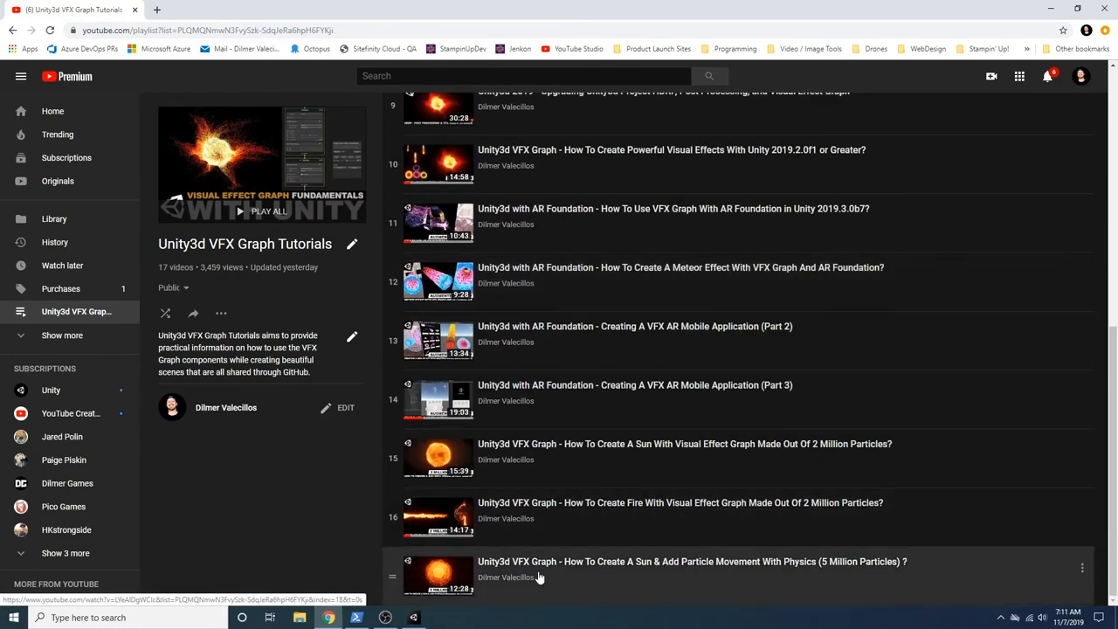
pyautogui.moveTo(588, 571)
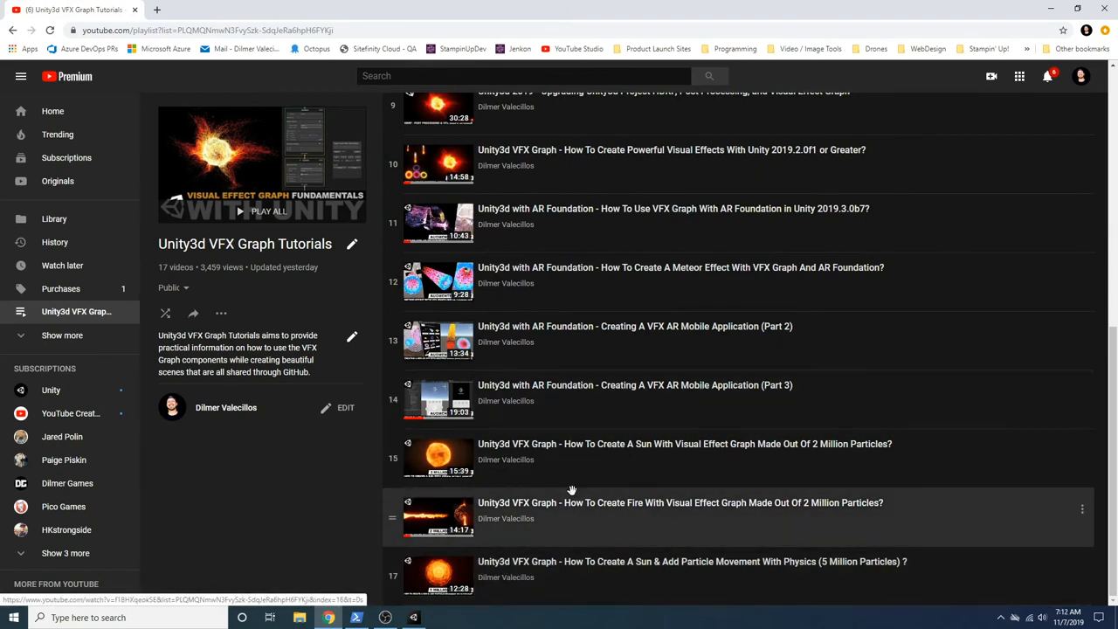
pyautogui.moveTo(505, 225)
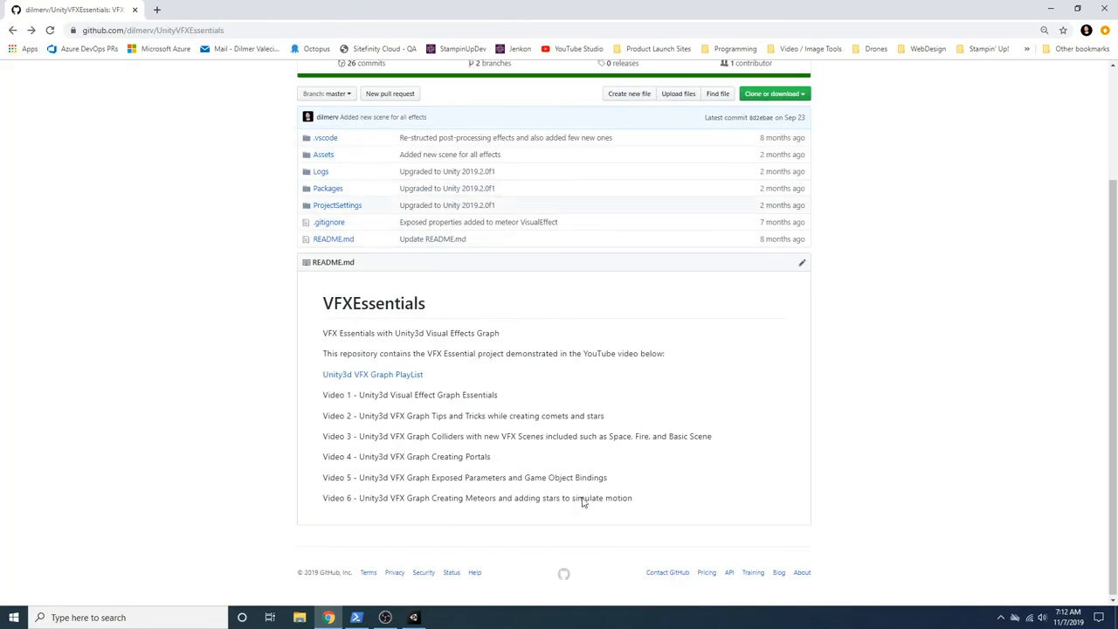
# Mark the Video 4 portals title, then open UnityRestClient and read its GET/POST snippets
pyautogui.doubleClick(441, 456)
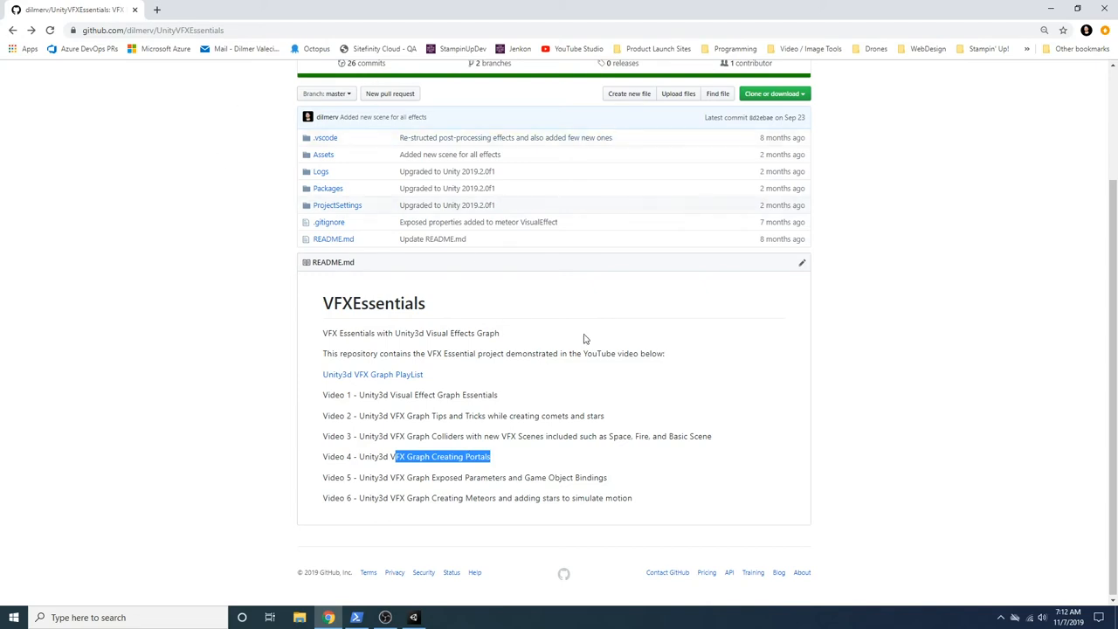
pyautogui.moveTo(567, 353)
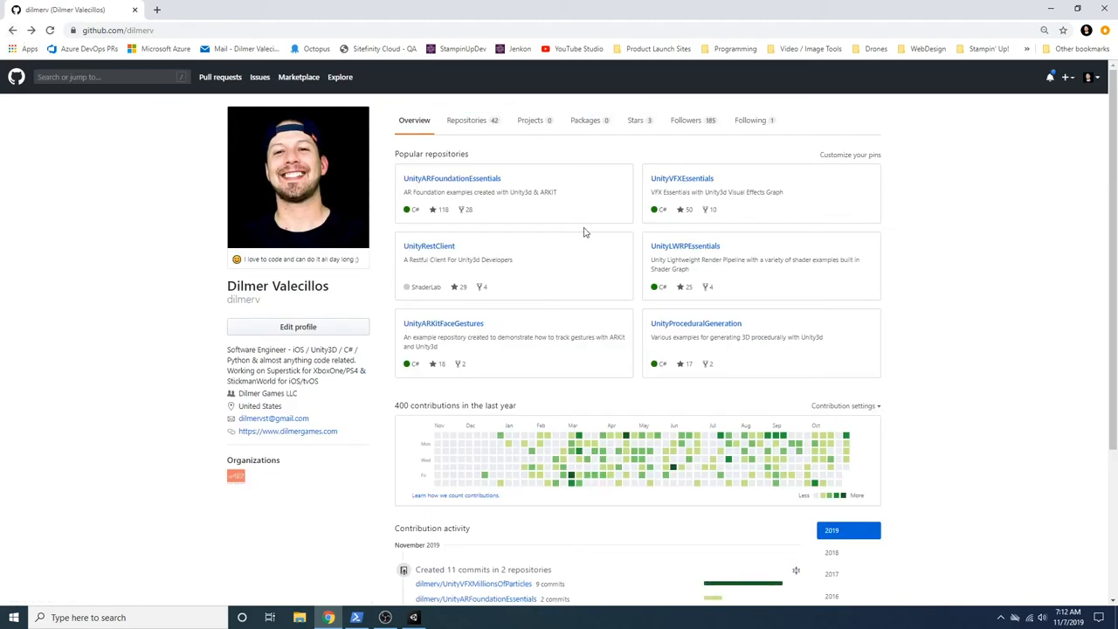
pyautogui.moveTo(441, 254)
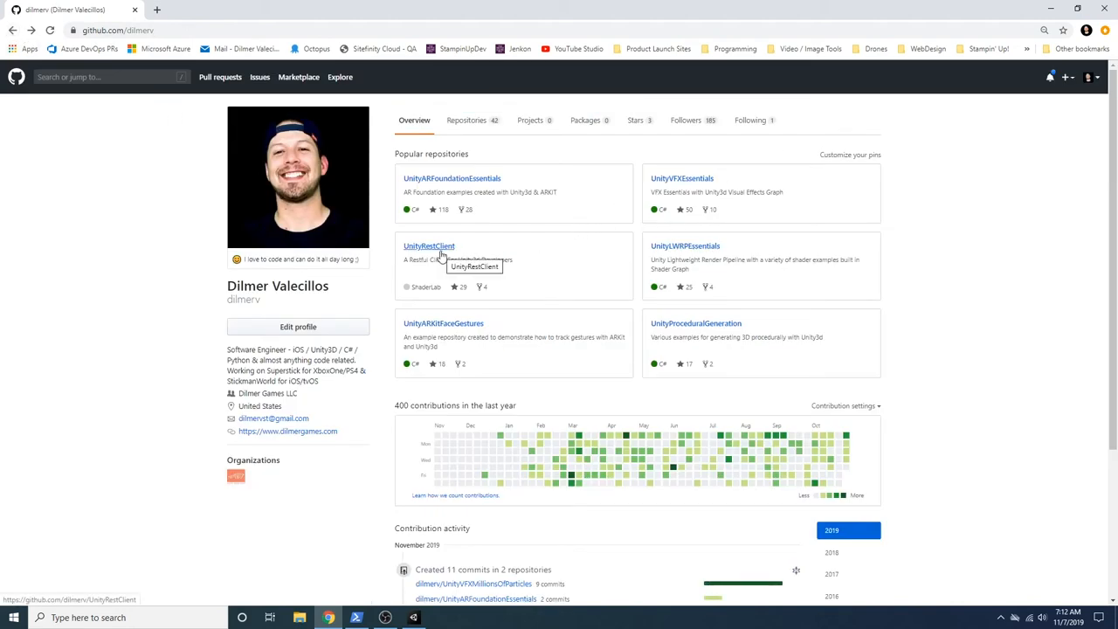
pyautogui.click(428, 245)
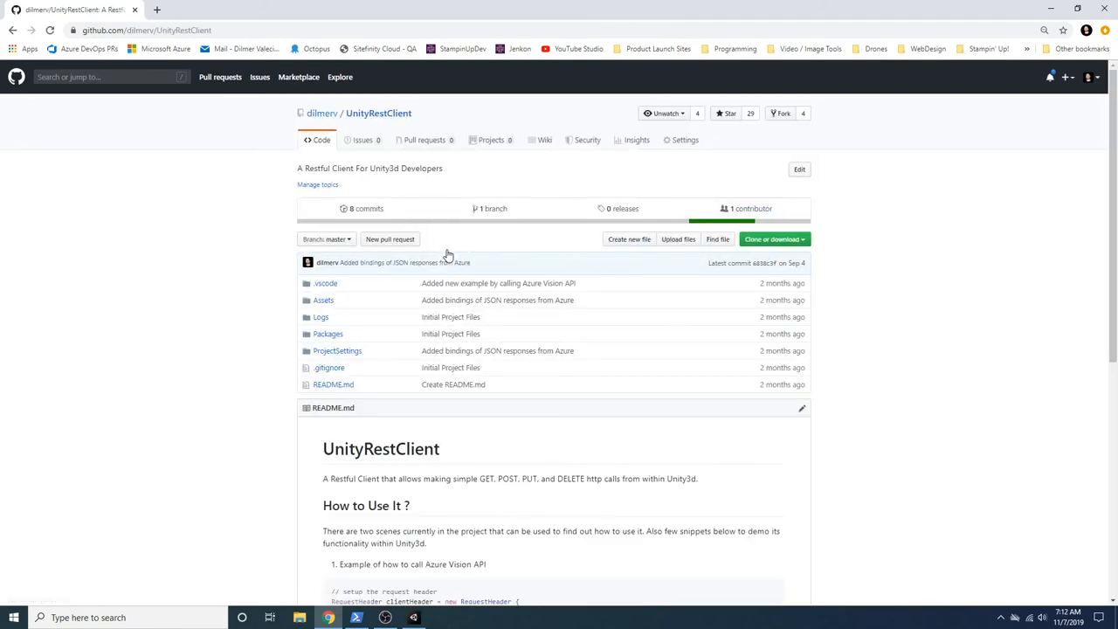
pyautogui.scroll(-3)
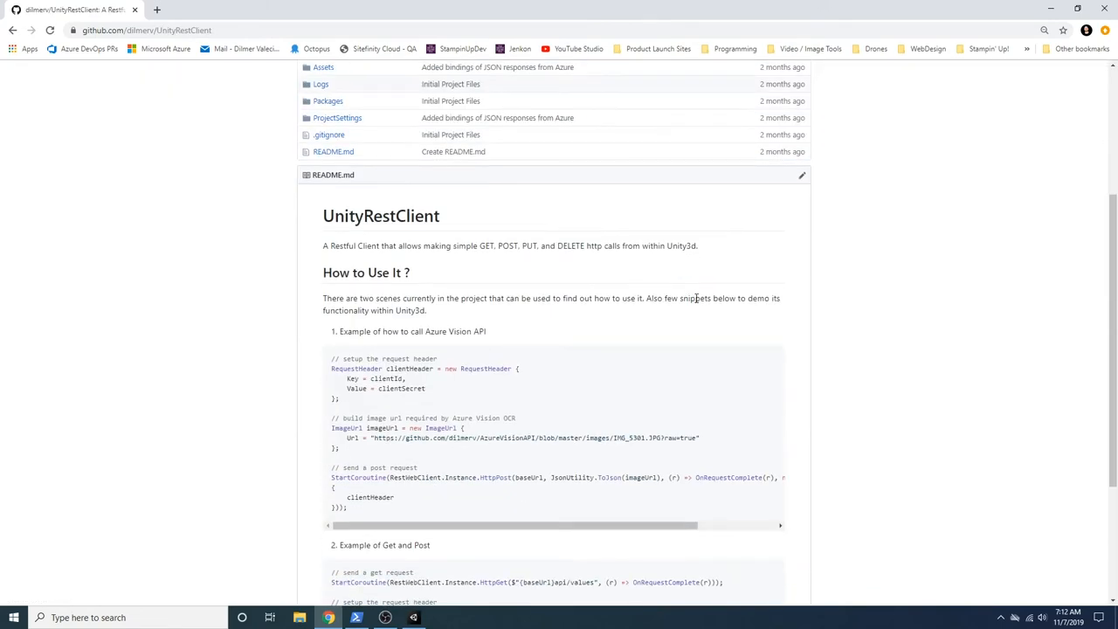
pyautogui.moveTo(693, 298)
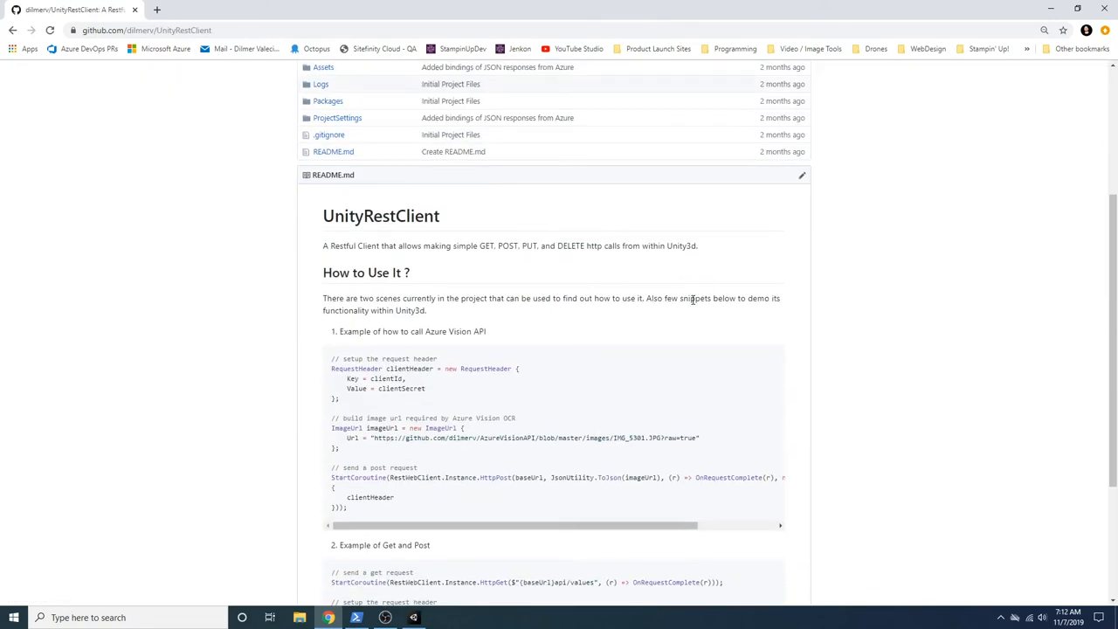
pyautogui.scroll(-3)
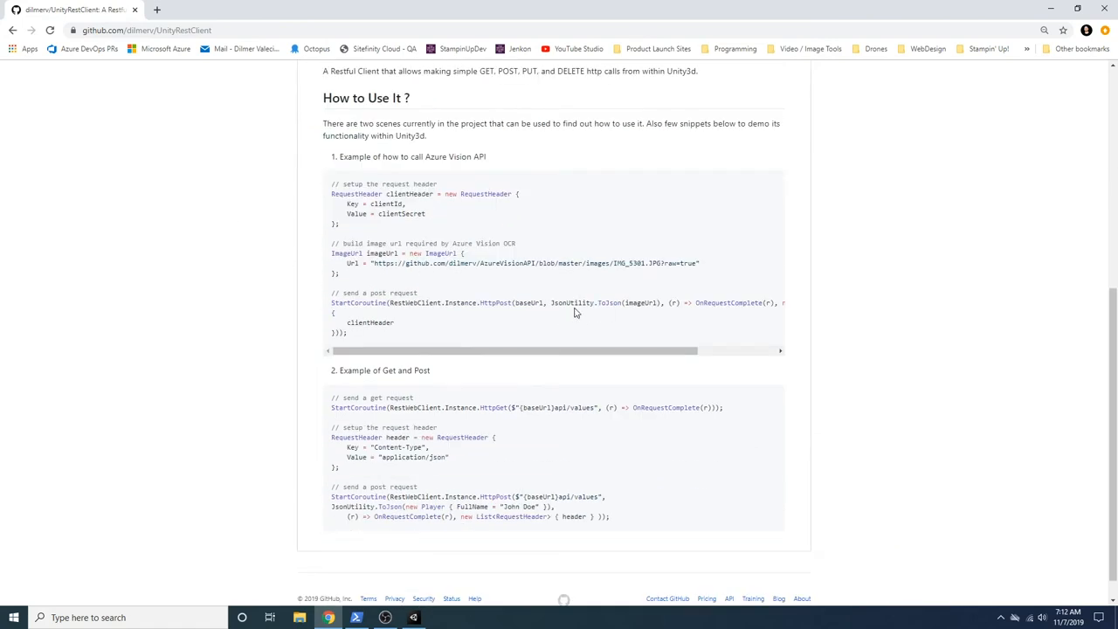
pyautogui.moveTo(564, 326)
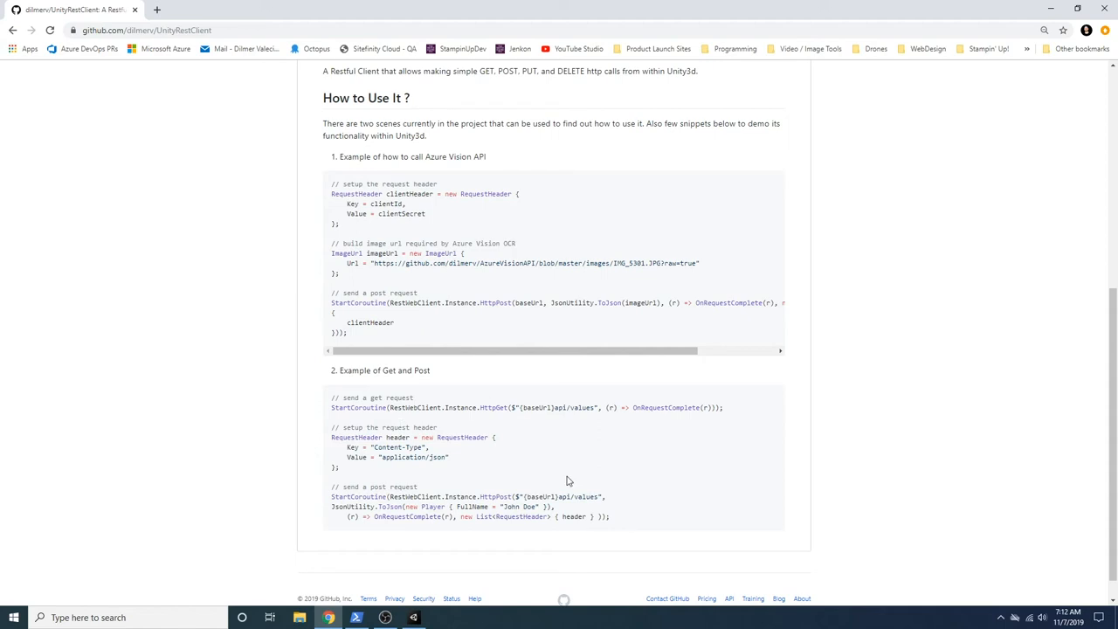
pyautogui.doubleClick(408, 369)
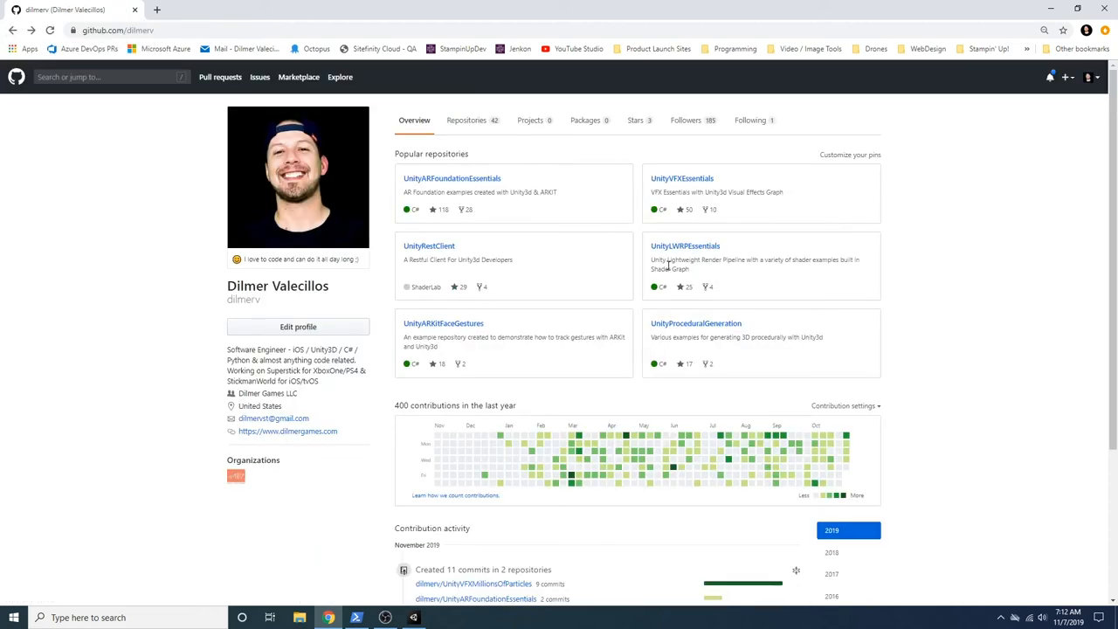
pyautogui.moveTo(695, 324)
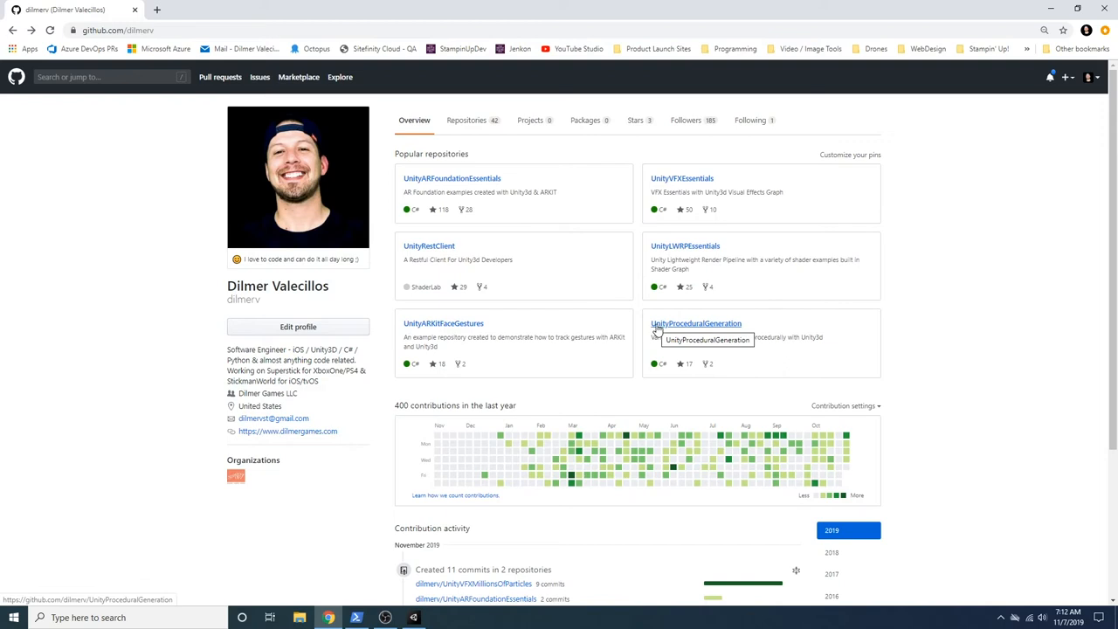
pyautogui.moveTo(443, 323)
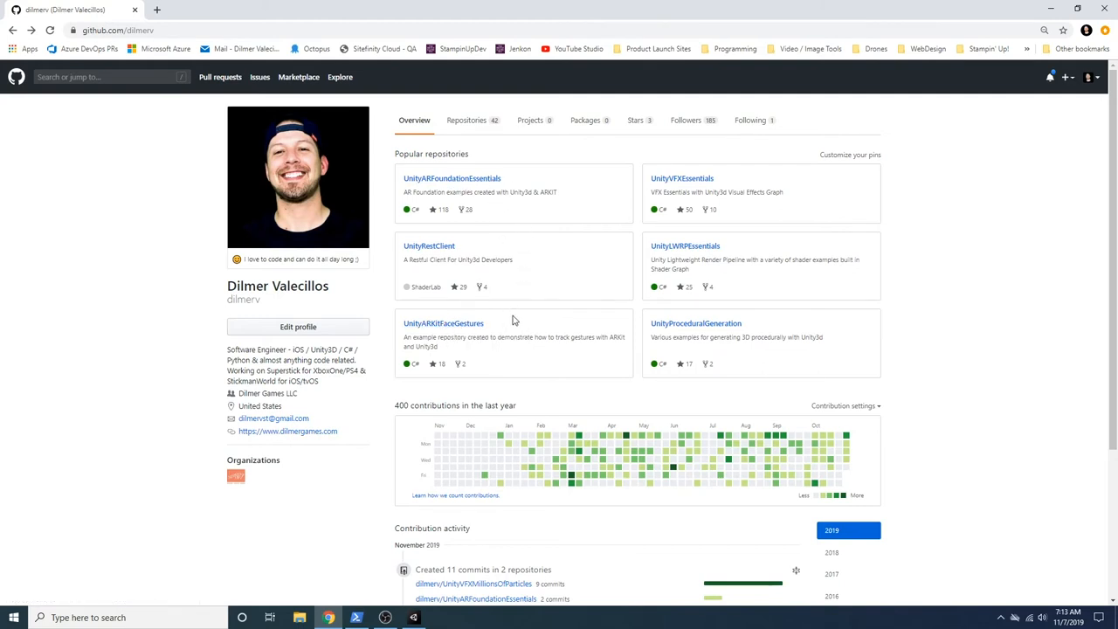
pyautogui.moveTo(443, 323)
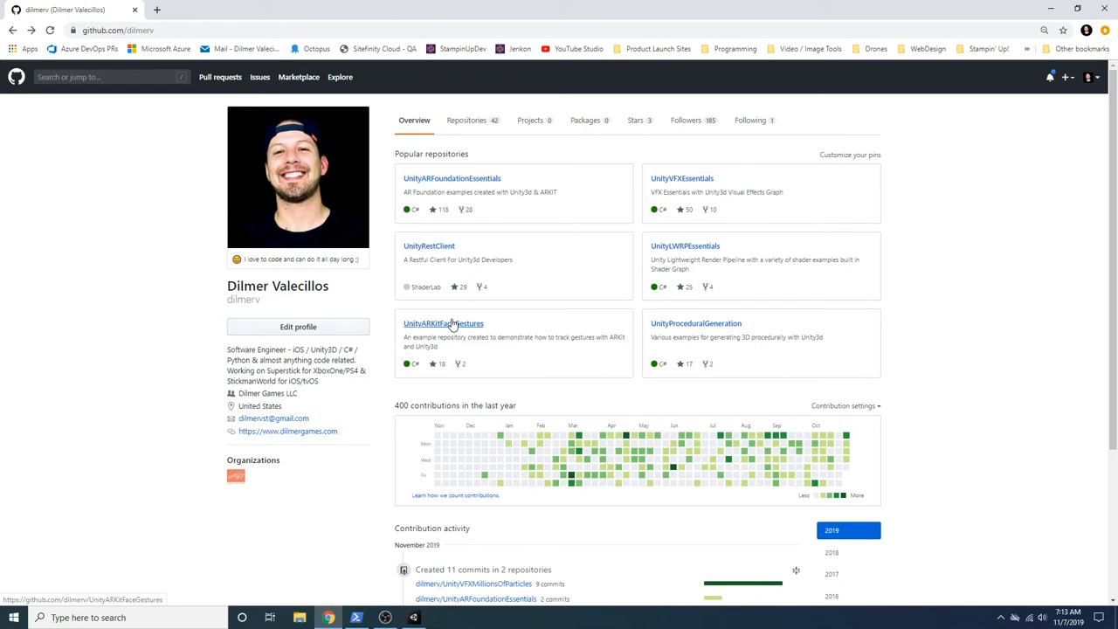
pyautogui.click(443, 323)
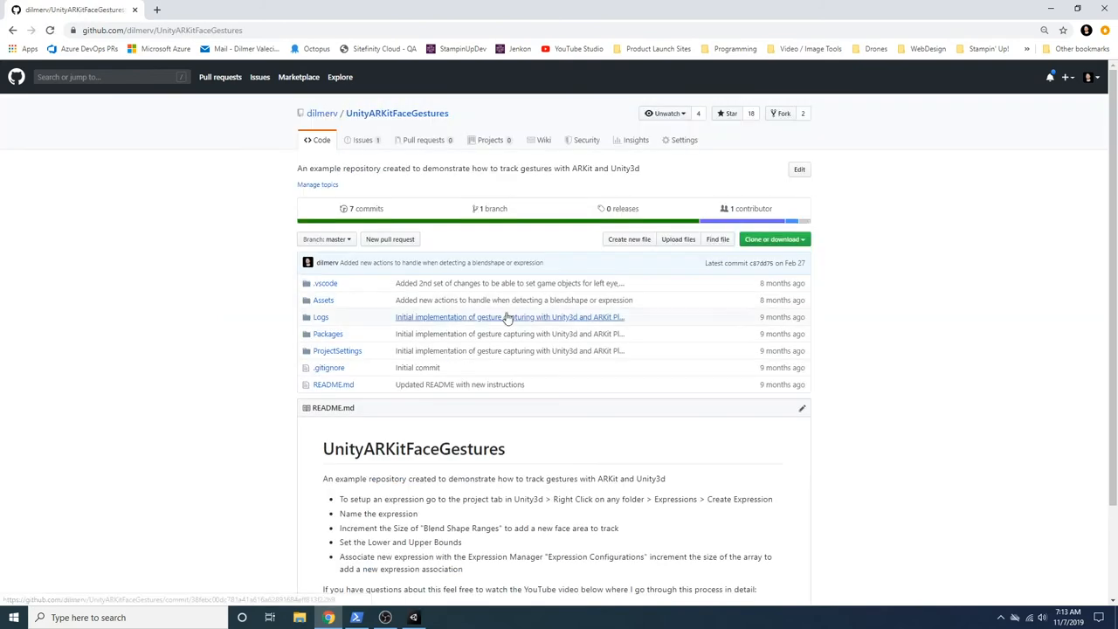
pyautogui.scroll(-3)
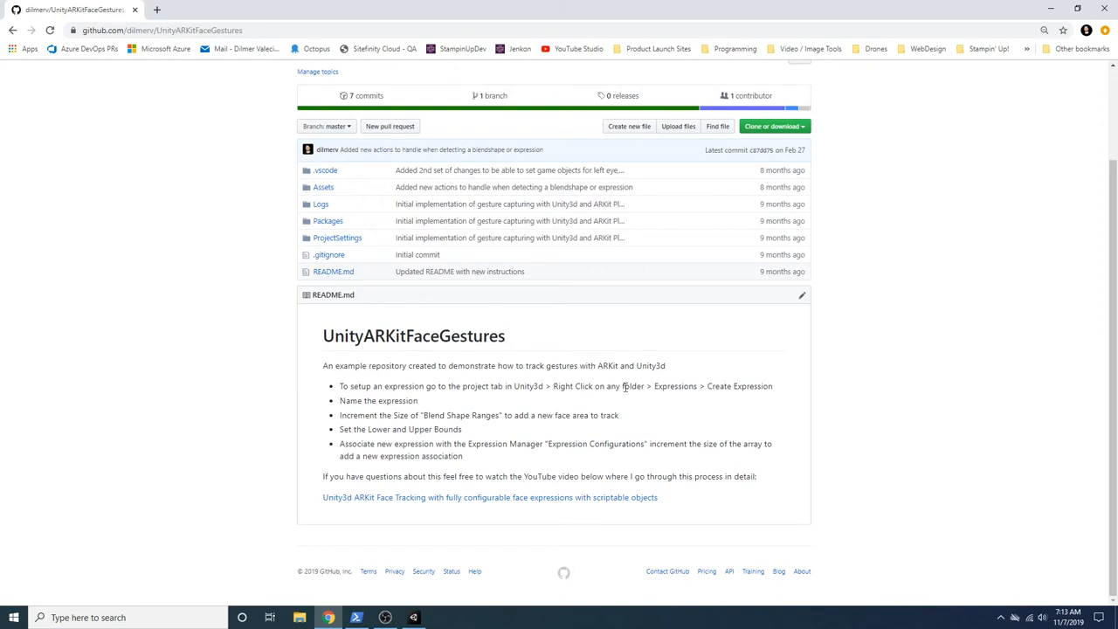
pyautogui.moveTo(709, 380)
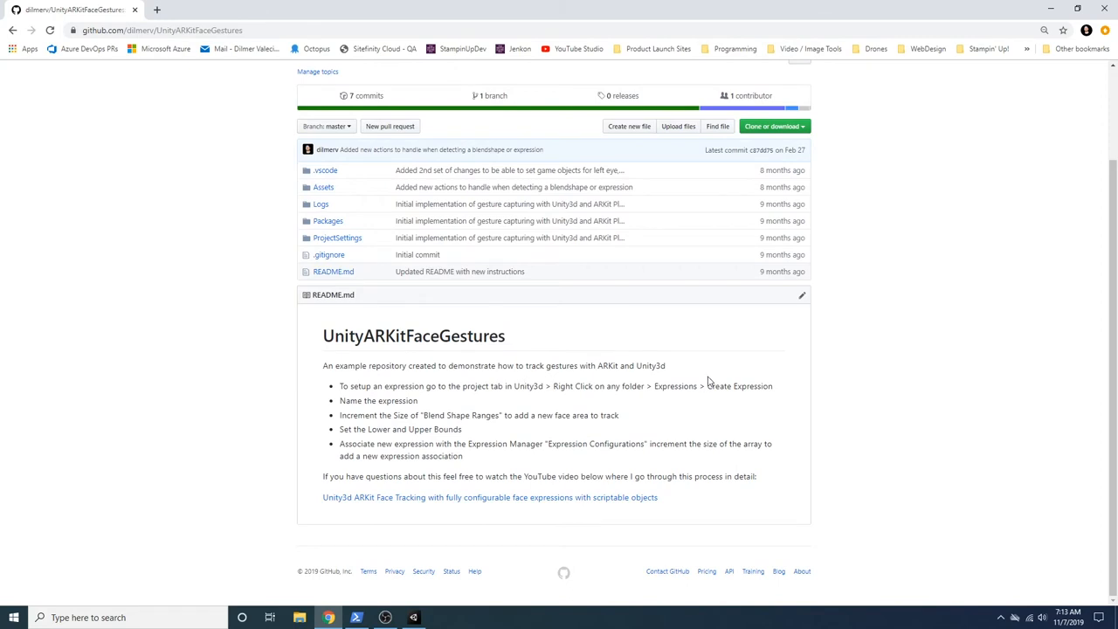
pyautogui.moveTo(706, 377)
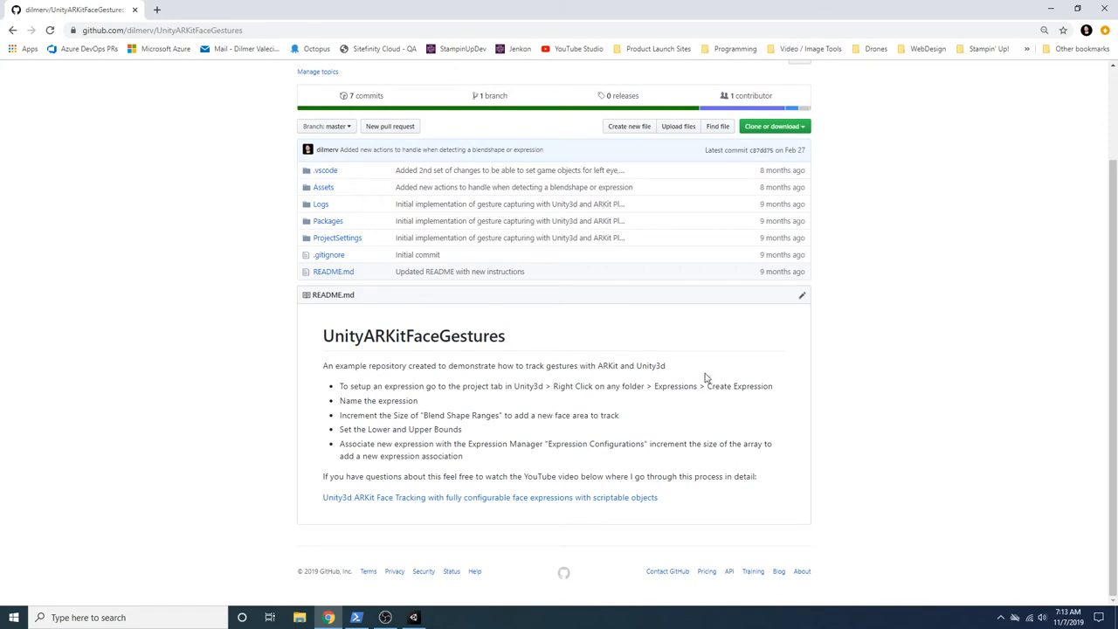
pyautogui.moveTo(695, 354)
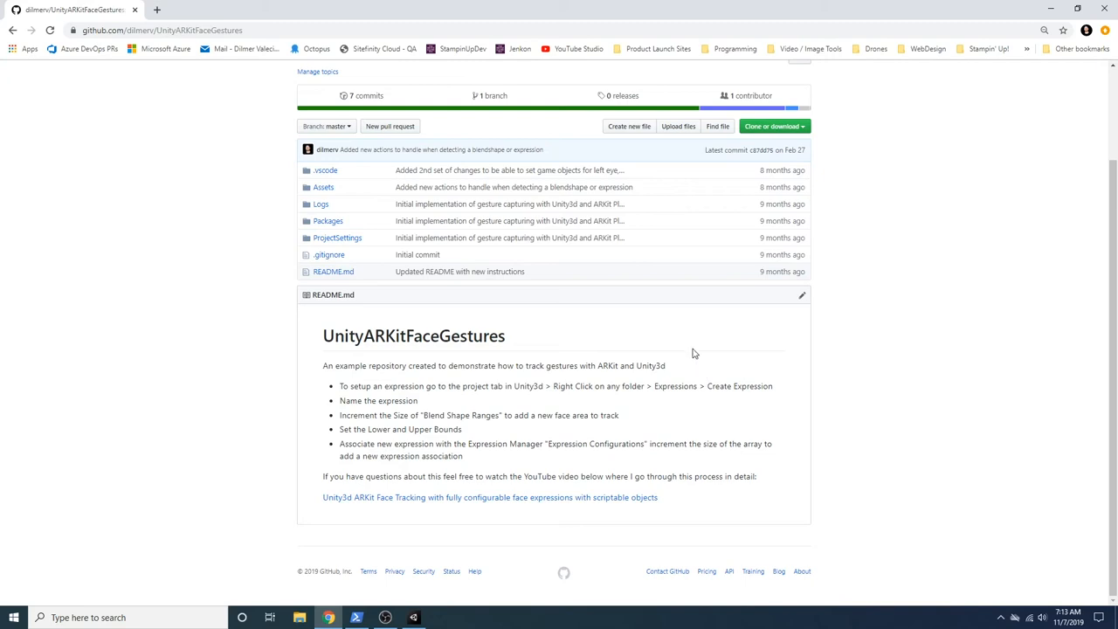
pyautogui.moveTo(699, 367)
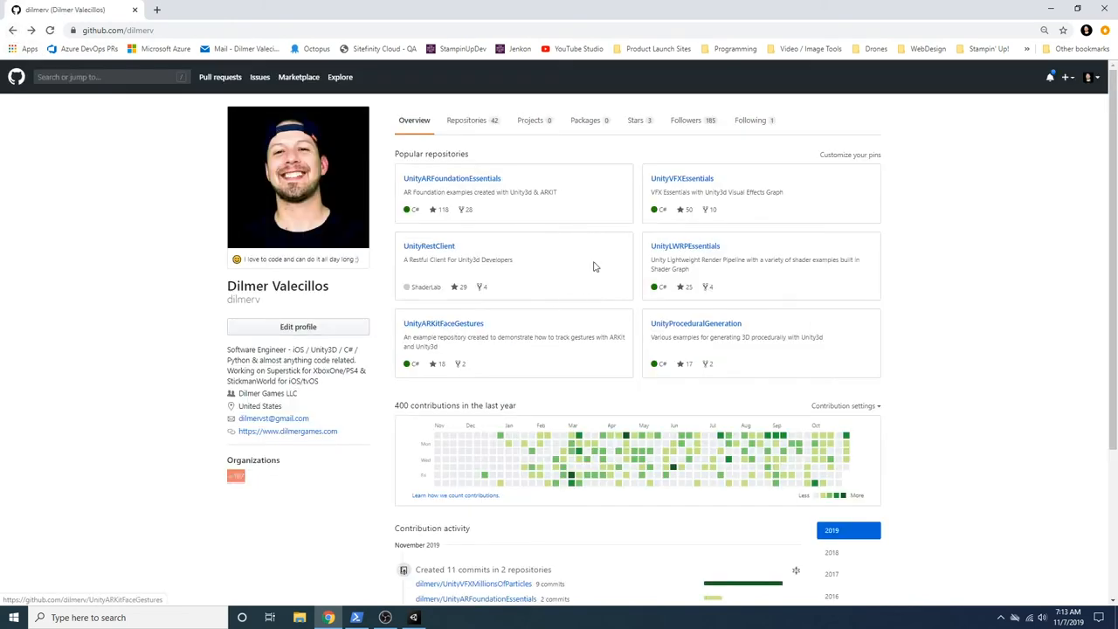
pyautogui.moveTo(448, 338)
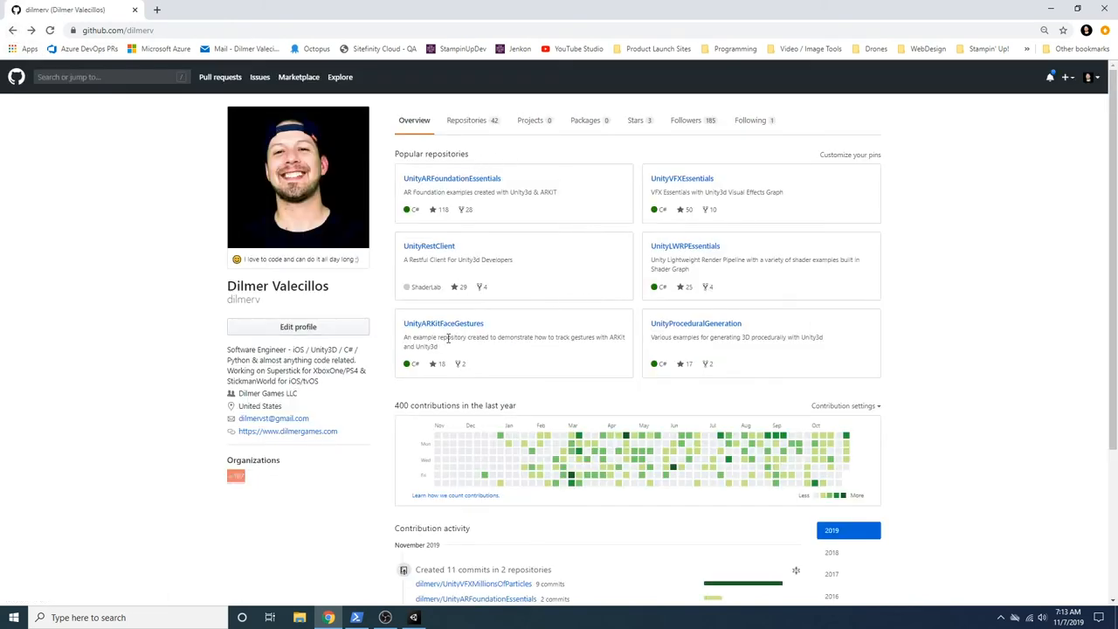
pyautogui.moveTo(685, 318)
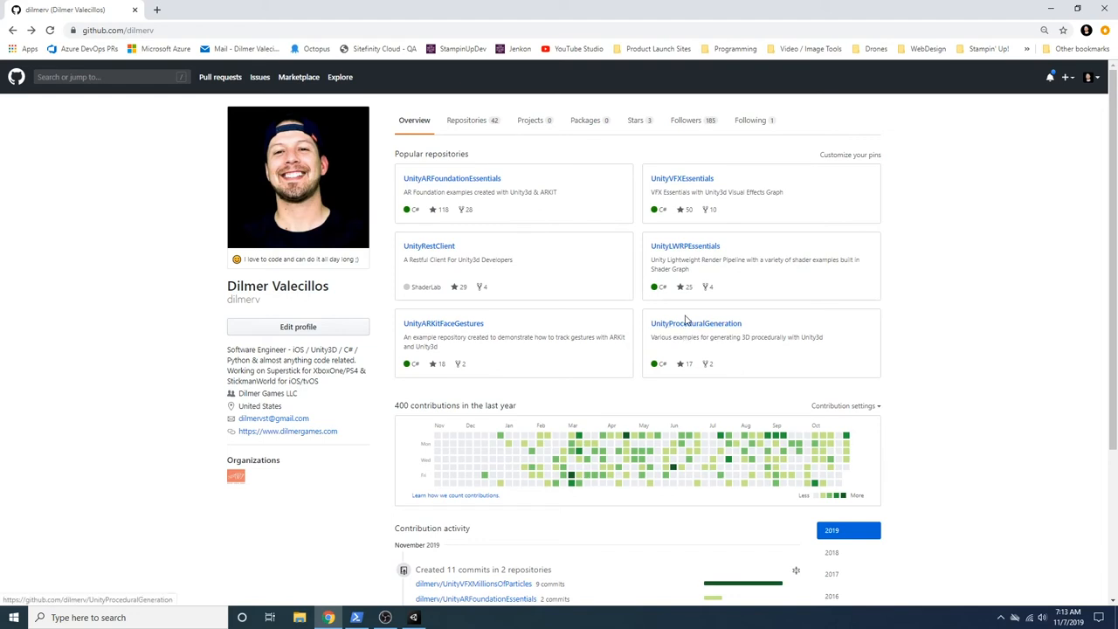
pyautogui.moveTo(659, 245)
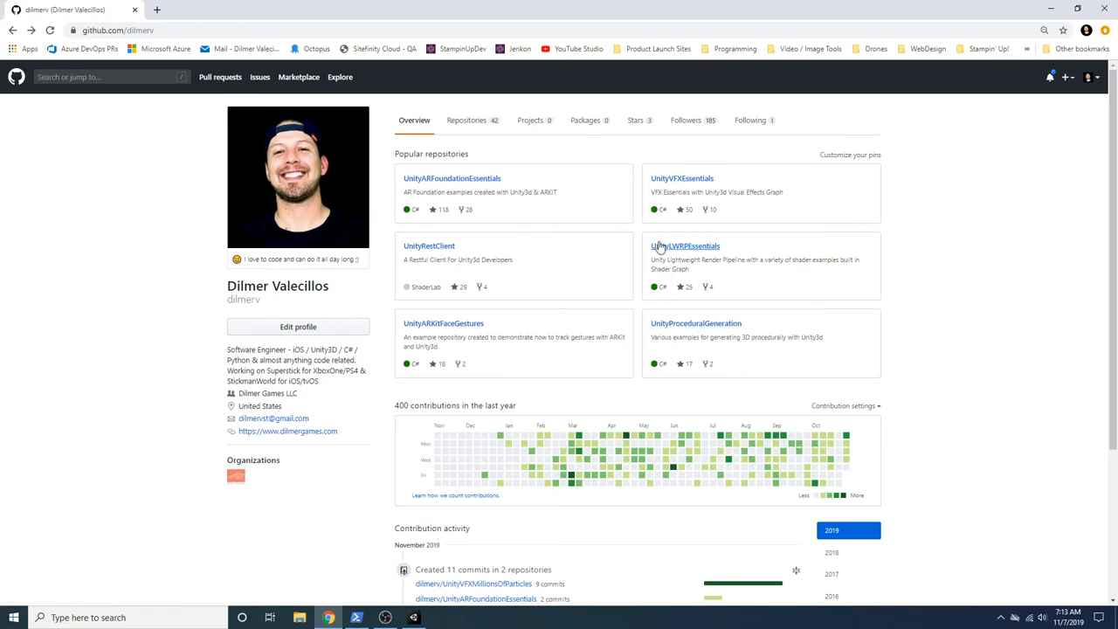
pyautogui.moveTo(685, 245)
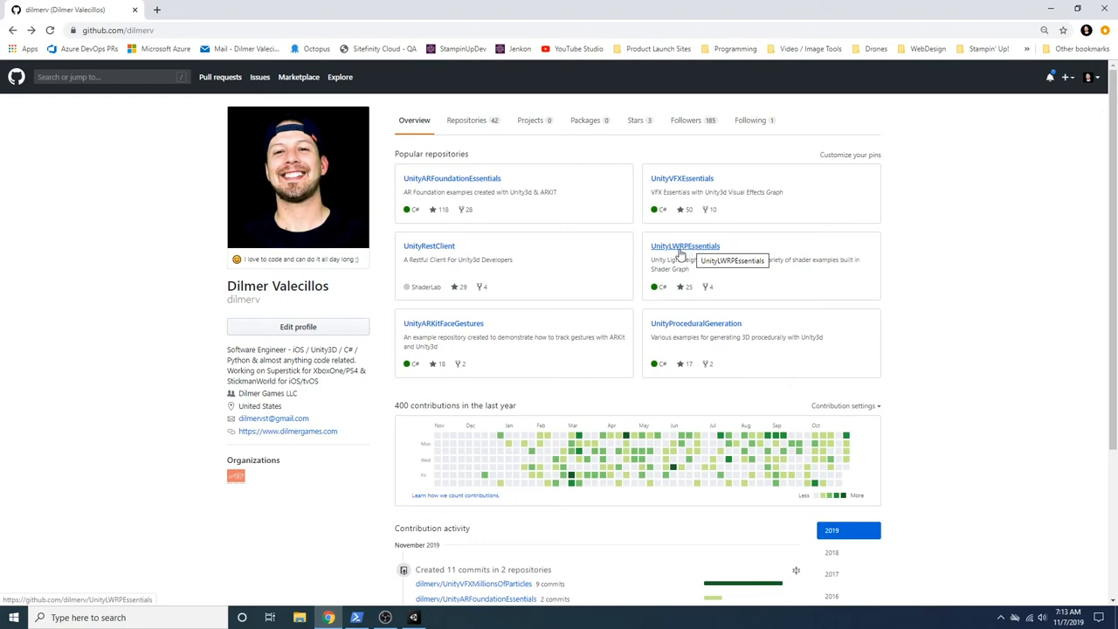
# View UnityLWRPEssentials' Shader Graph README, go back, and open UnityProceduralGeneration
pyautogui.click(684, 245)
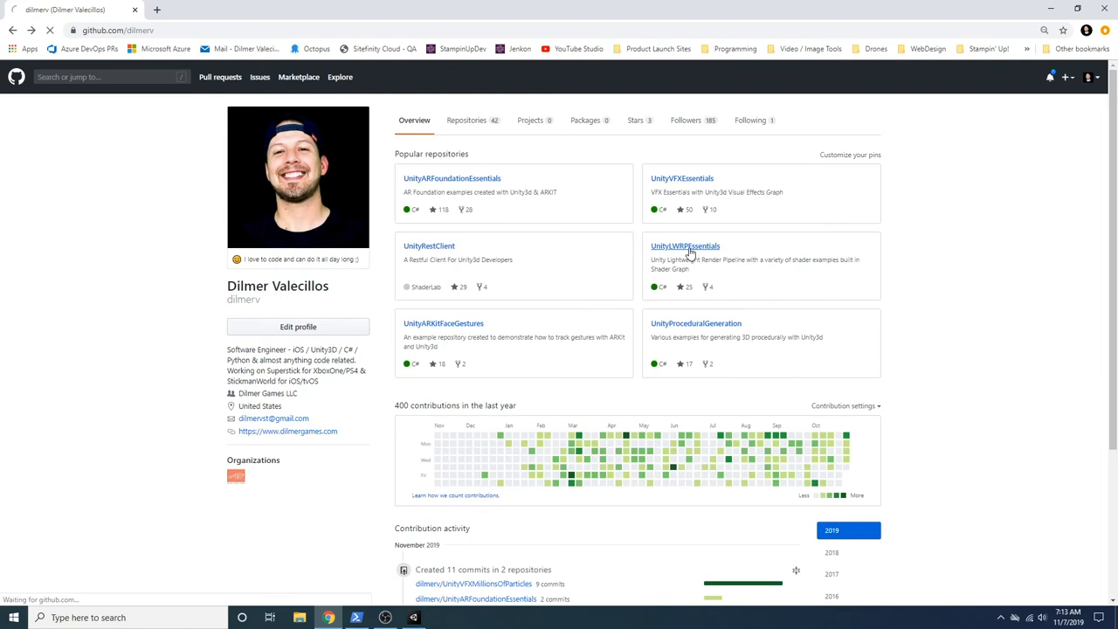
pyautogui.click(685, 245)
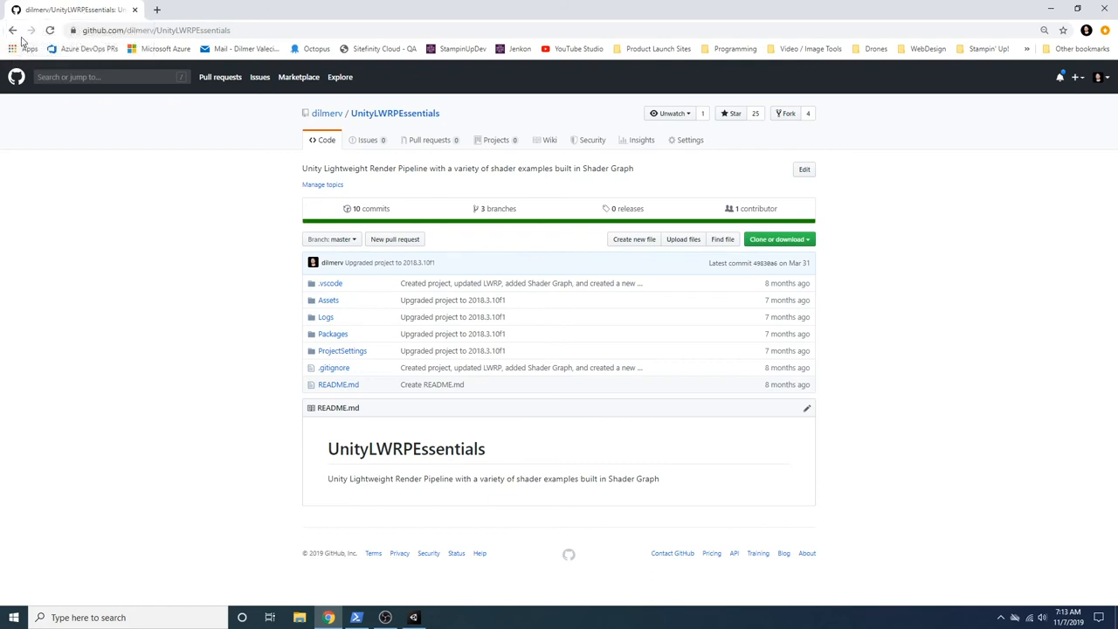
pyautogui.click(327, 113)
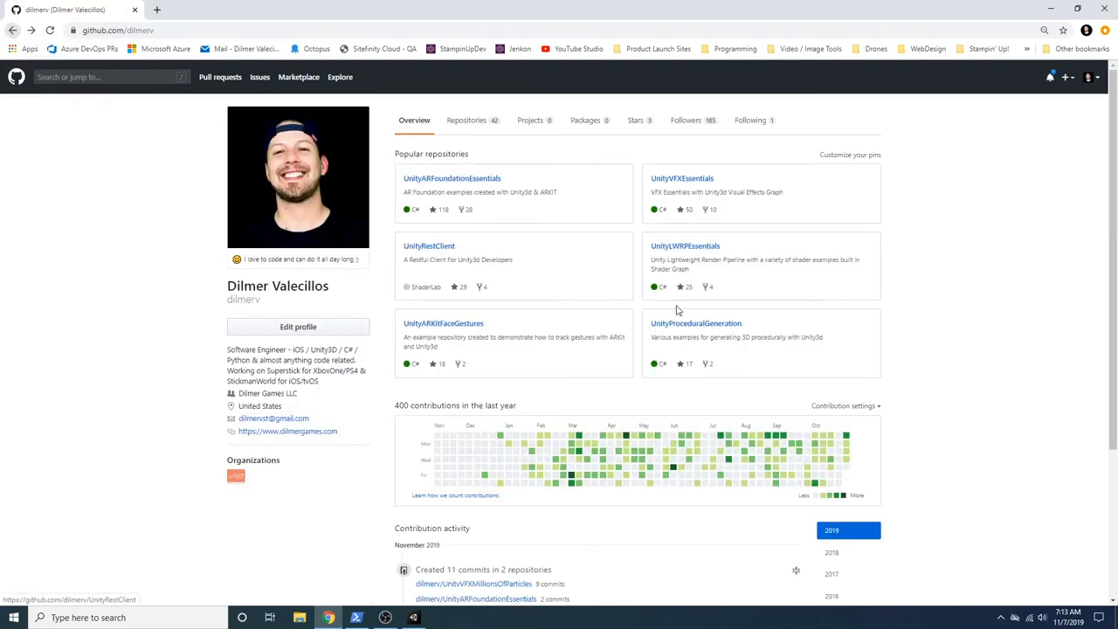
pyautogui.click(695, 323)
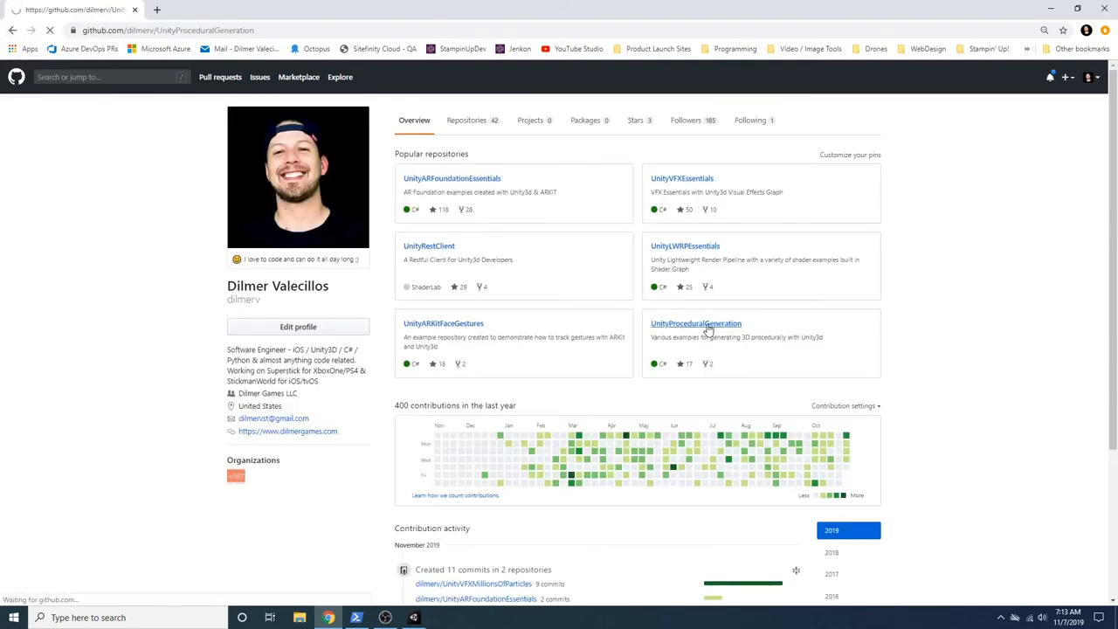
# Open the 'YouTube Procedurally mesh generation PlayList' link from the UnityProceduralGeneration README
pyautogui.click(695, 323)
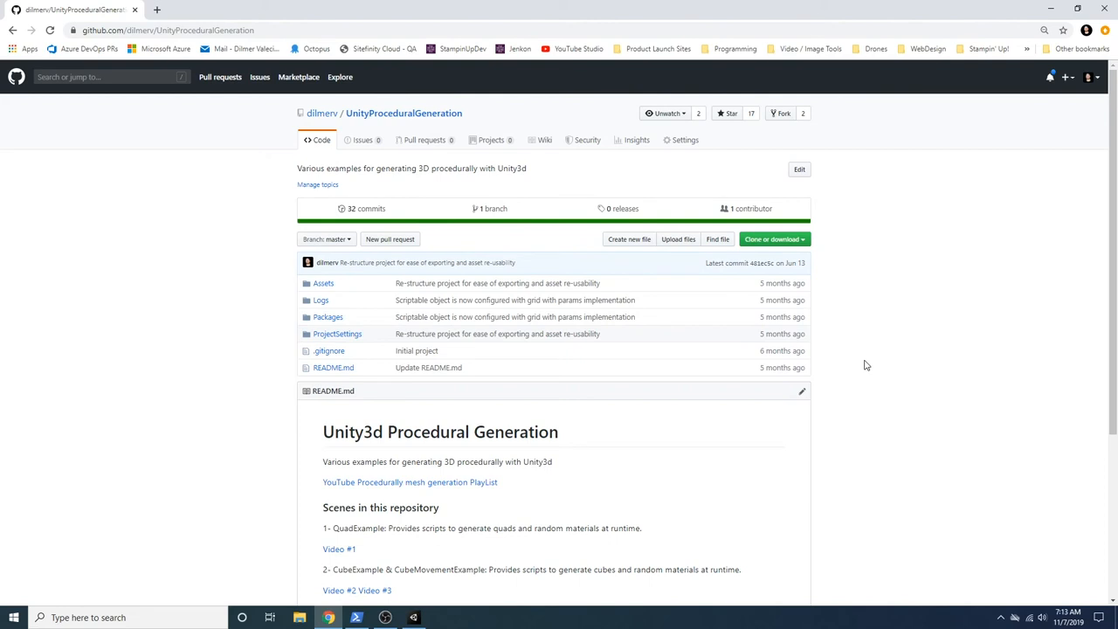
pyautogui.moveTo(410, 482)
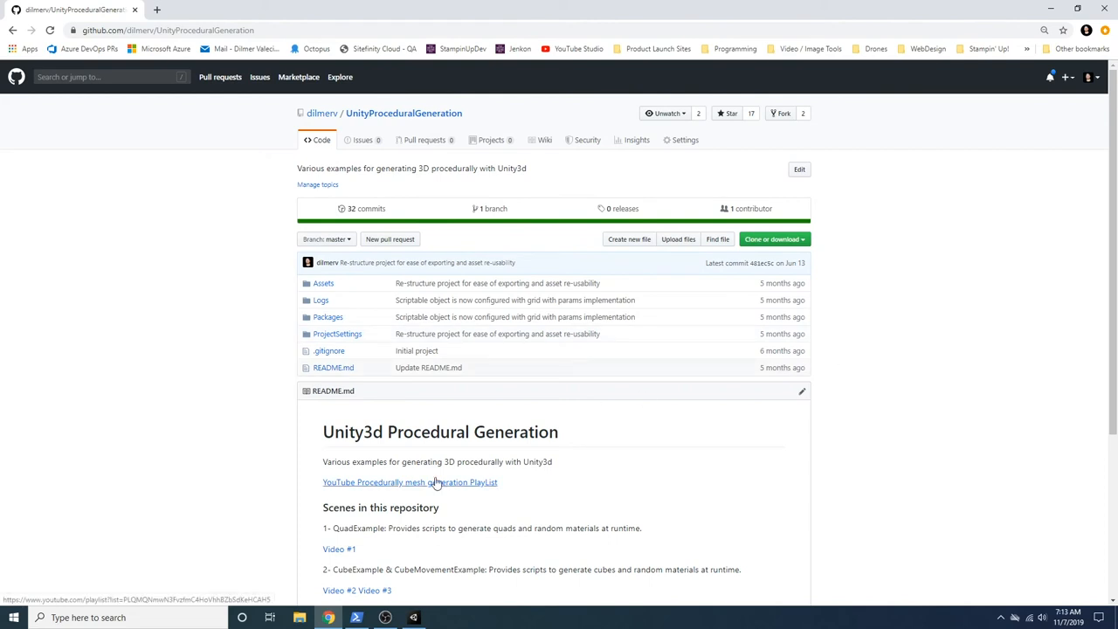
pyautogui.moveTo(431, 469)
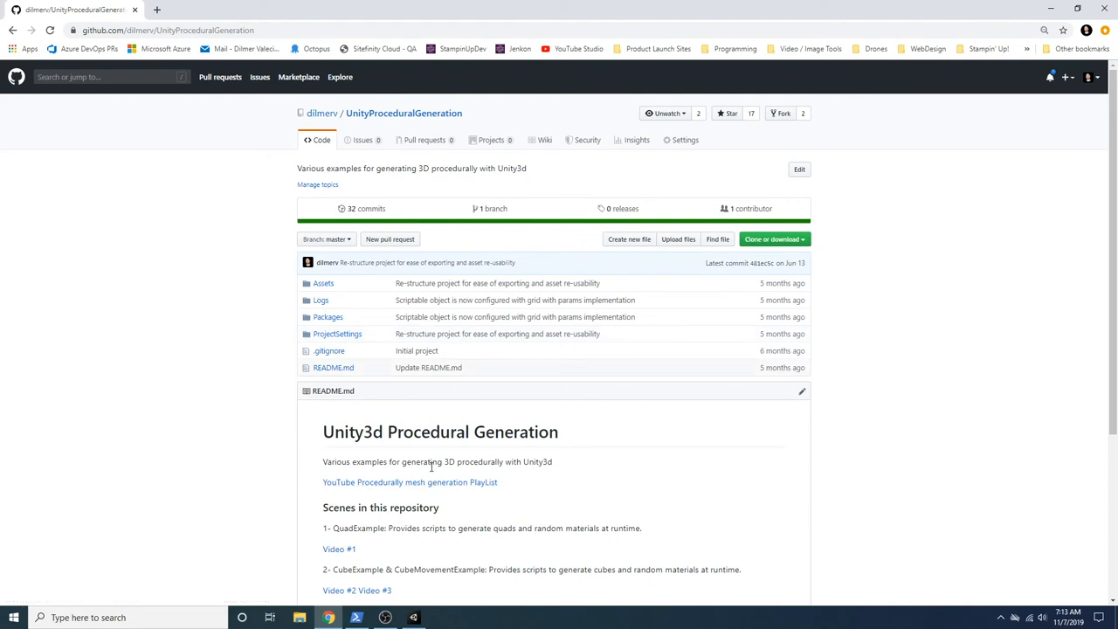
pyautogui.moveTo(407, 502)
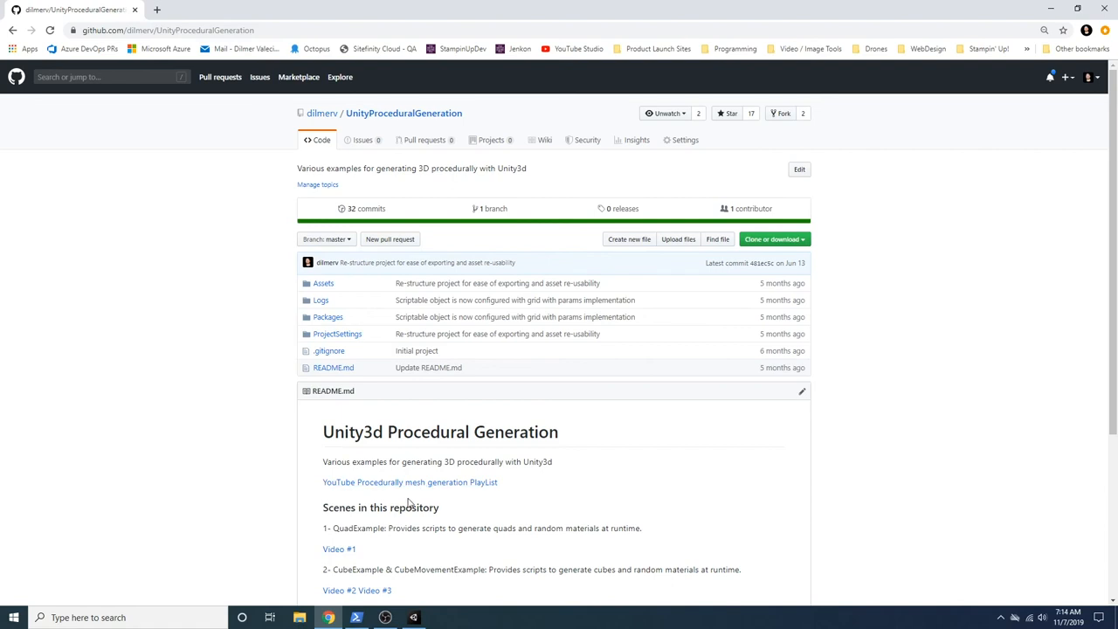
pyautogui.click(409, 481)
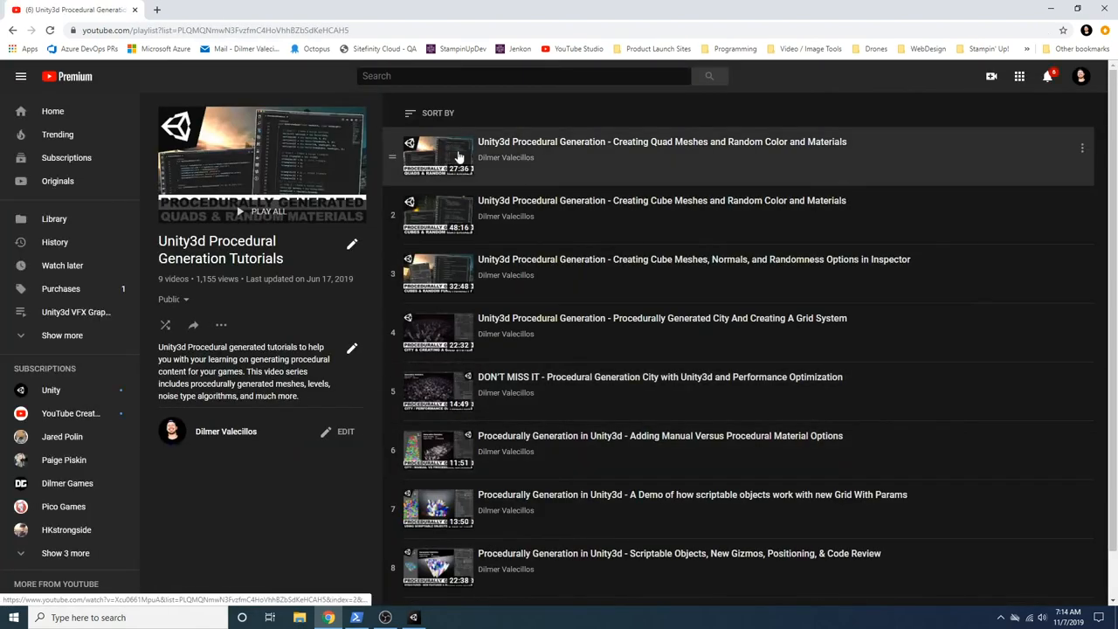
pyautogui.moveTo(716, 157)
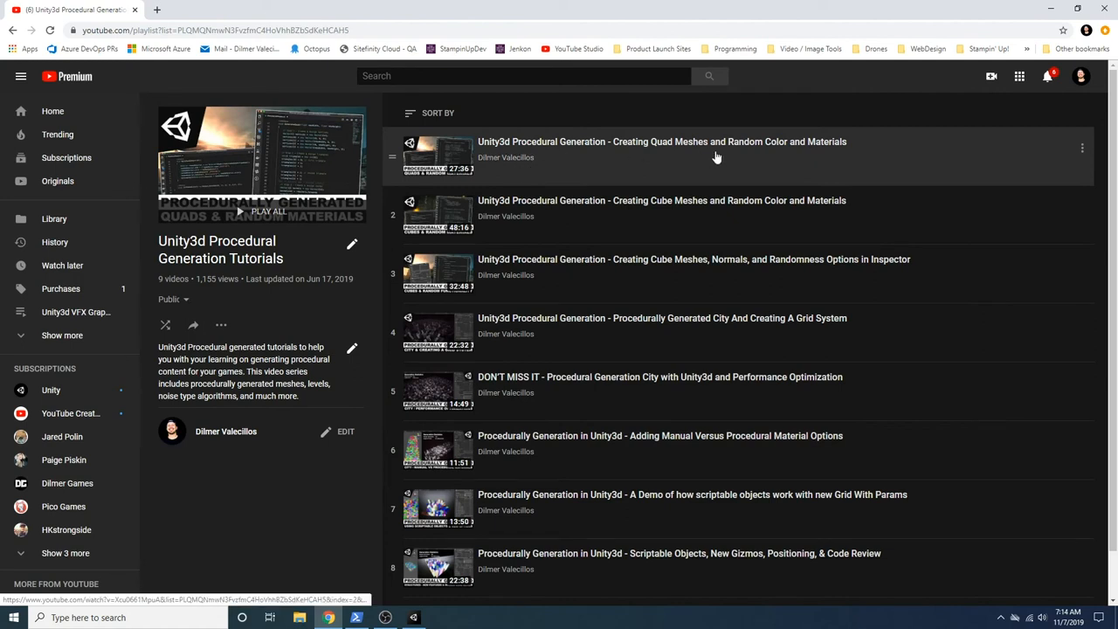
pyautogui.moveTo(655, 273)
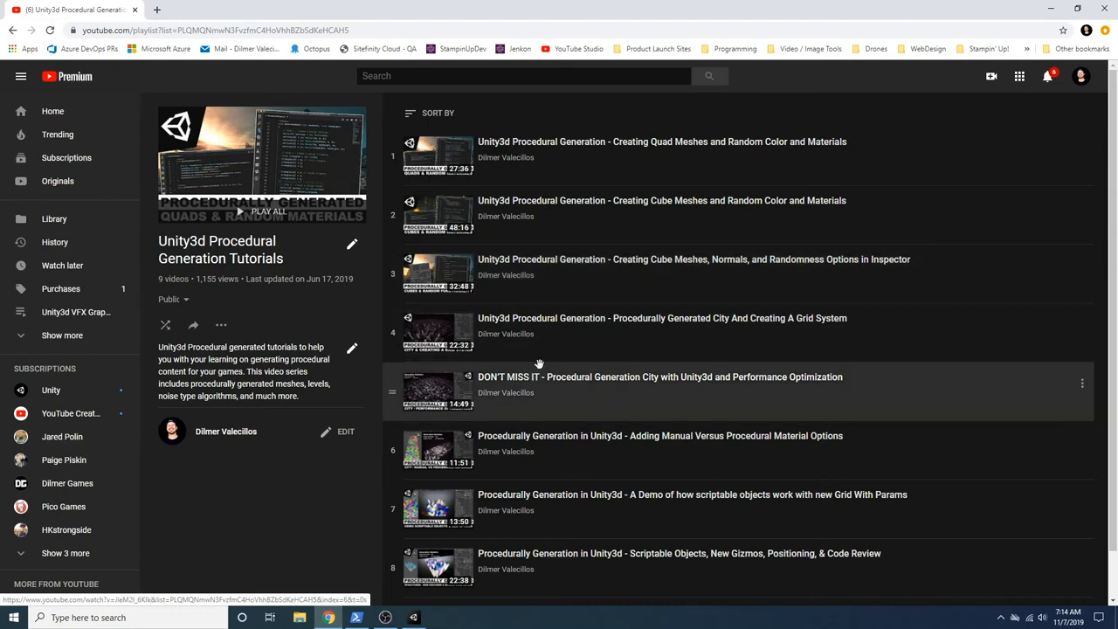
# Scroll the Procedural Generation playlist down to the ninth video, ARKit 3 with AR Foundation
pyautogui.scroll(-3)
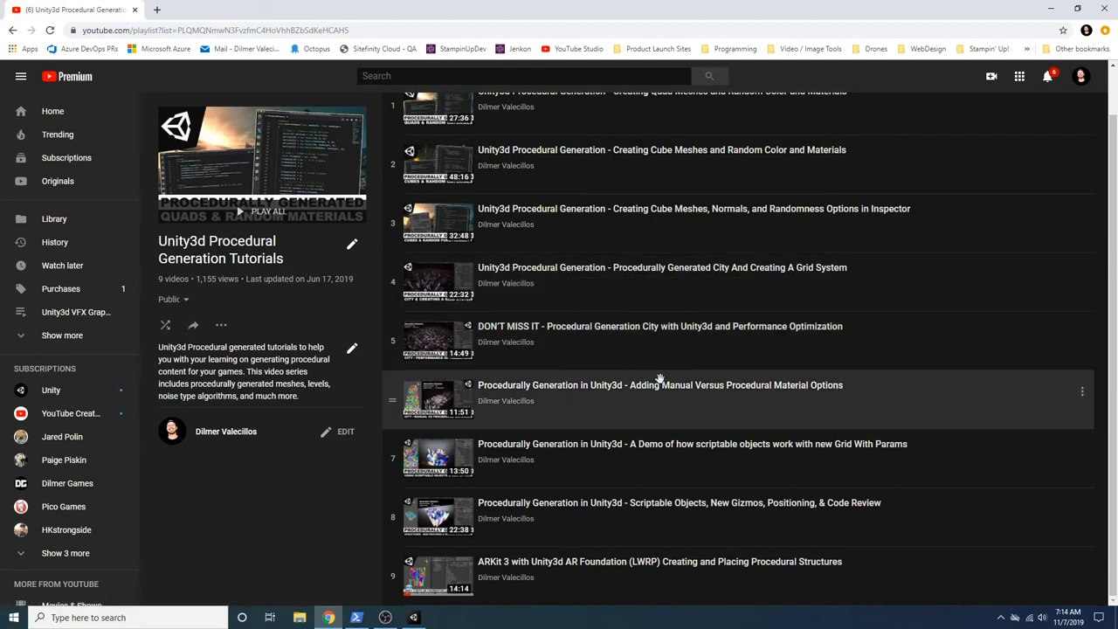
pyautogui.moveTo(792, 395)
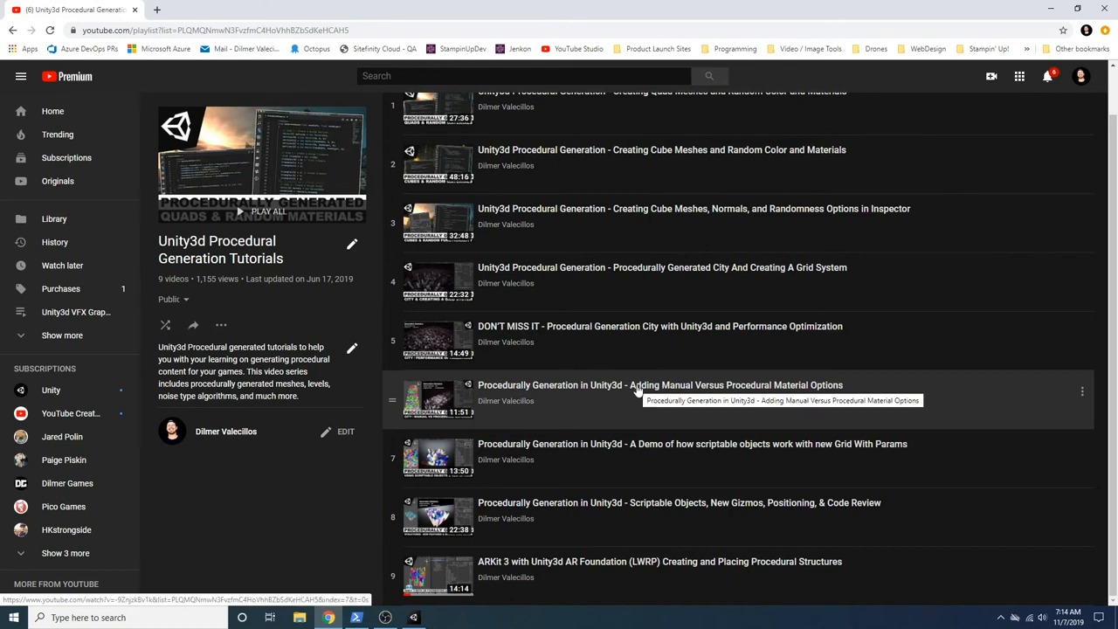
pyautogui.moveTo(658, 389)
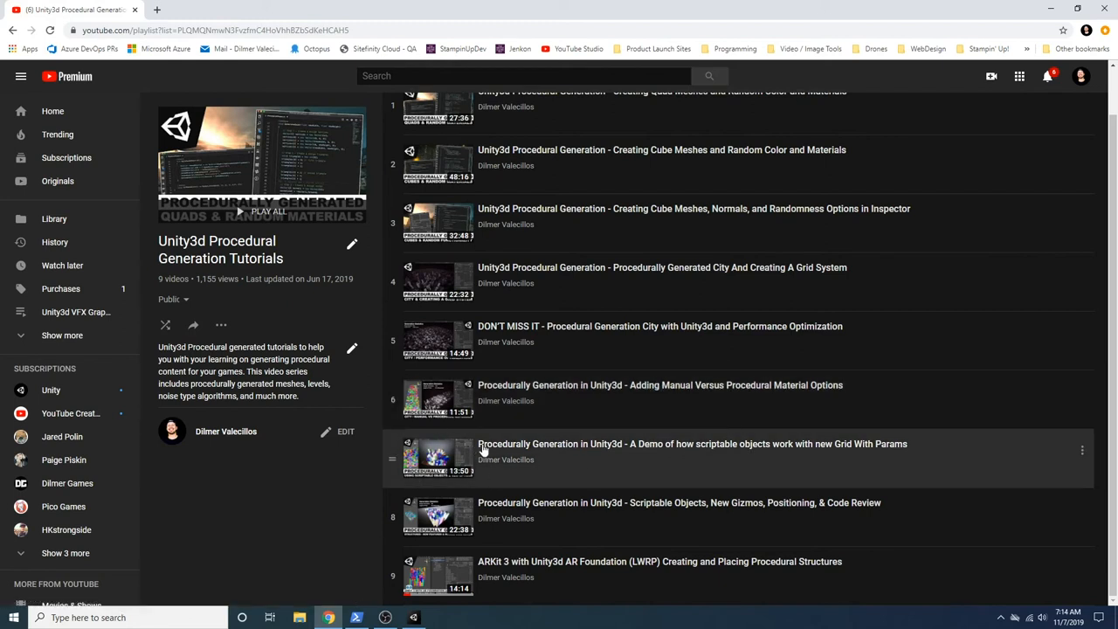
pyautogui.moveTo(555, 463)
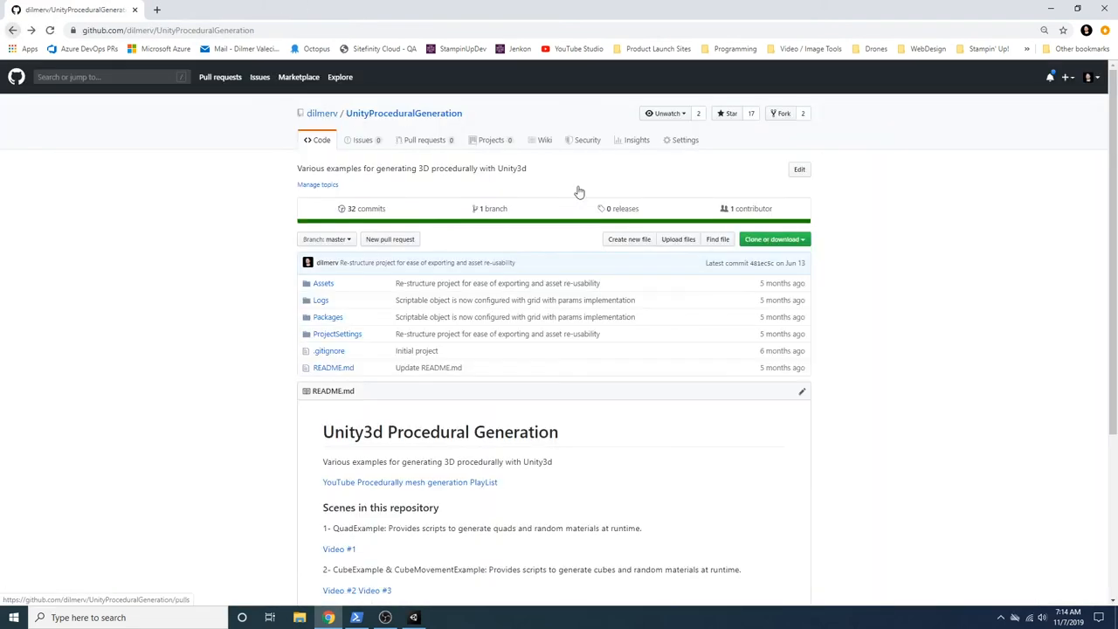
# Return to the dilmerv profile, scroll to Contribution activity, and open UnityVFXMillionsOfParticles
pyautogui.click(321, 113)
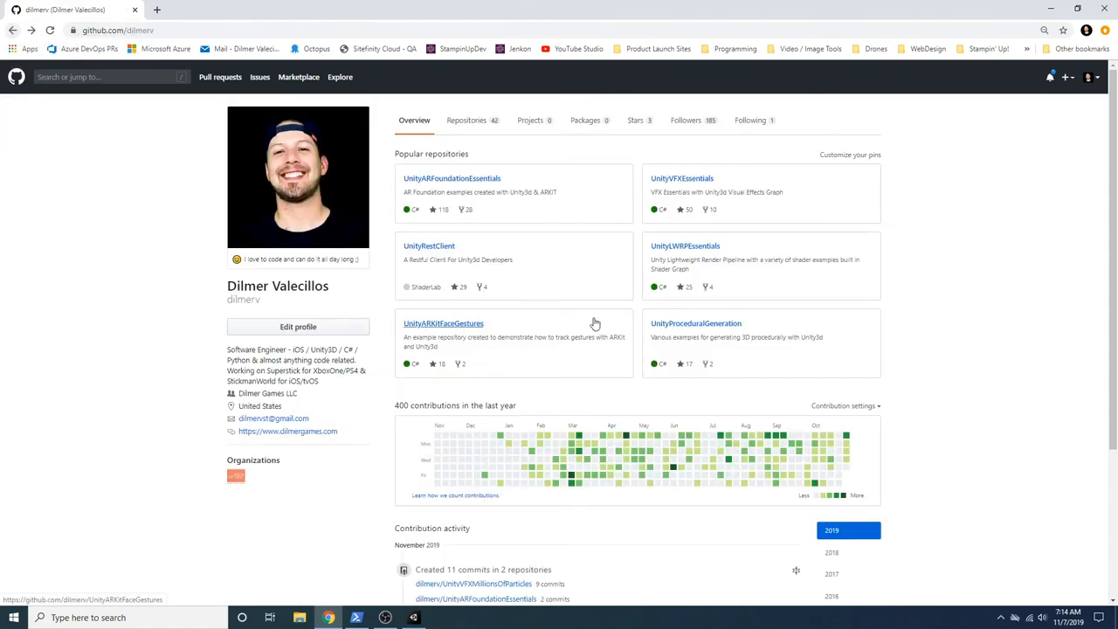
pyautogui.scroll(-3)
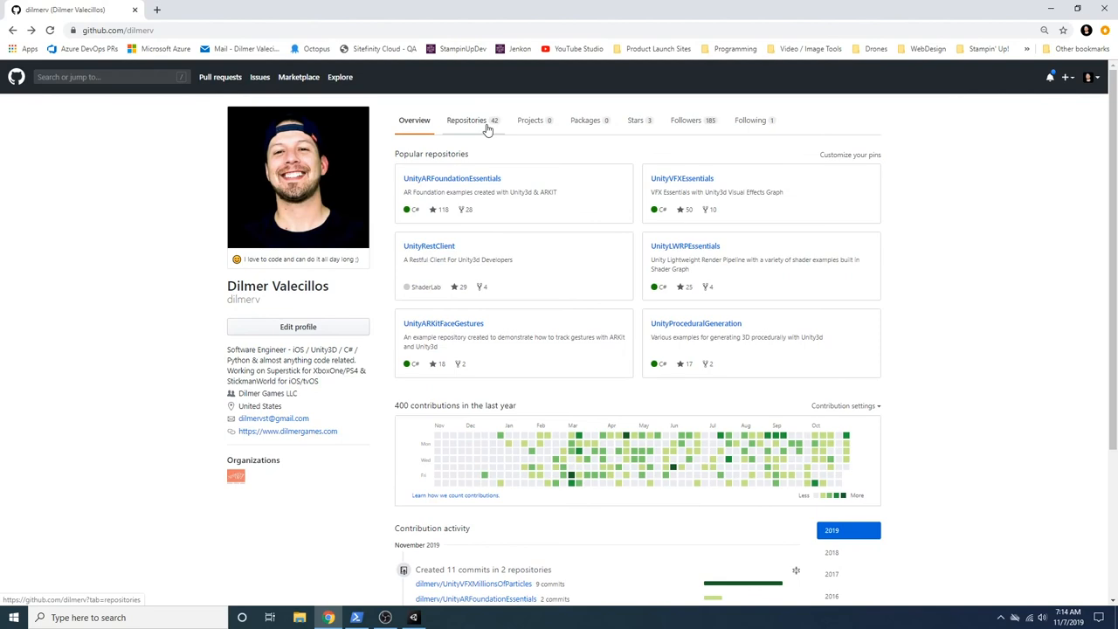
pyautogui.scroll(-3)
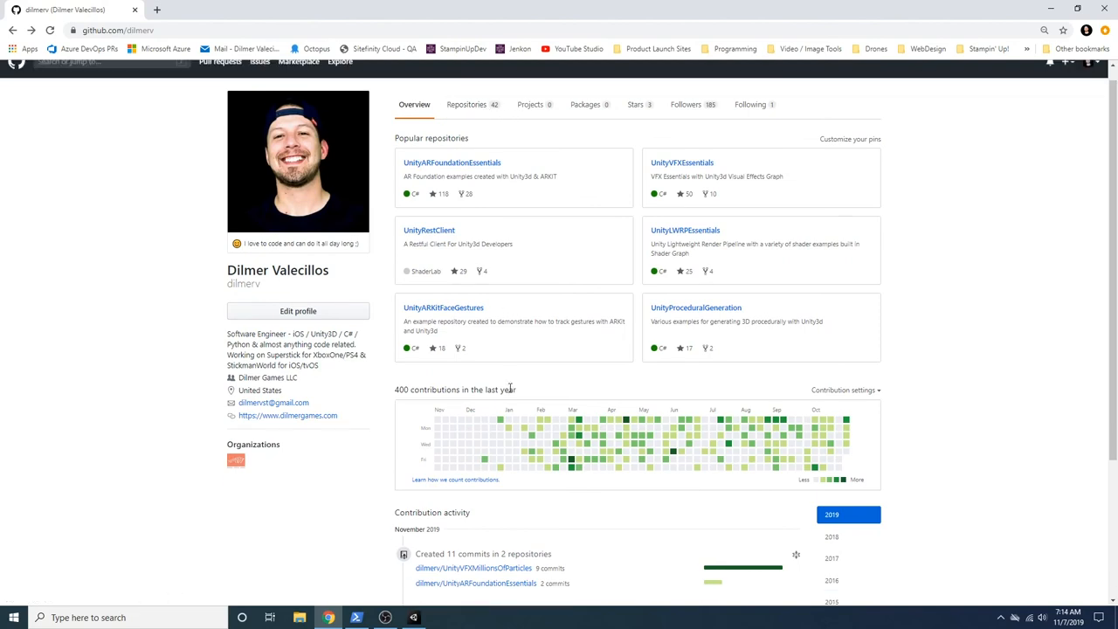
pyautogui.scroll(-3)
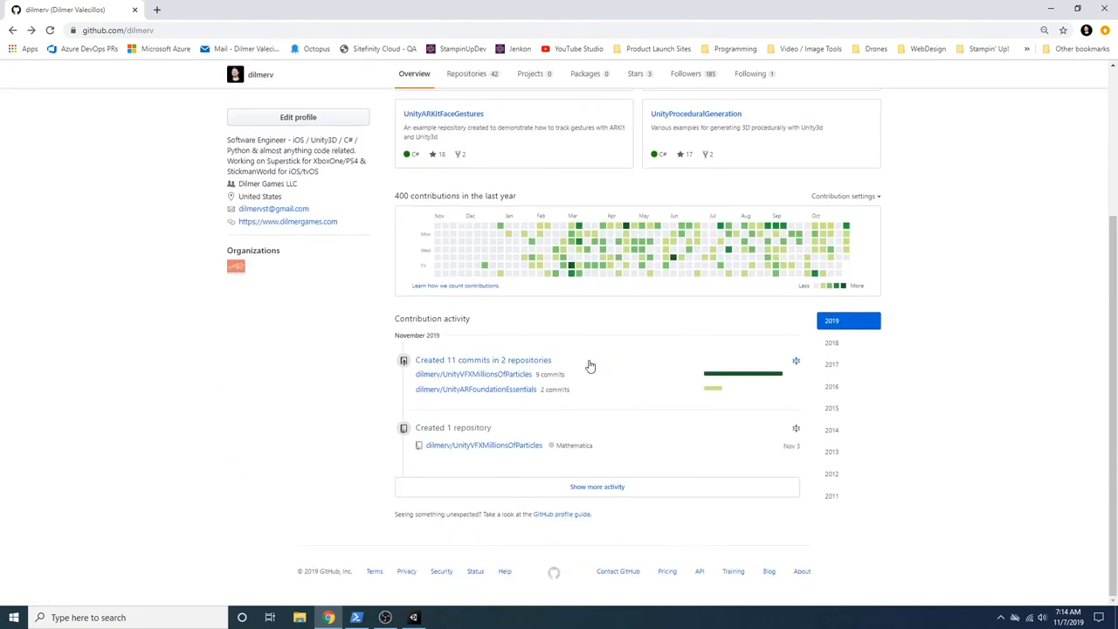
pyautogui.moveTo(474, 374)
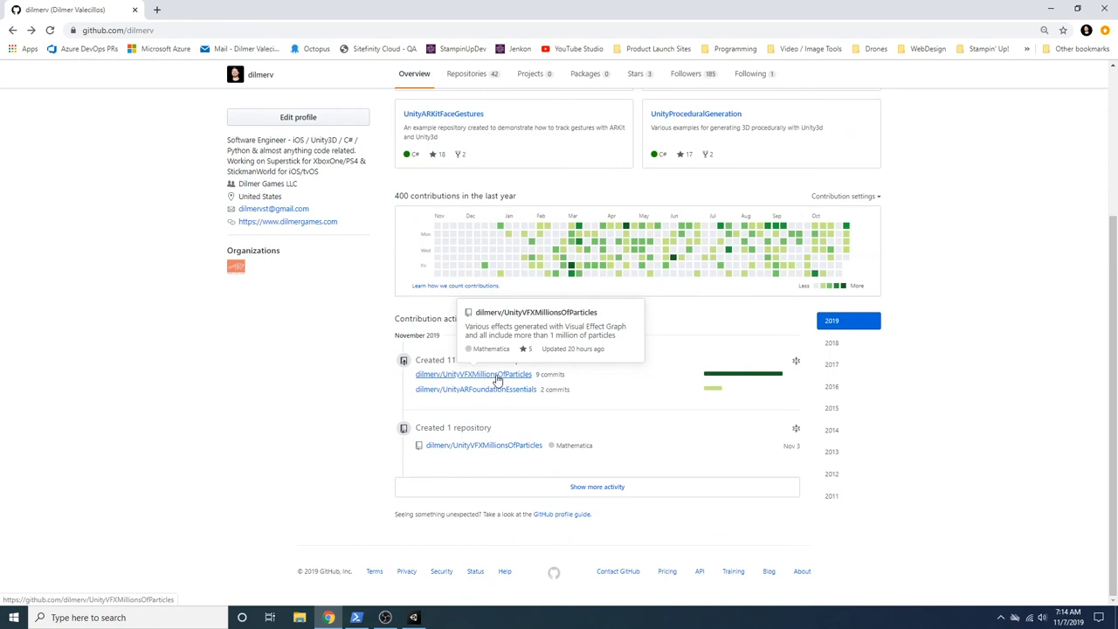
pyautogui.click(473, 374)
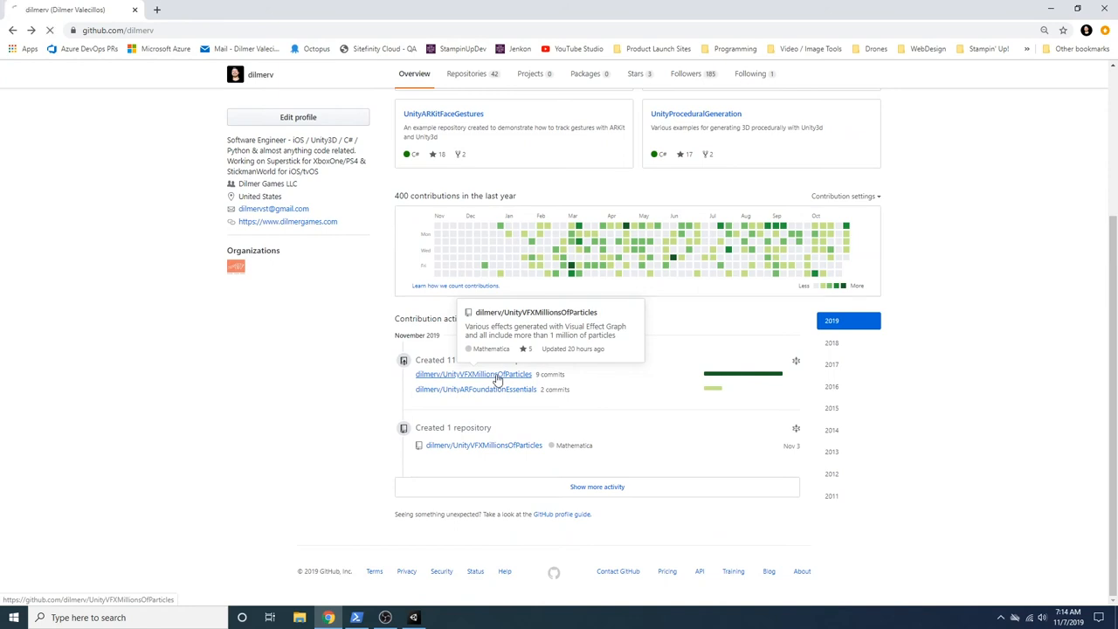
# Browse the UnityVFXMillionsOfParticles README's sun and fire effect GIFs to the bottom, then back up
pyautogui.click(473, 374)
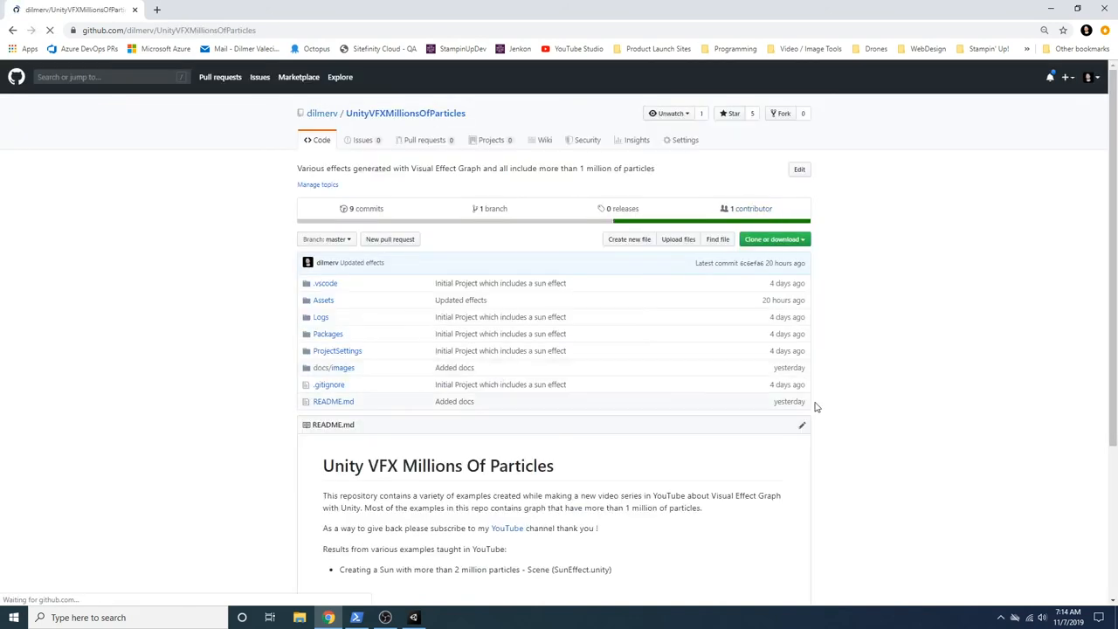
pyautogui.scroll(-3)
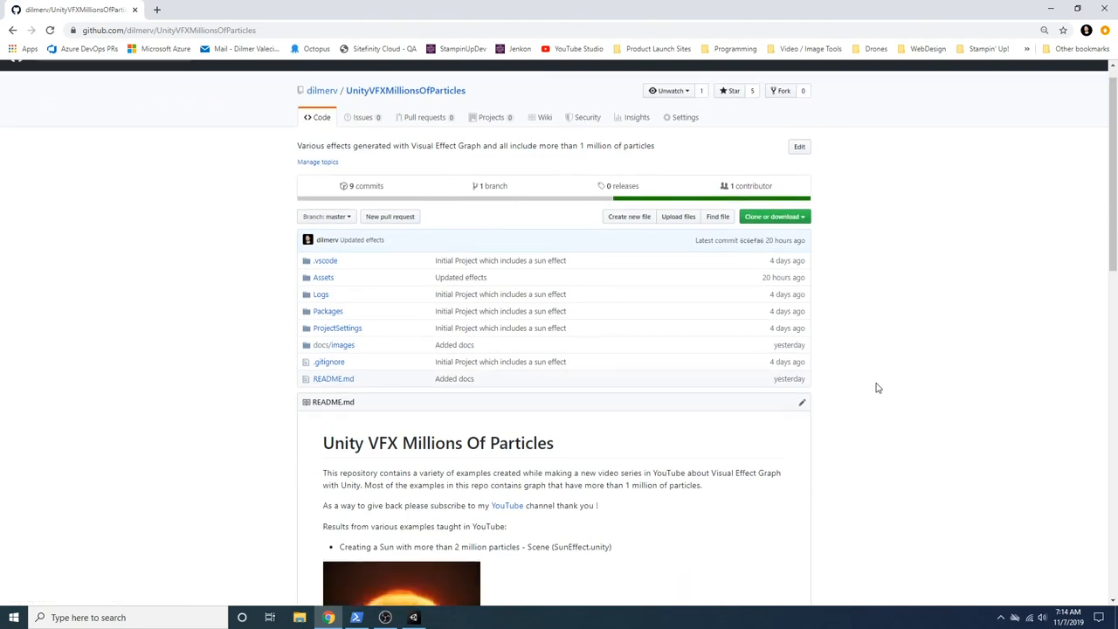
pyautogui.scroll(-3)
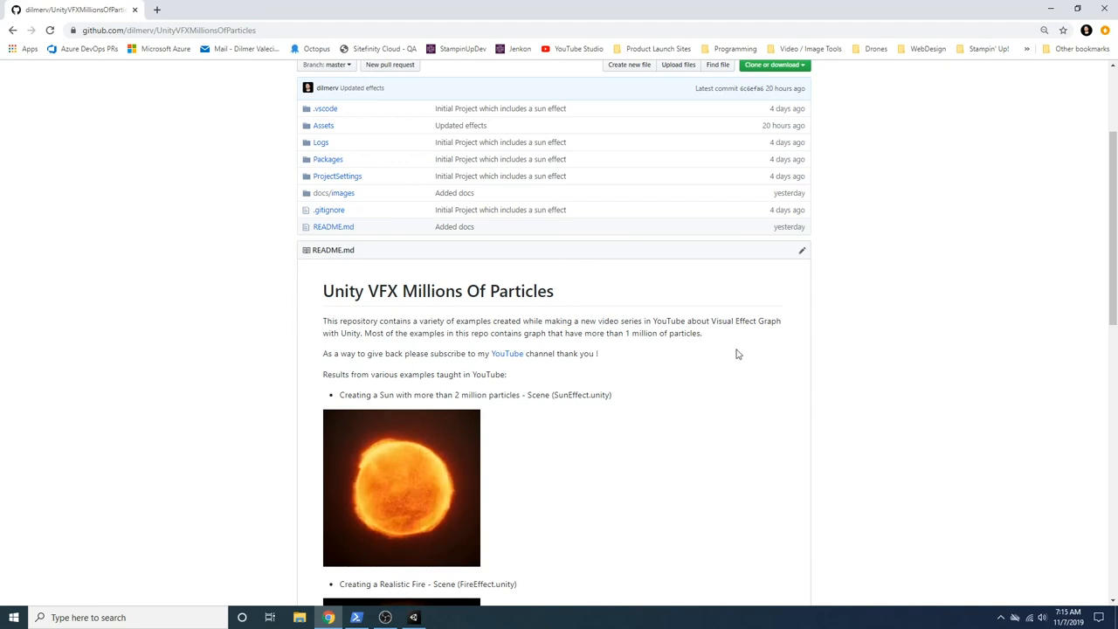
pyautogui.scroll(-3)
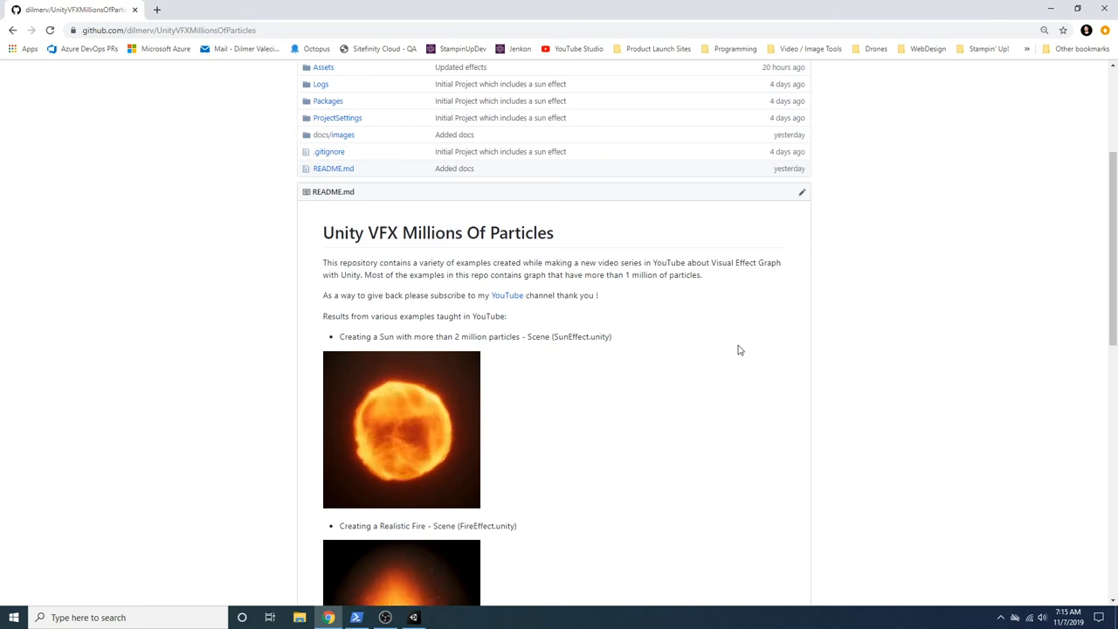
pyautogui.scroll(-3)
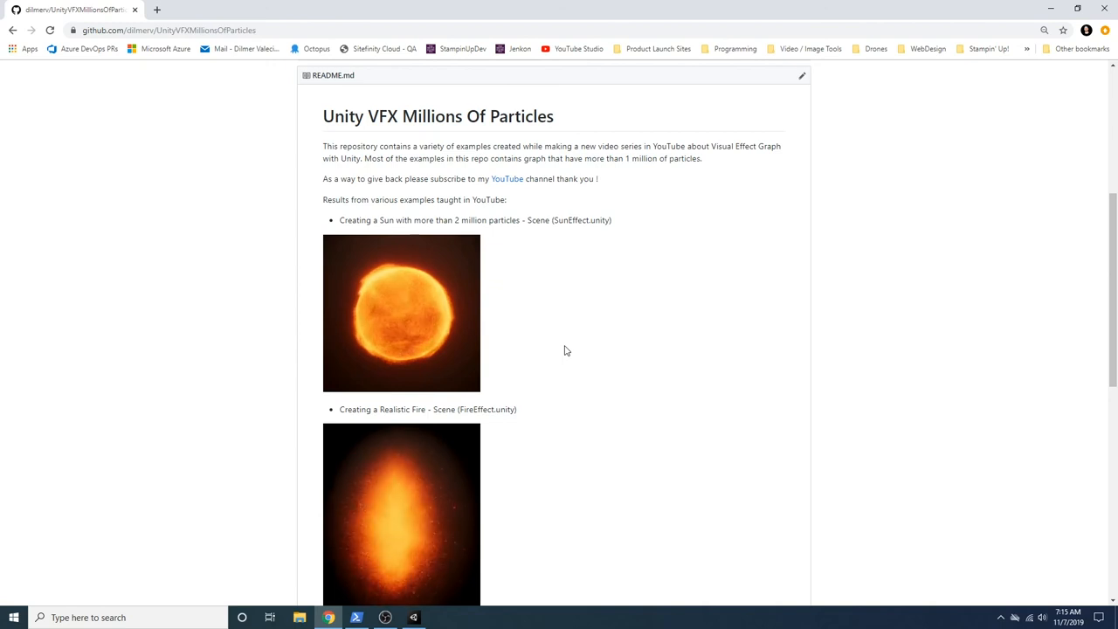
pyautogui.scroll(-3)
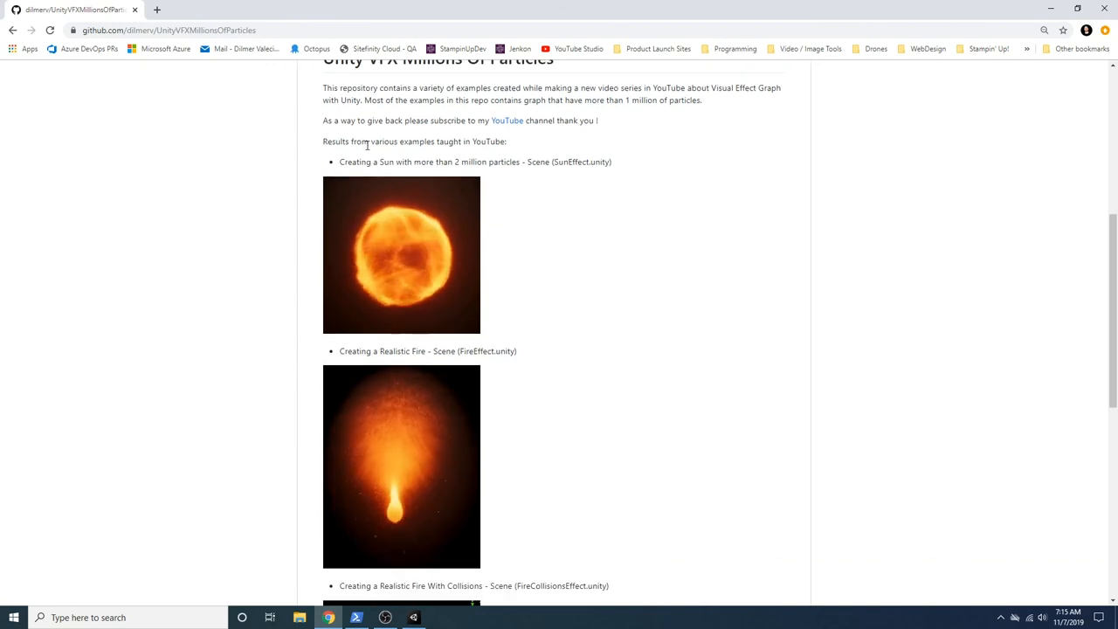
pyautogui.scroll(-3)
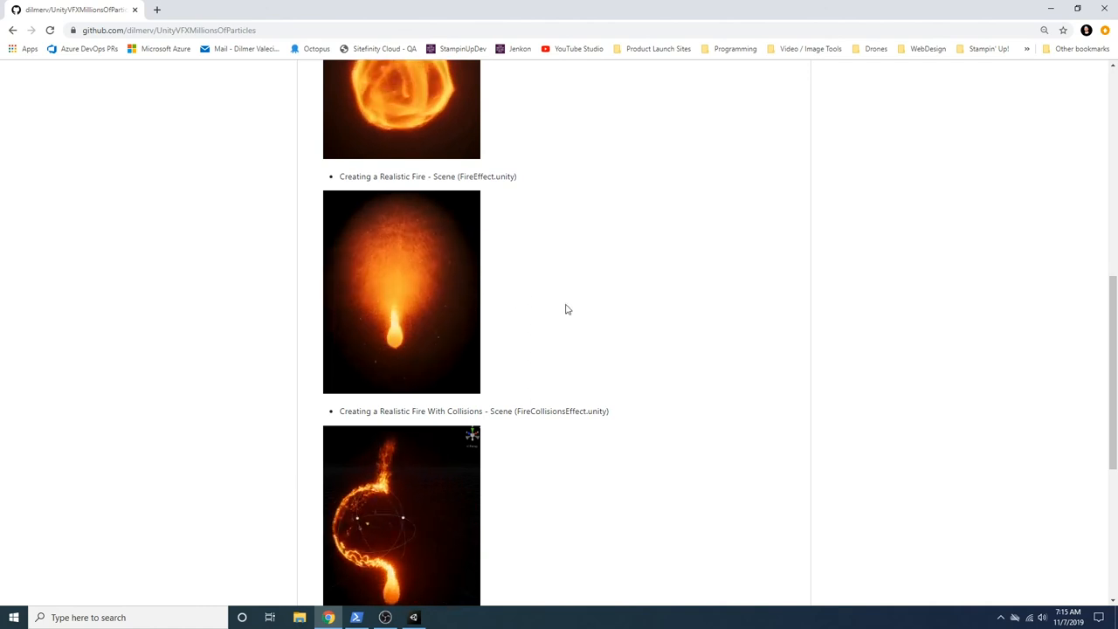
pyautogui.moveTo(393, 254)
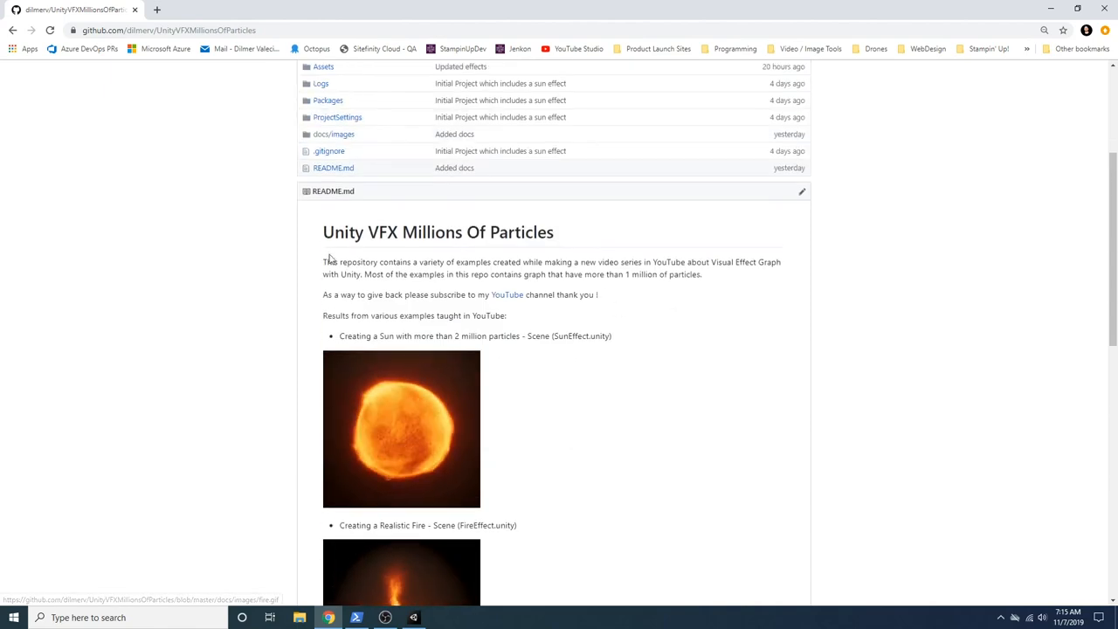
pyautogui.scroll(-3)
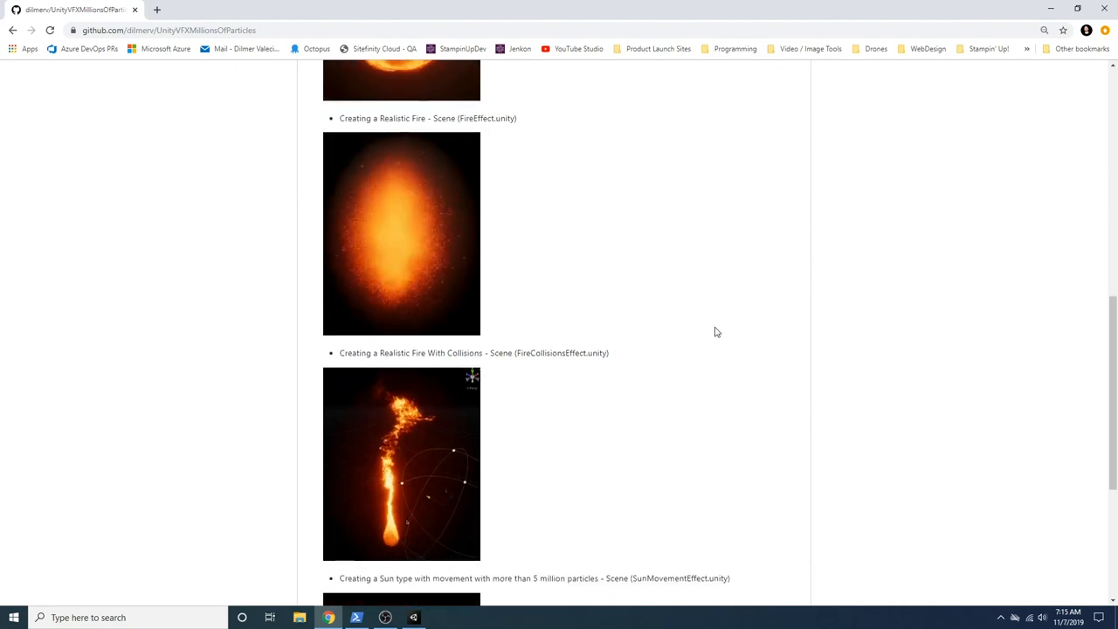
pyautogui.scroll(-3)
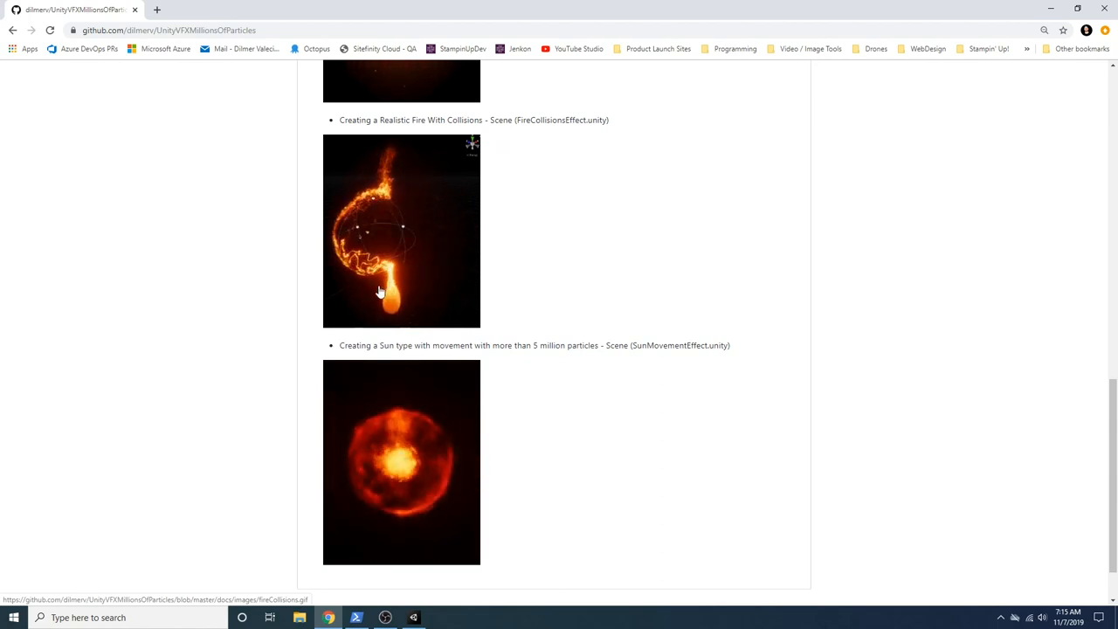
pyautogui.scroll(-3)
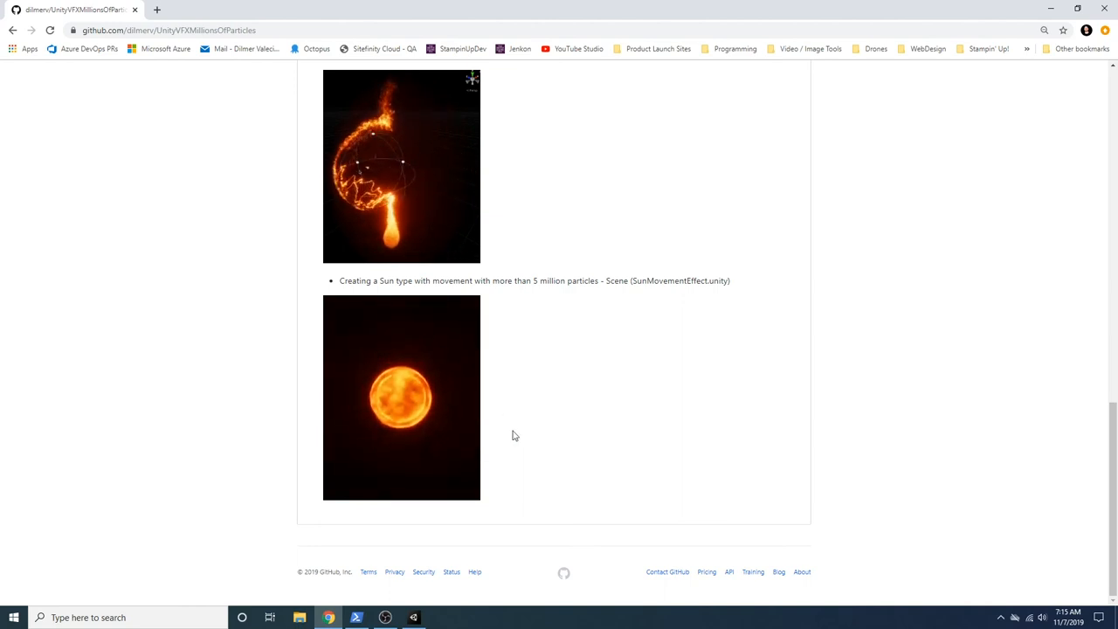
pyautogui.scroll(3)
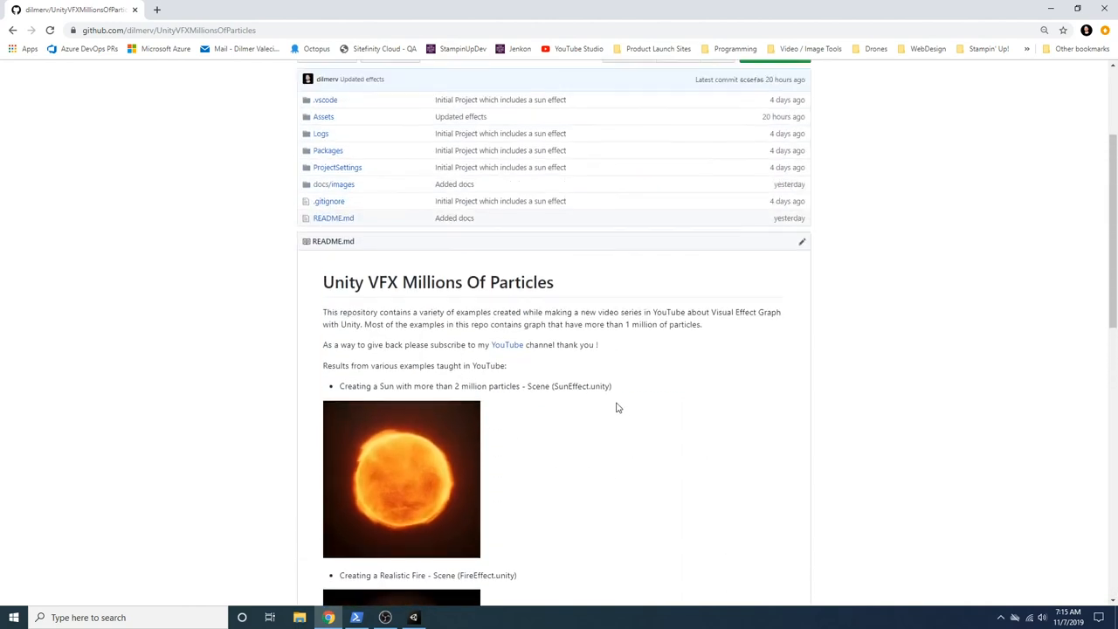
pyautogui.scroll(3)
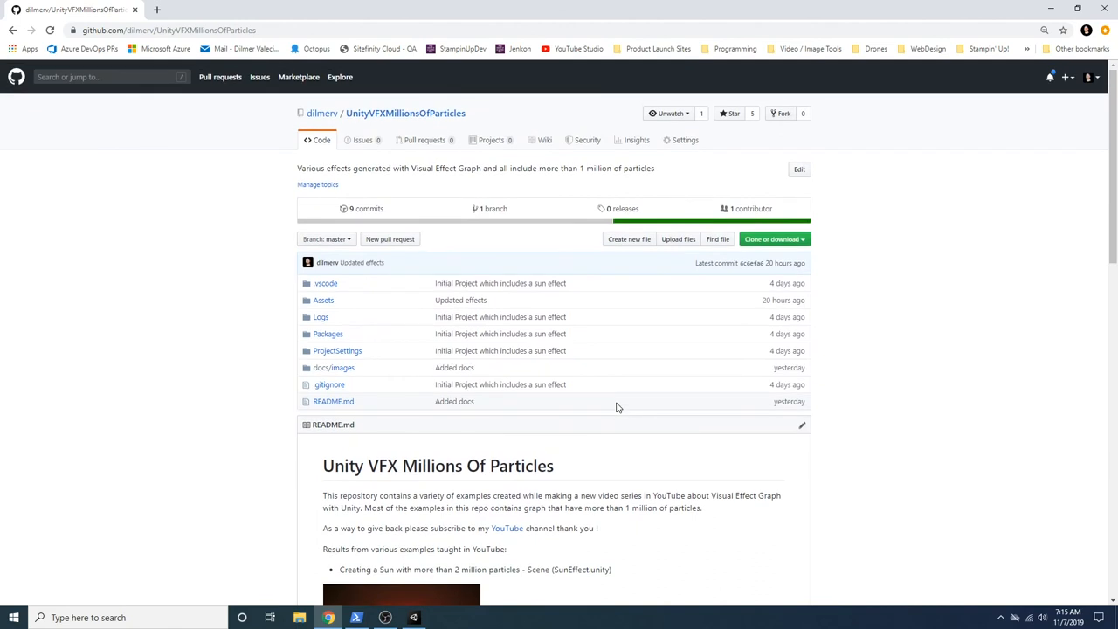
pyautogui.moveTo(609, 398)
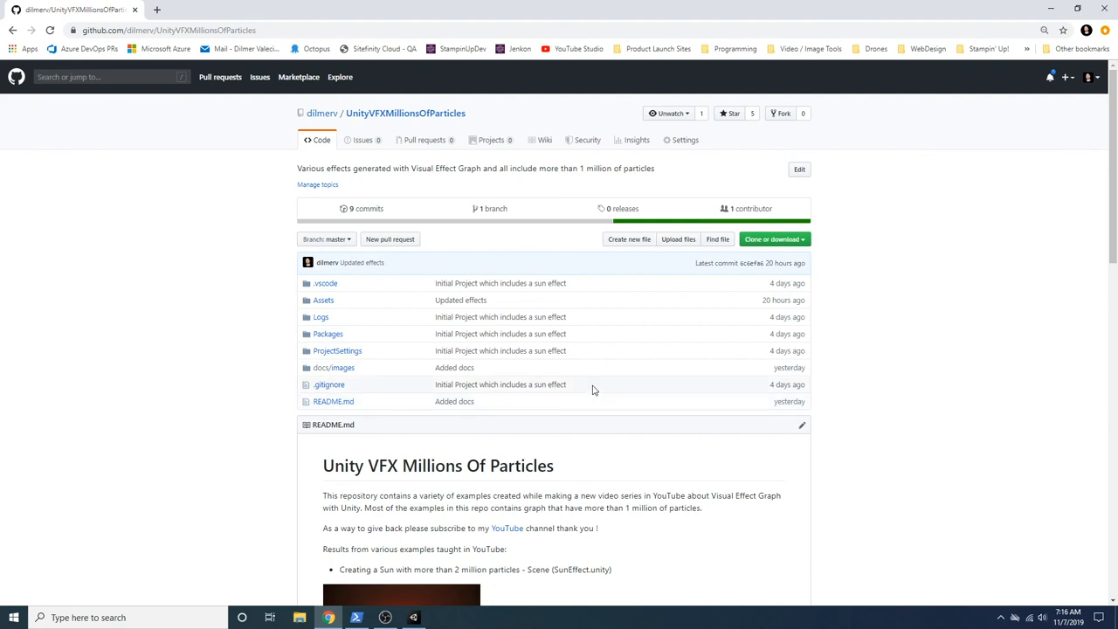
pyautogui.moveTo(870, 335)
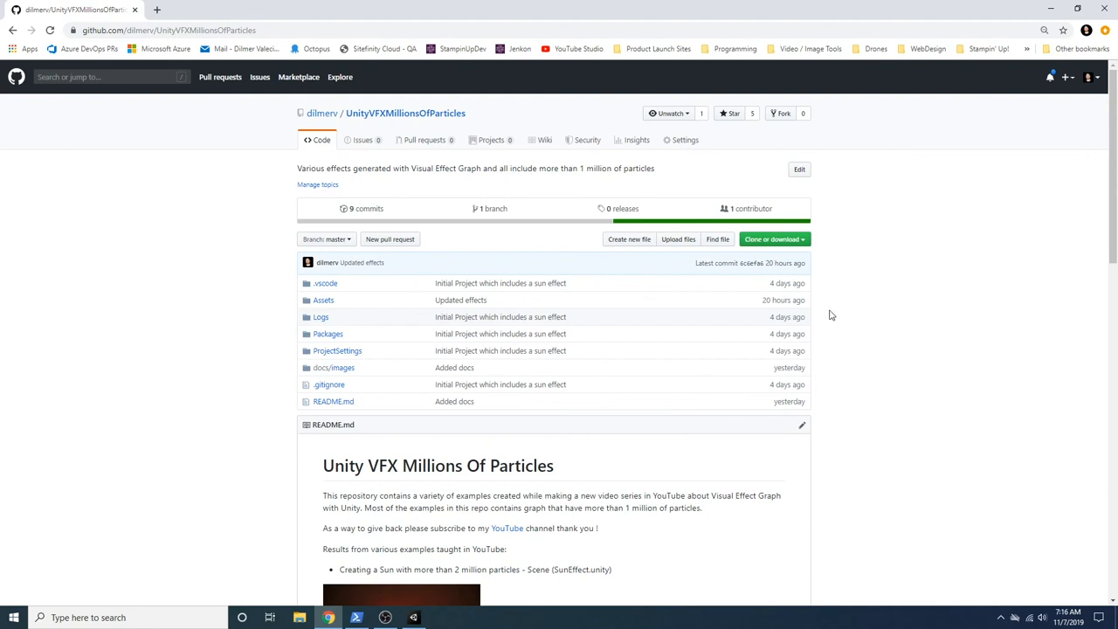
pyautogui.moveTo(817, 313)
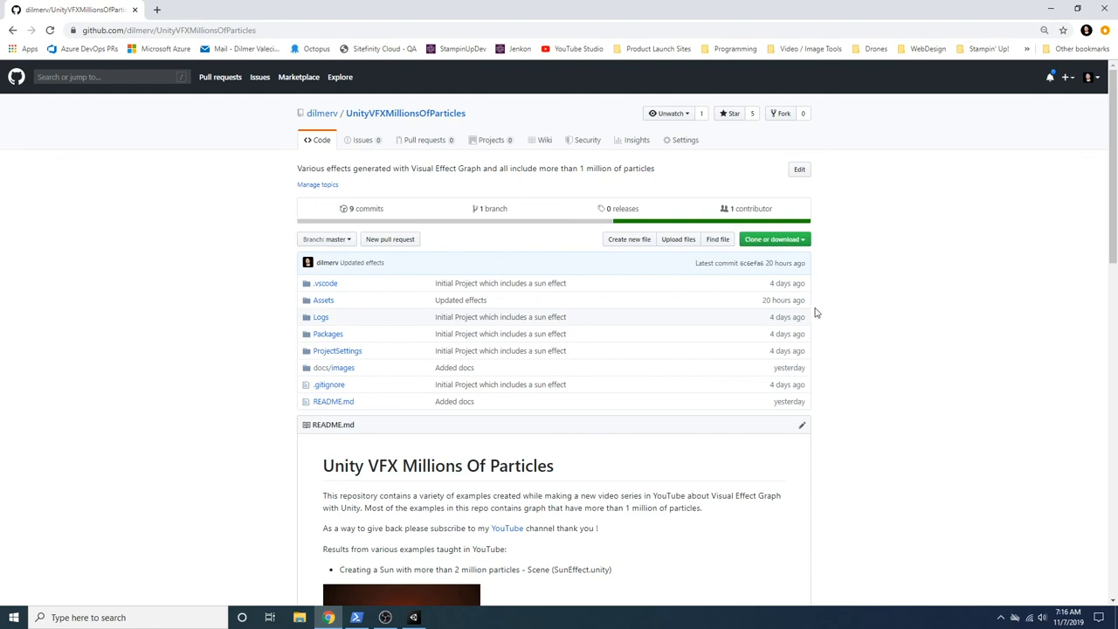
pyautogui.moveTo(815, 304)
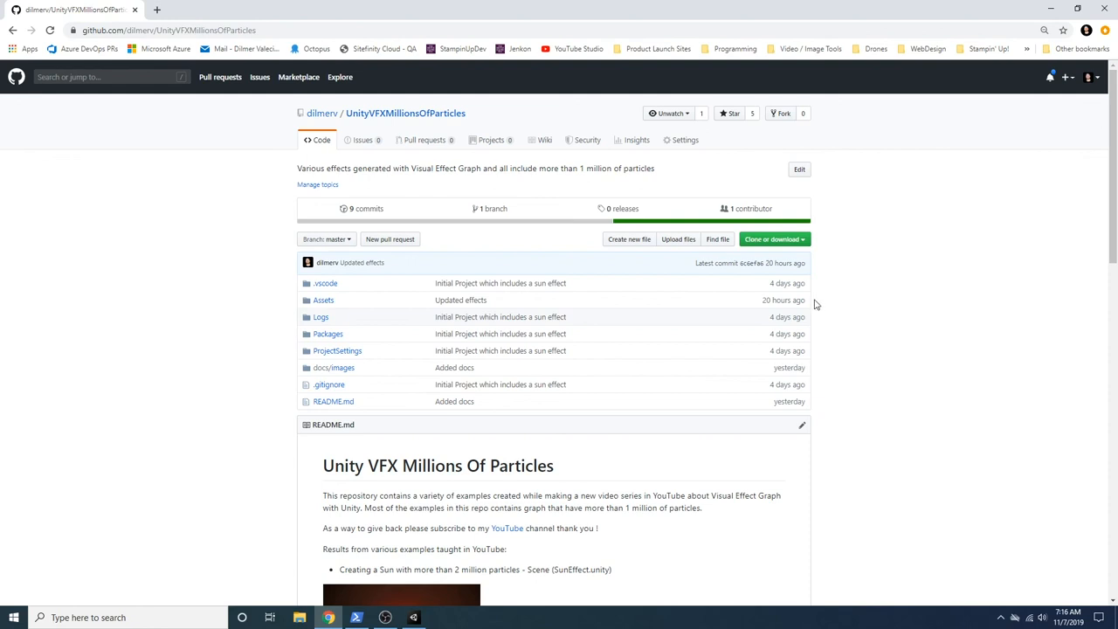
pyautogui.moveTo(820, 294)
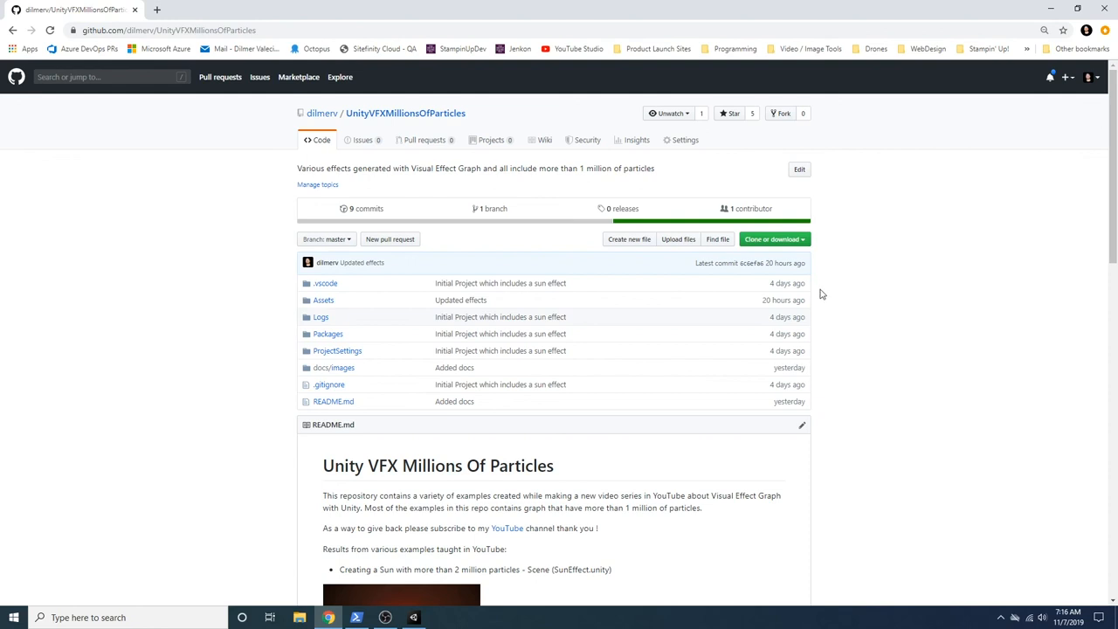